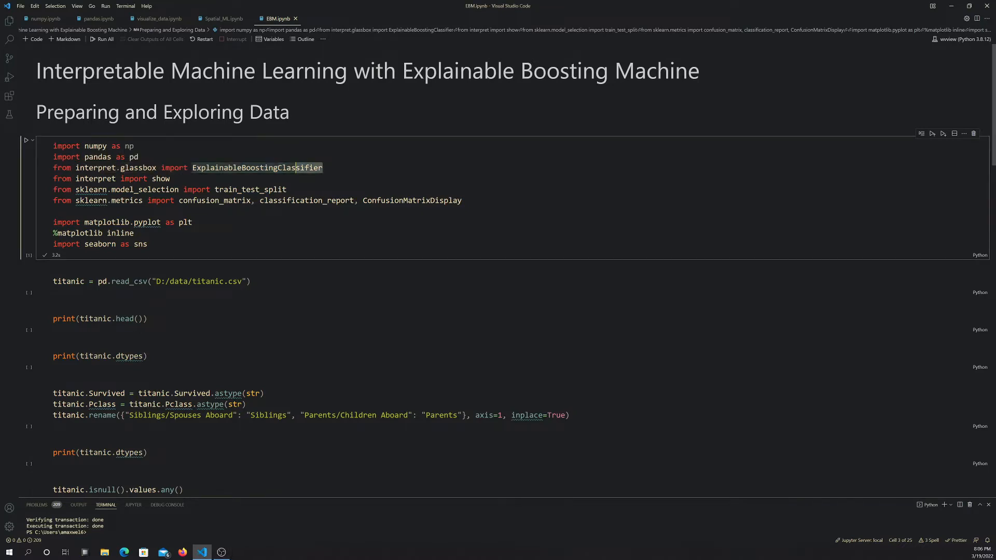
Highlight the ExplainableBoostingClassifier and train_test_split imports, then run the import cell.
double_click(256, 167)
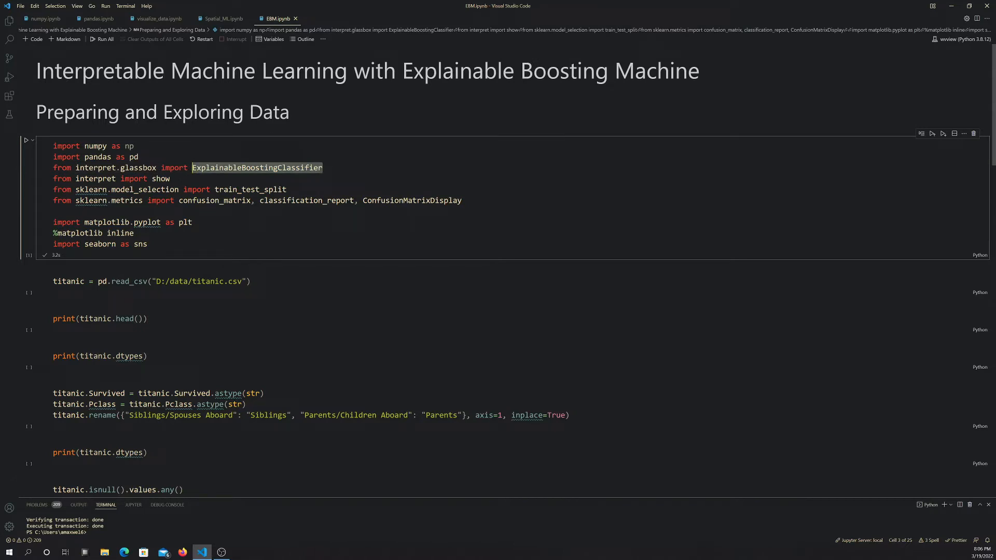
mouse_move(162, 178)
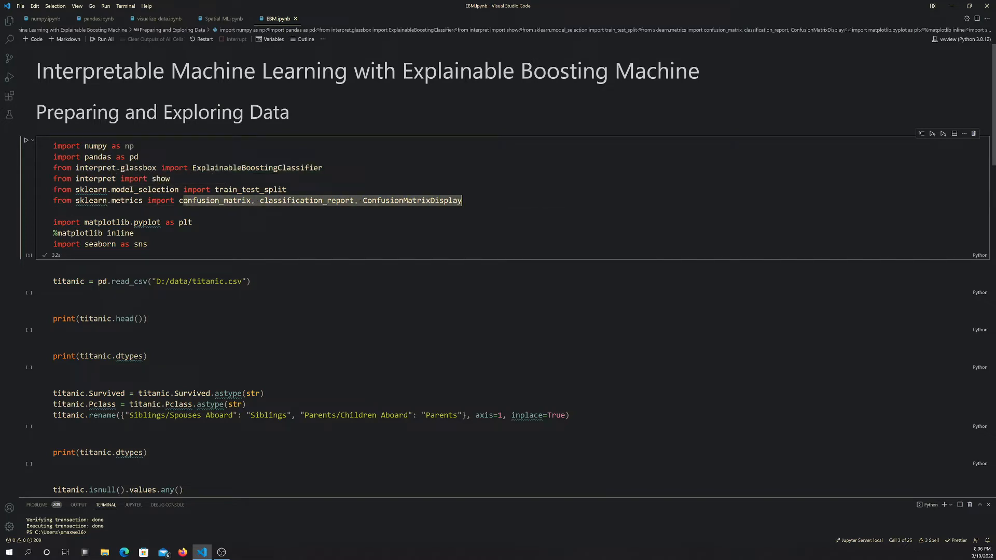
click(216, 189)
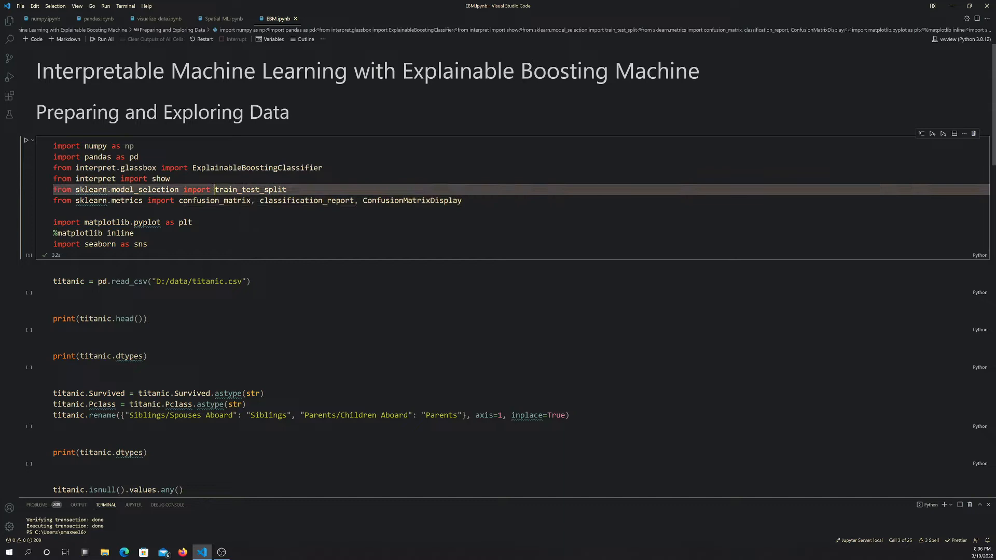
double_click(250, 189)
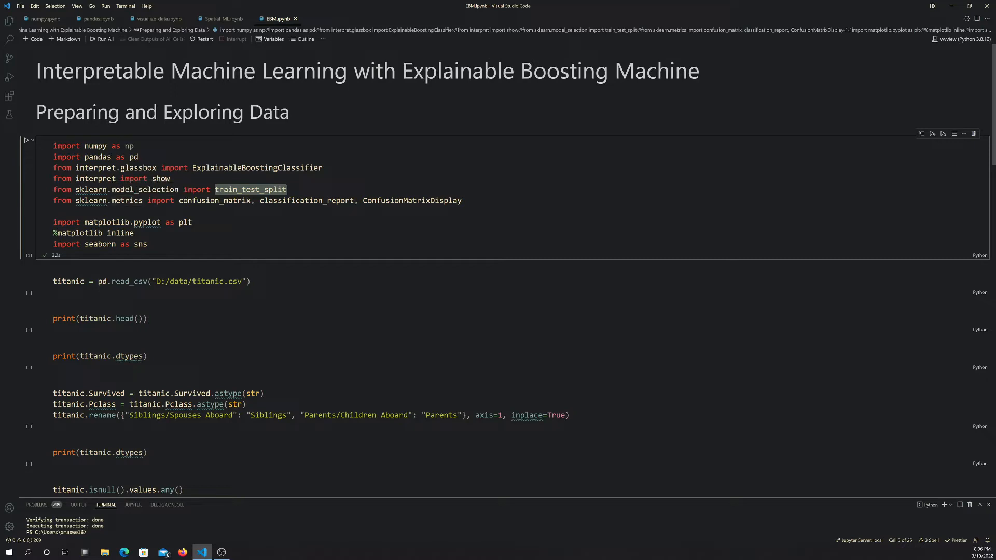
click(439, 200)
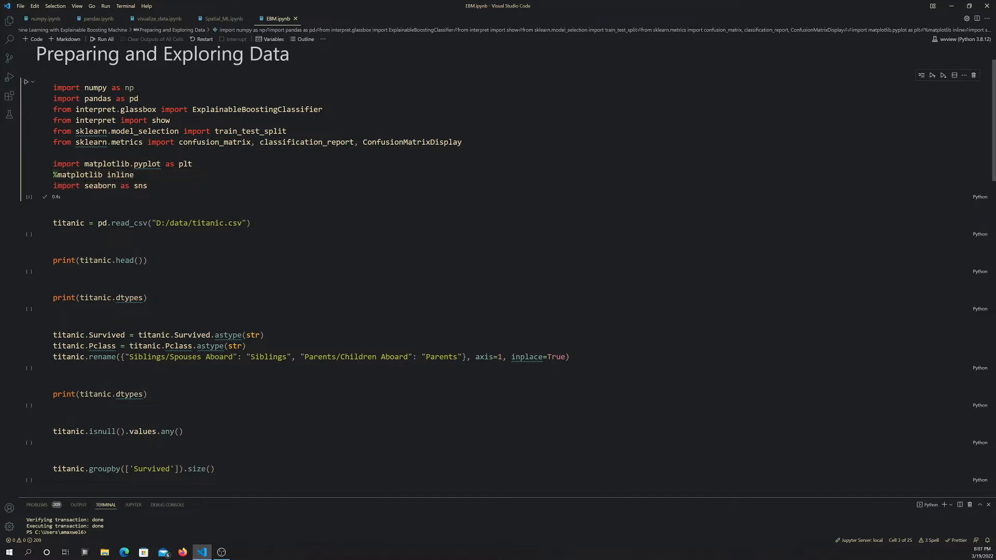
mouse_move(101, 131)
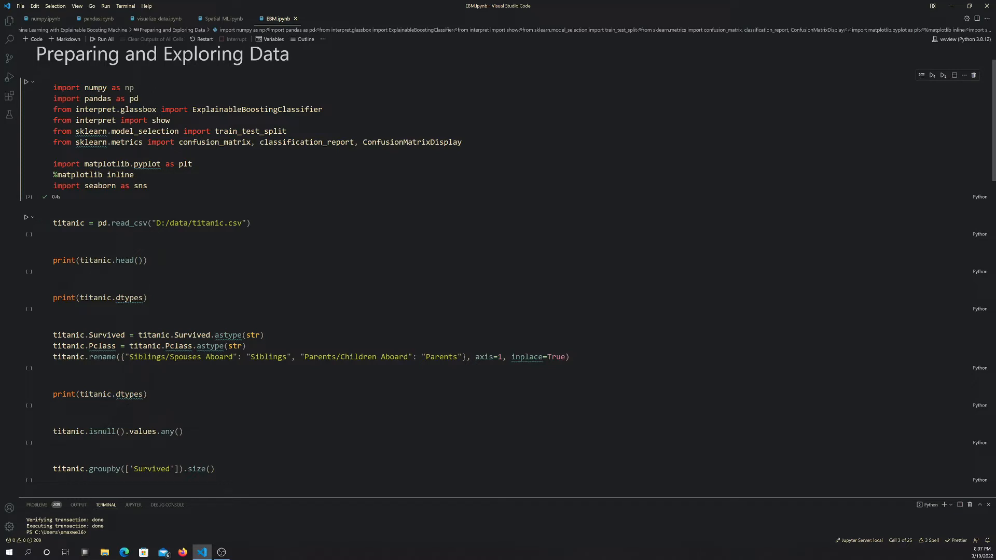
Load the Titanic CSV into a DataFrame and print its first five rows with titanic.head().
click(27, 223)
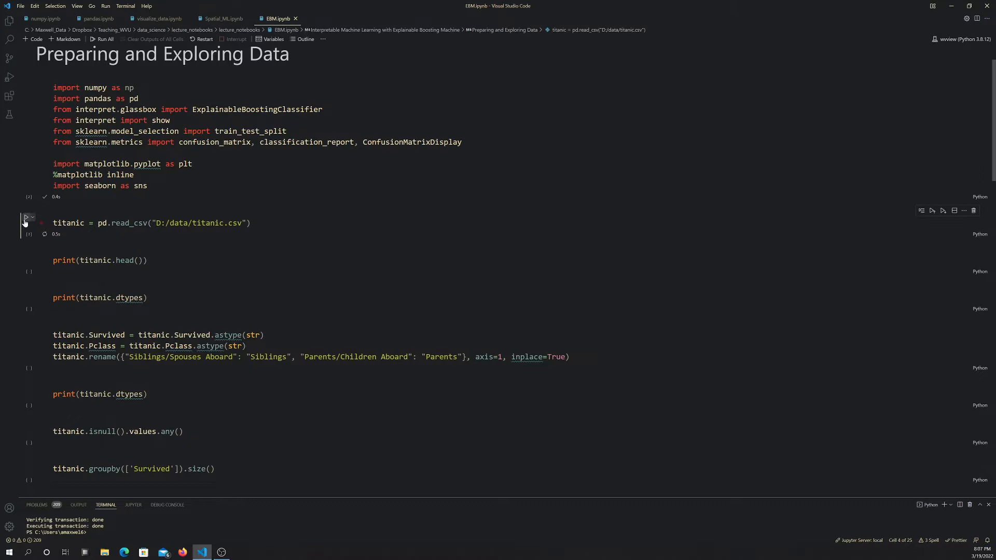
scroll(down, 3)
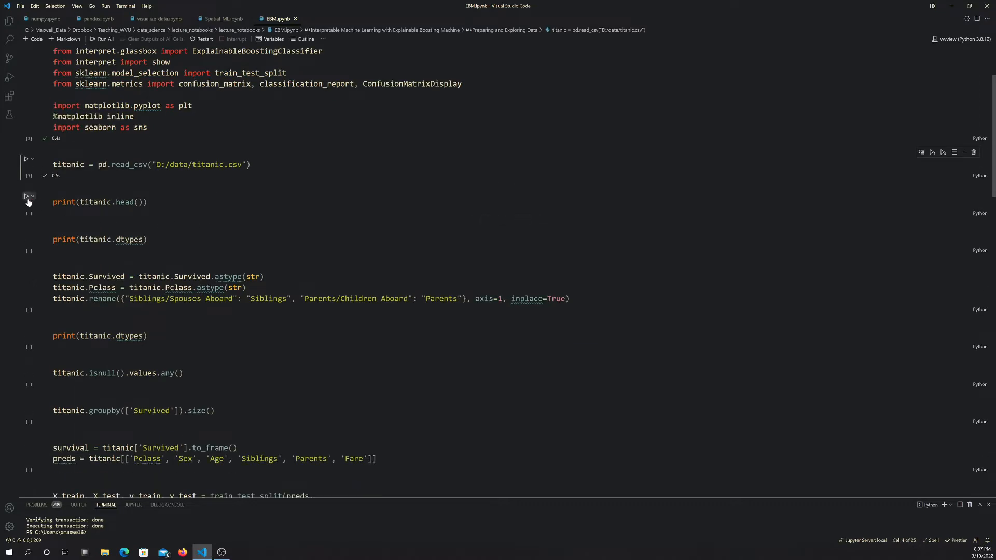
click(27, 197)
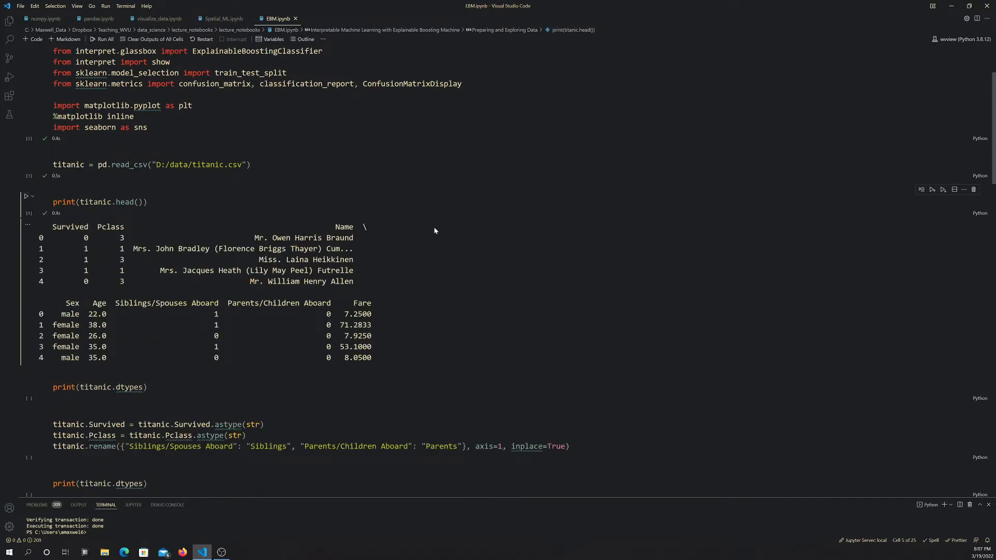
scroll(down, 3)
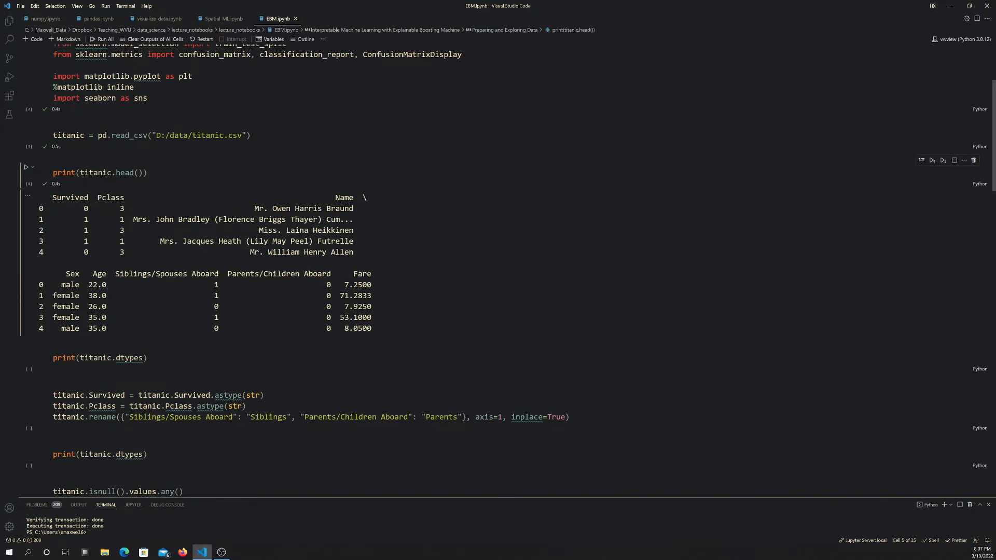
mouse_move(68, 206)
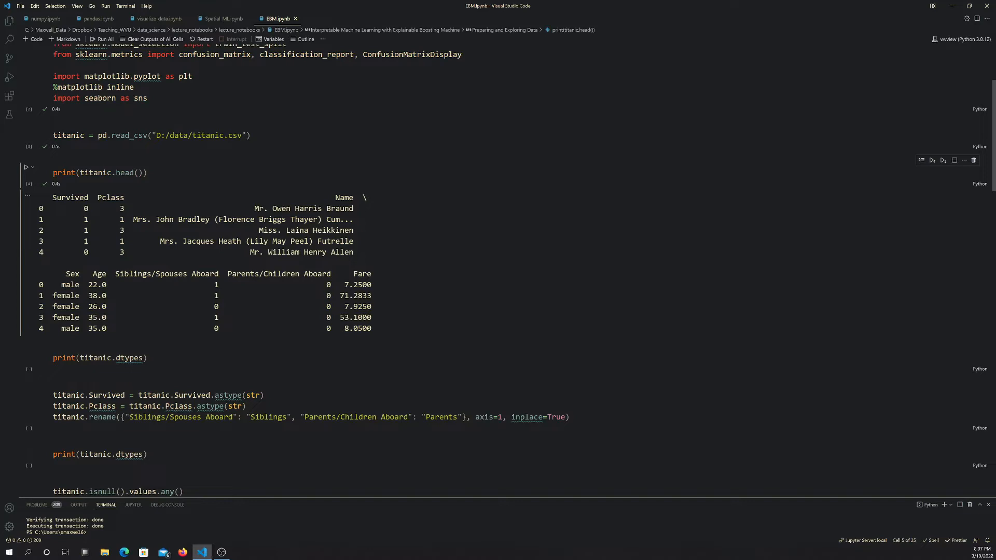
mouse_move(168, 260)
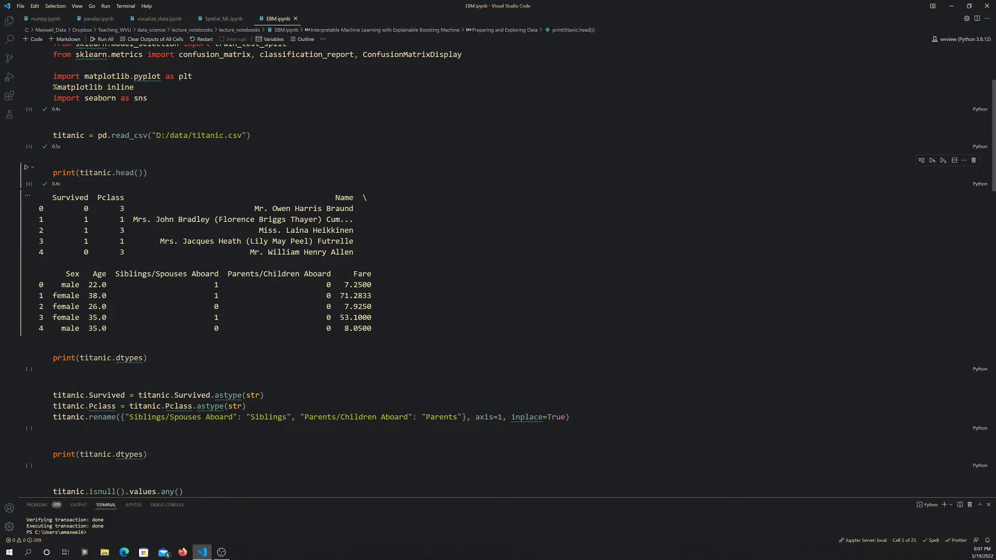
mouse_move(364, 293)
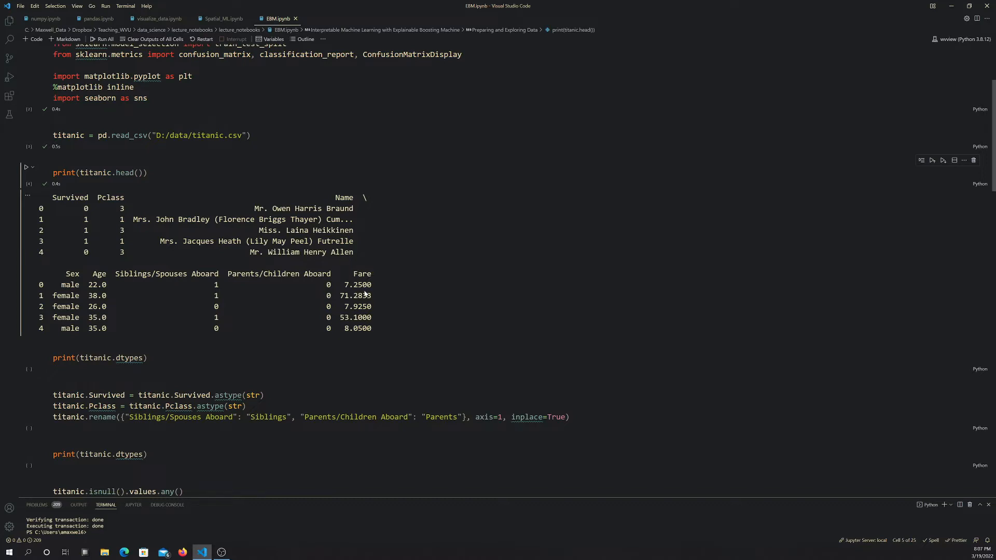
mouse_move(365, 293)
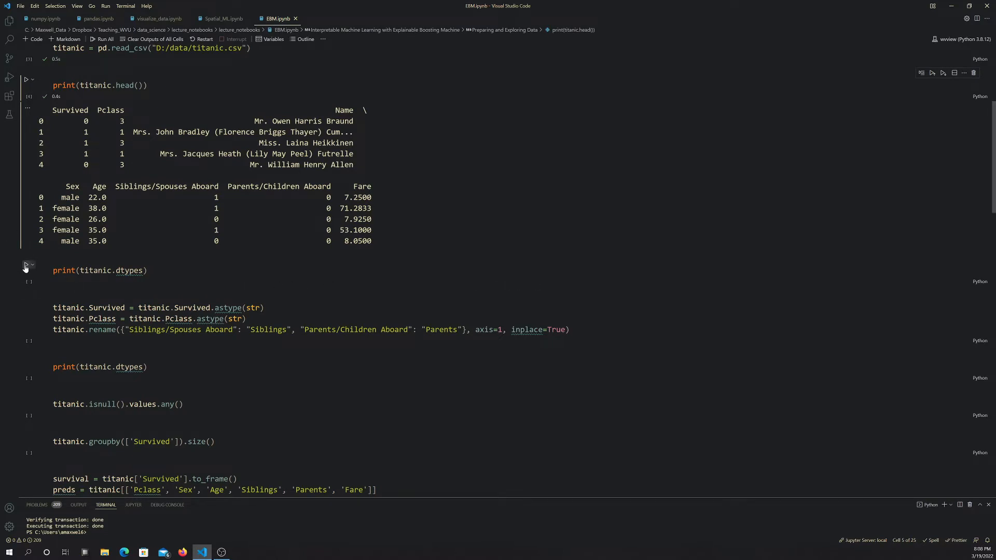
Print titanic.dtypes and highlight the float64 type of Age in the output.
click(26, 265)
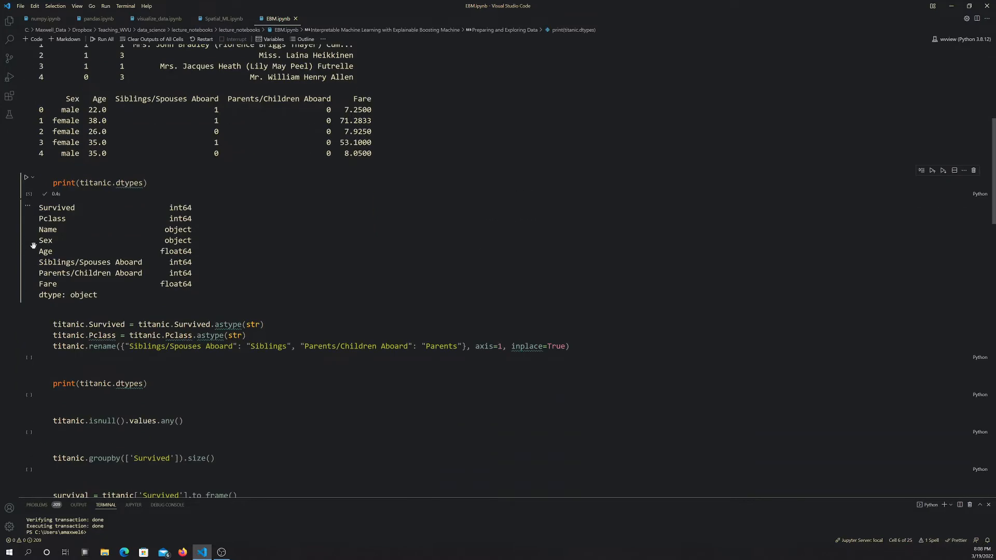
scroll(up, 3)
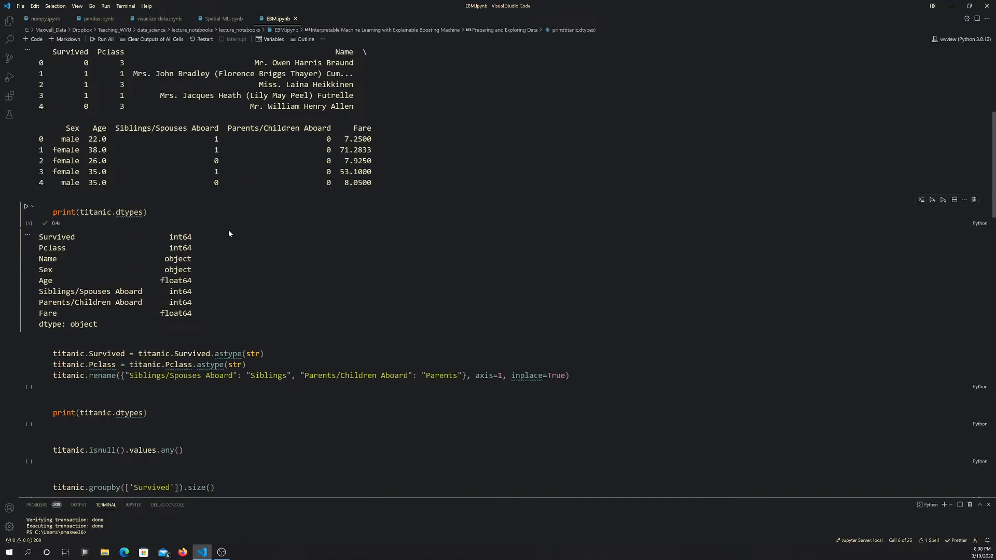
double_click(179, 237)
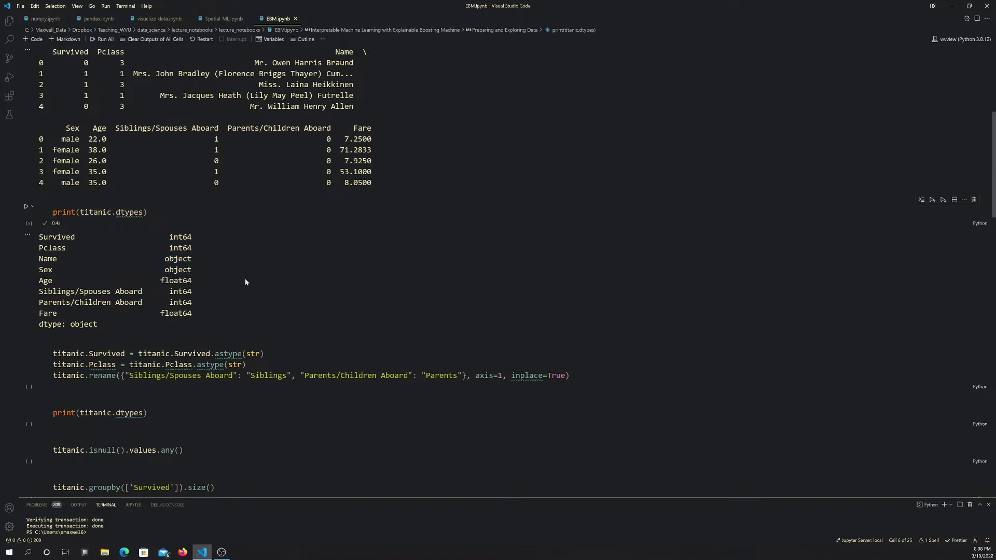
double_click(177, 280)
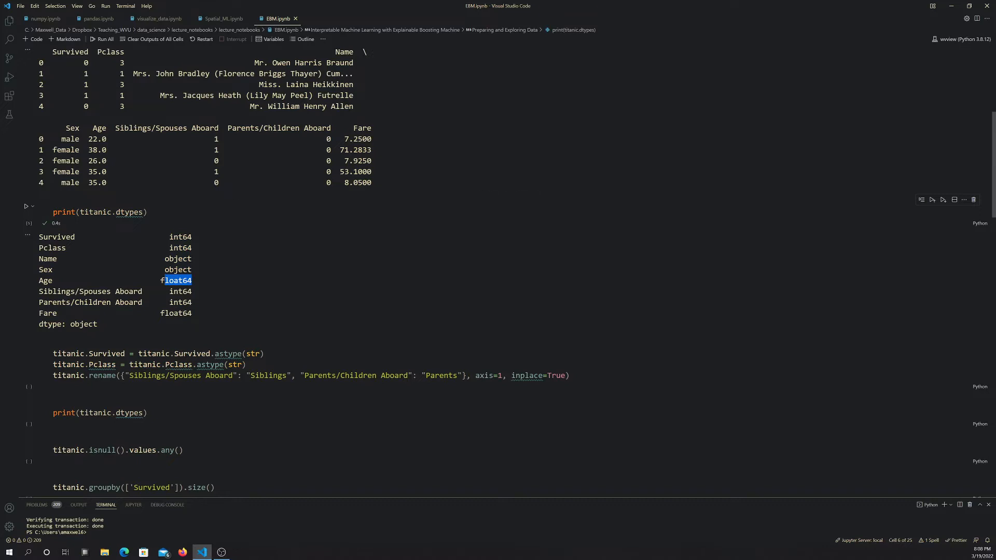
mouse_move(218, 226)
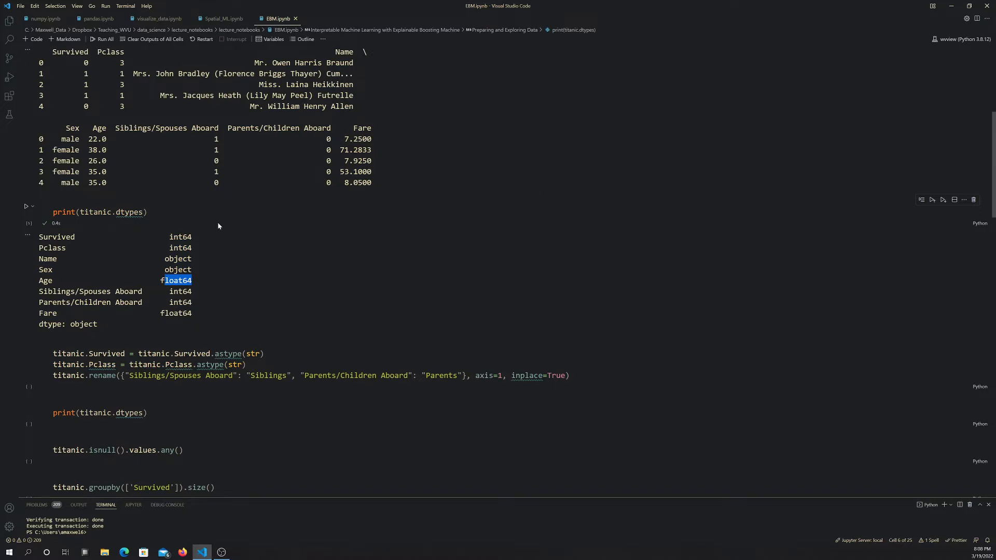
scroll(down, 3)
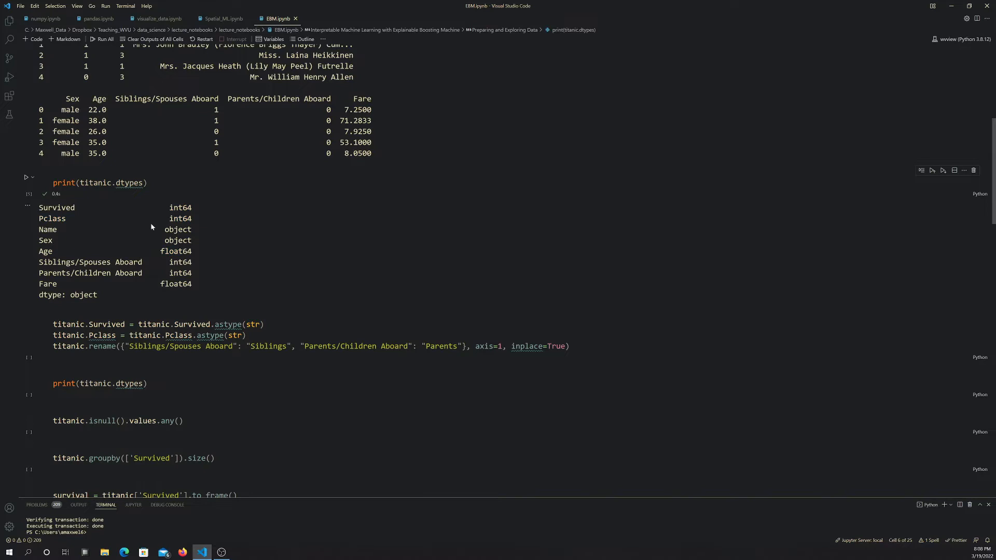
mouse_move(225, 237)
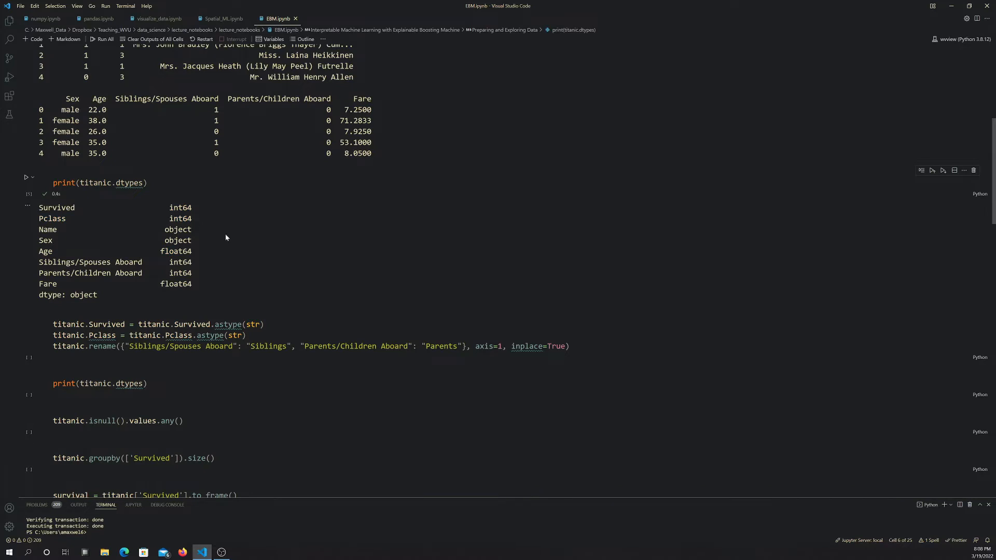
scroll(down, 3)
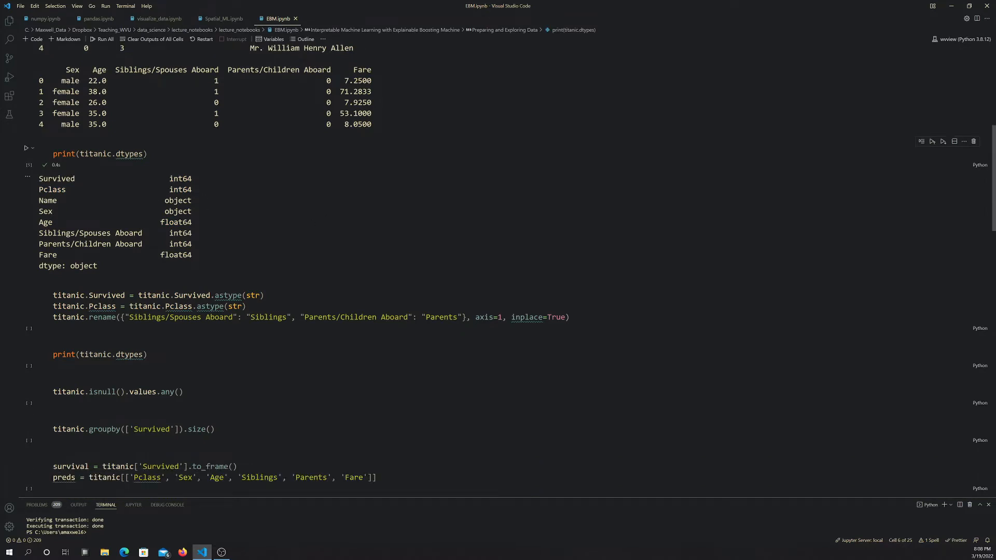
scroll(down, 3)
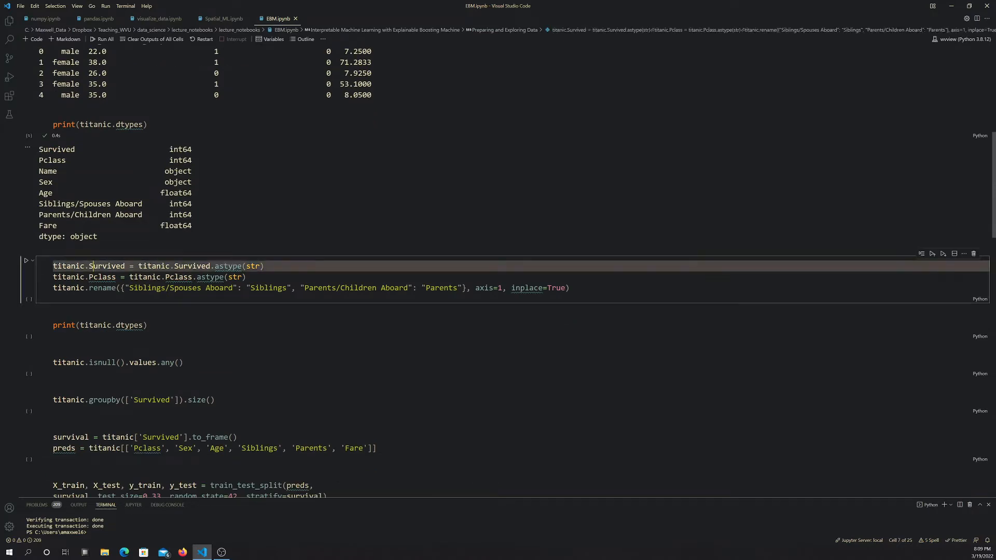
Highlight the Pclass astype(str) conversion while walking through the rename cell.
double_click(255, 265)
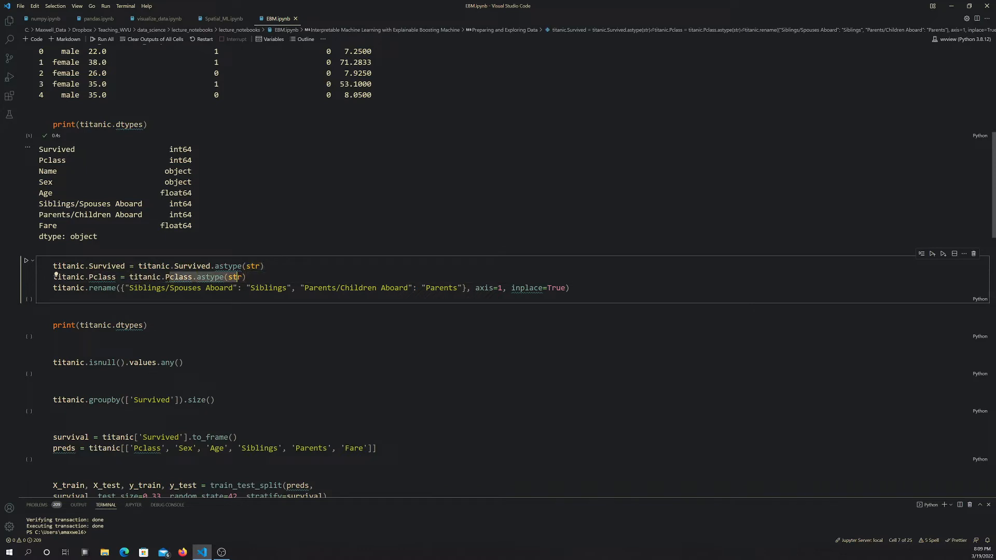
scroll(down, 3)
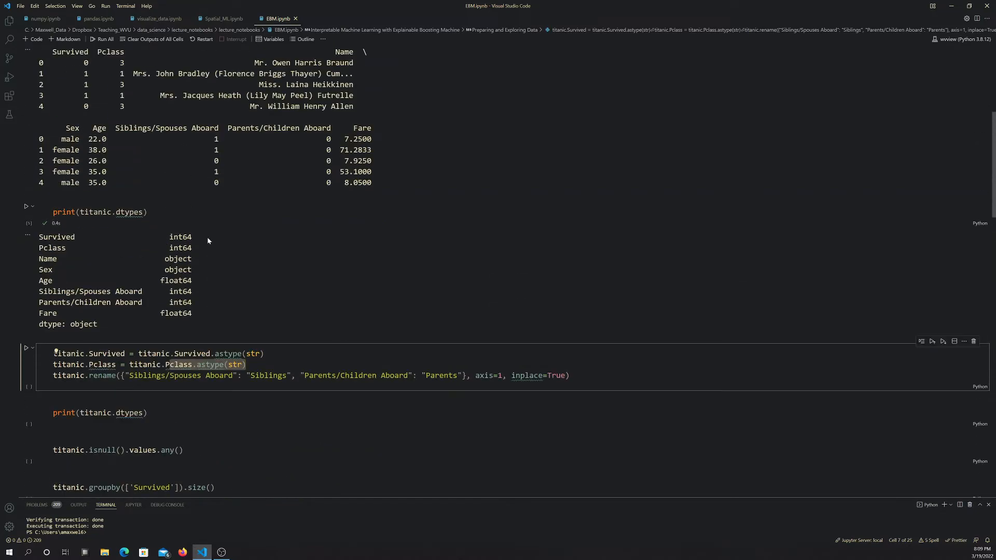
mouse_move(313, 252)
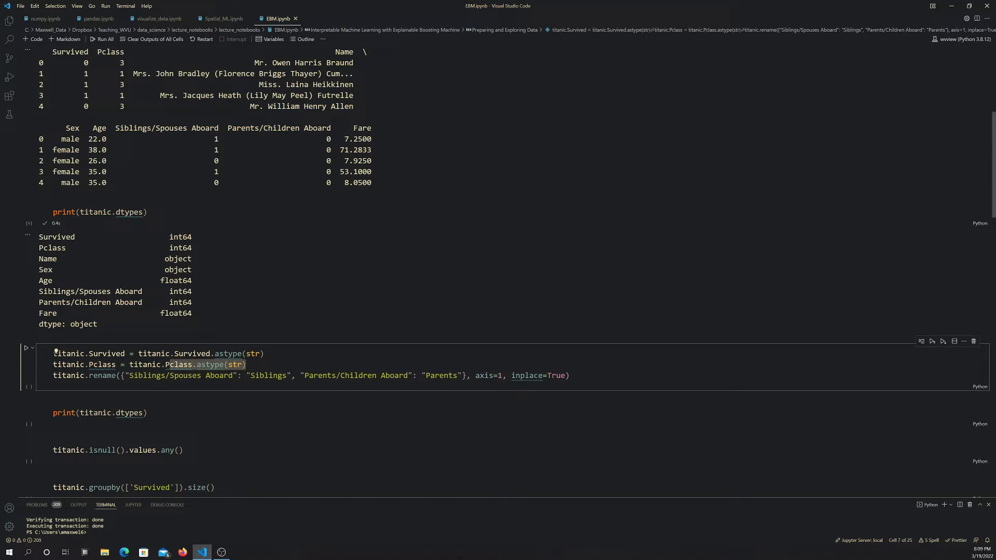
scroll(down, 3)
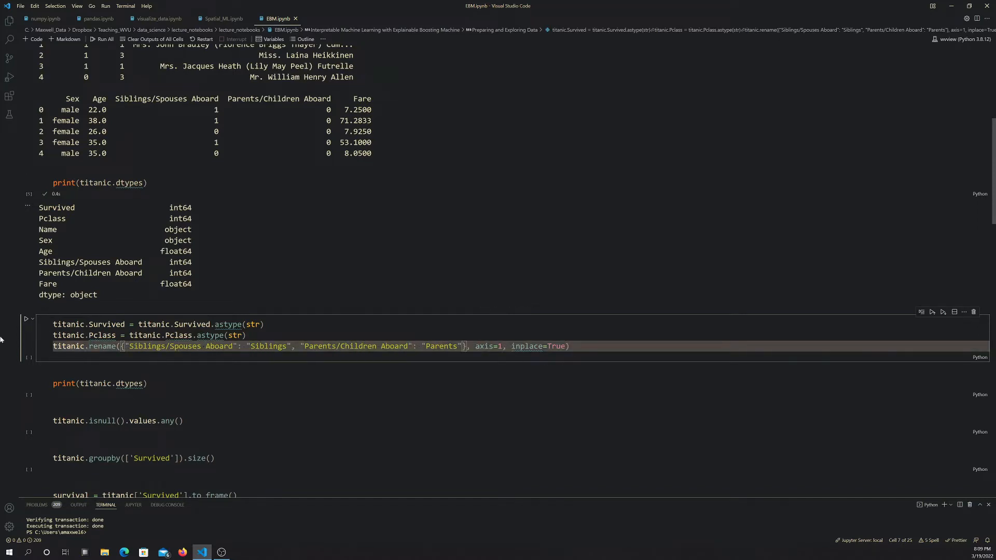
mouse_move(485, 346)
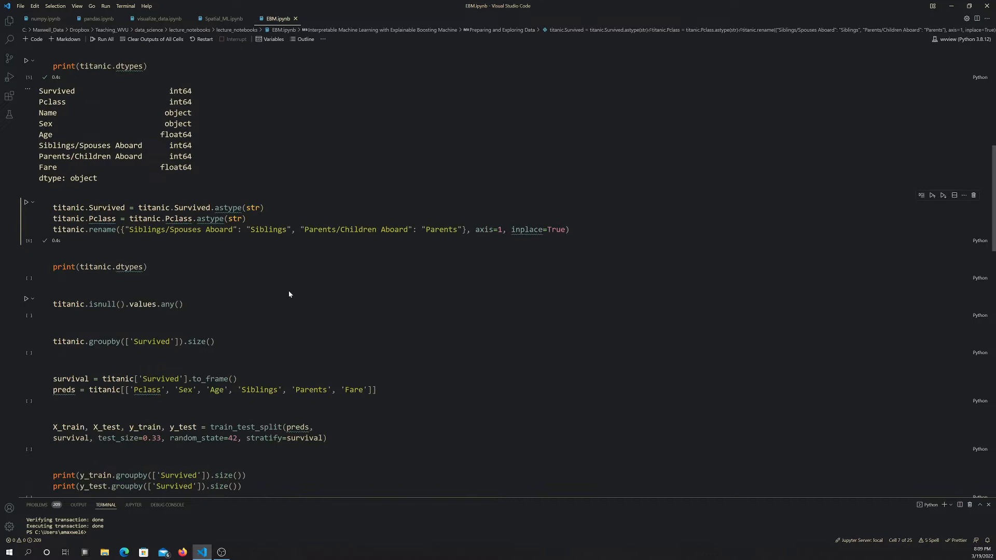
mouse_move(26, 262)
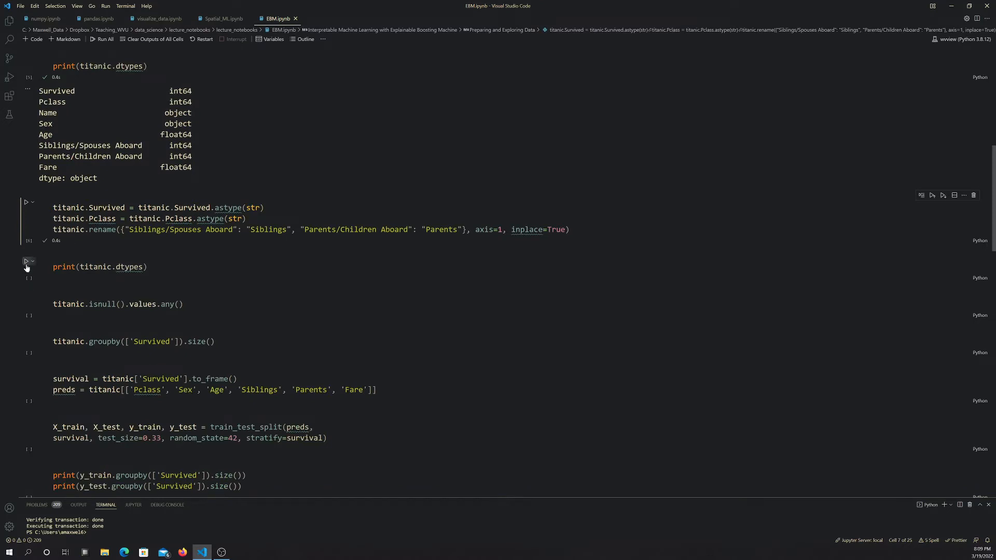
click(26, 262)
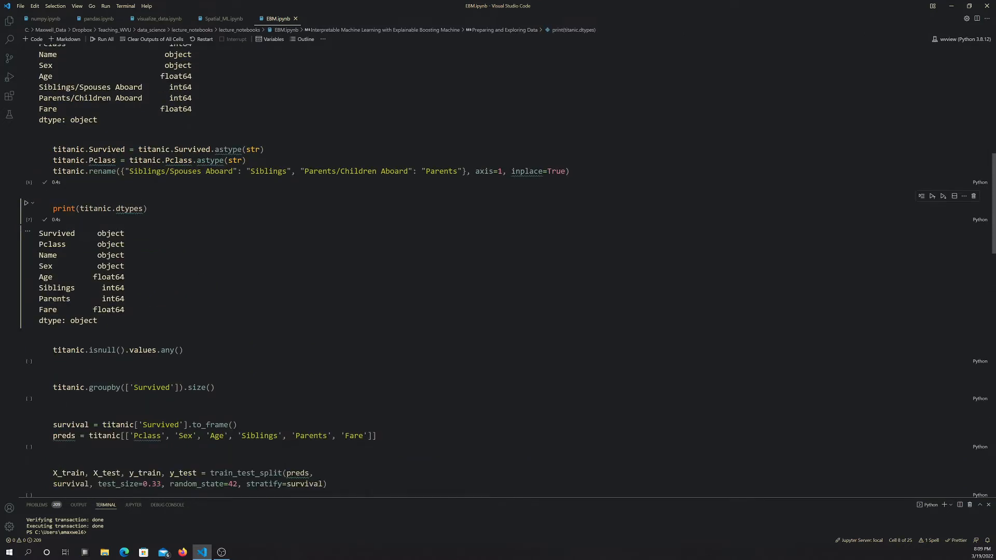
double_click(109, 233)
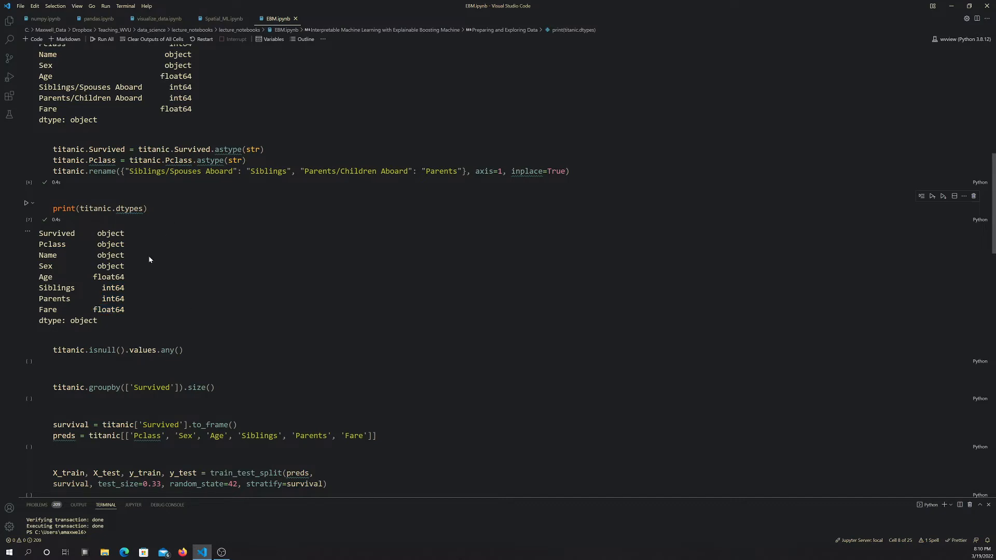
scroll(down, 3)
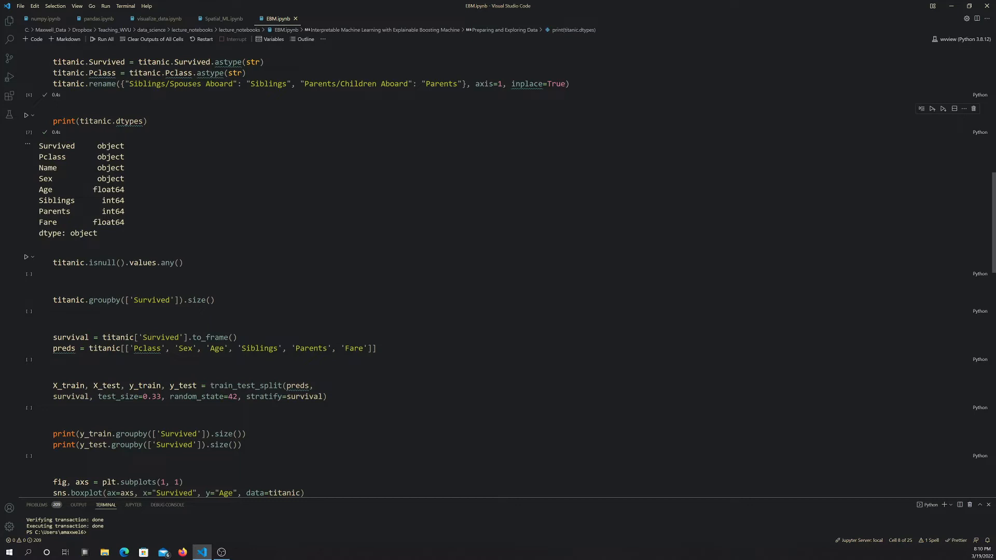
mouse_move(175, 262)
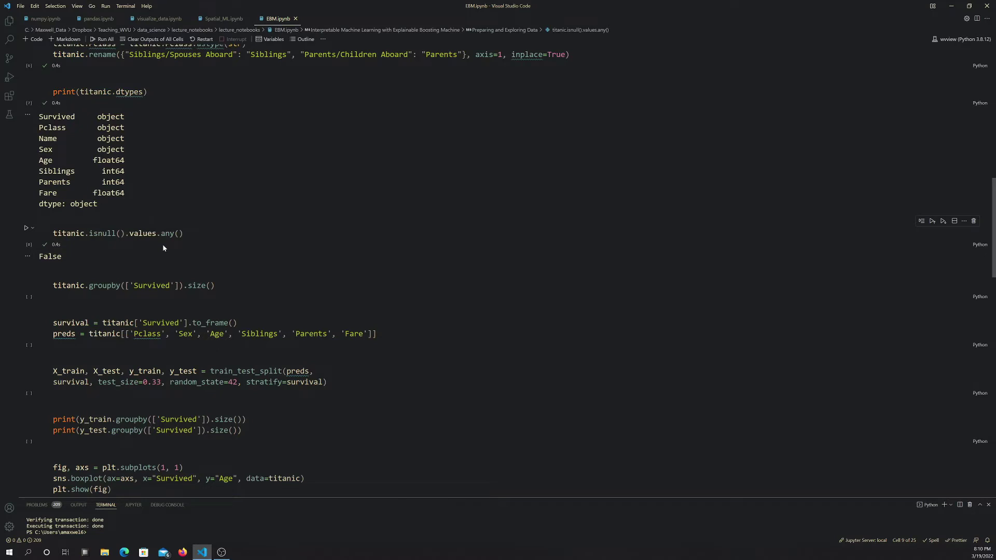
mouse_move(153, 258)
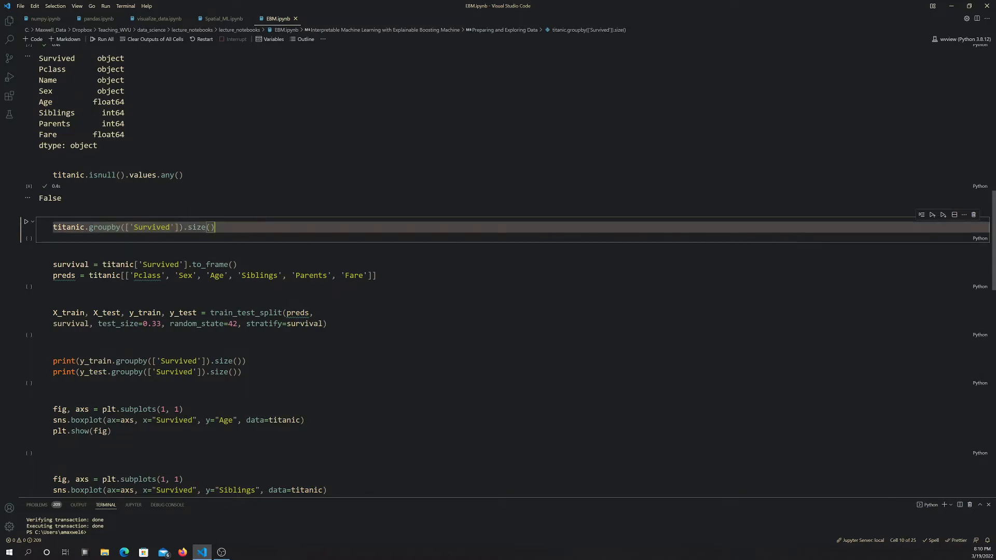
Run titanic.groupby(['Survived']).size() to show 545 non-survivors and 342 survivors.
click(26, 222)
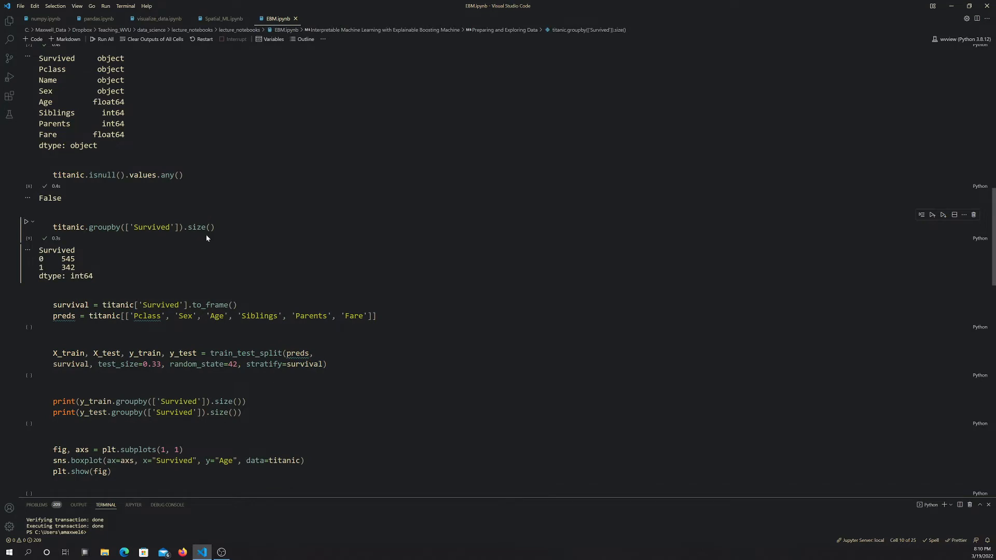
mouse_move(203, 241)
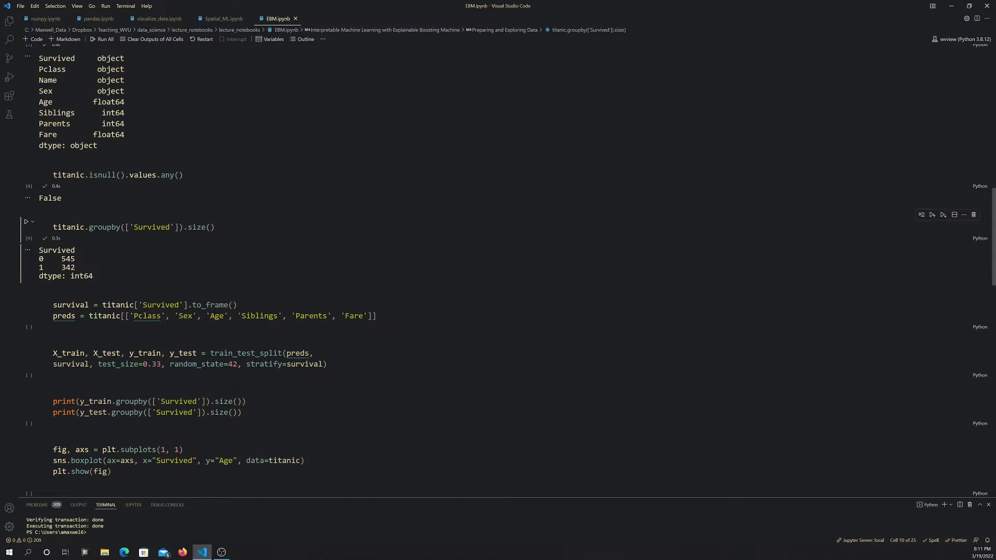
double_click(67, 259)
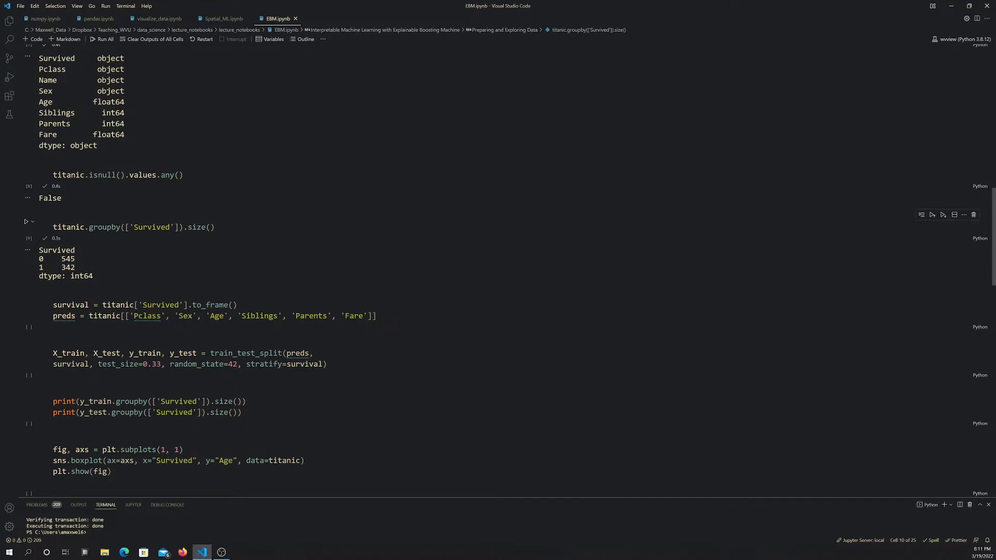
mouse_move(101, 272)
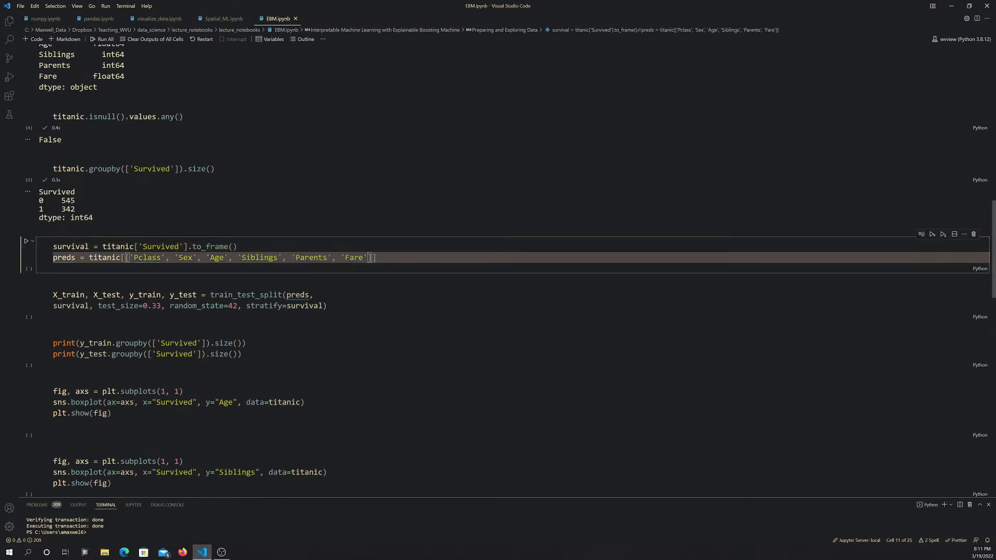
mouse_move(131, 232)
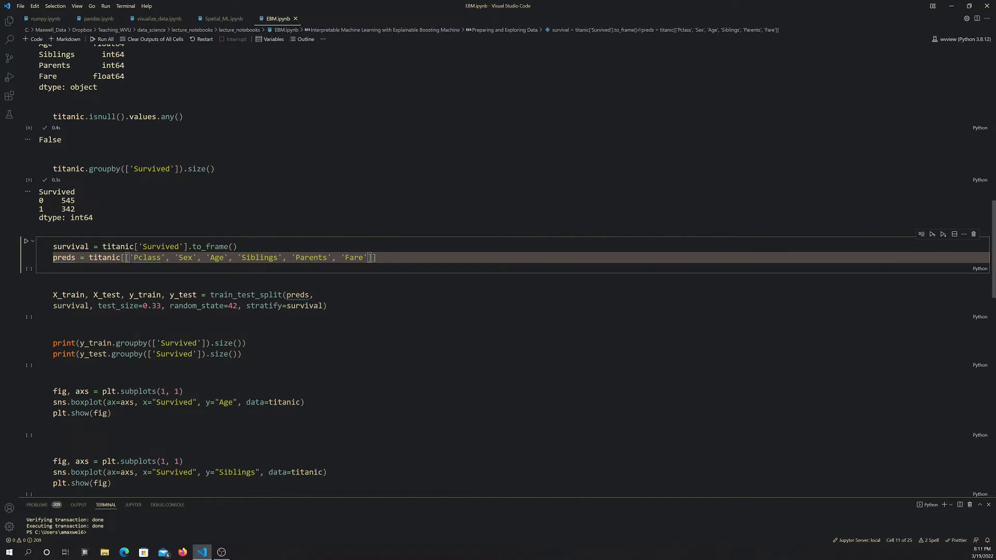
double_click(161, 247)
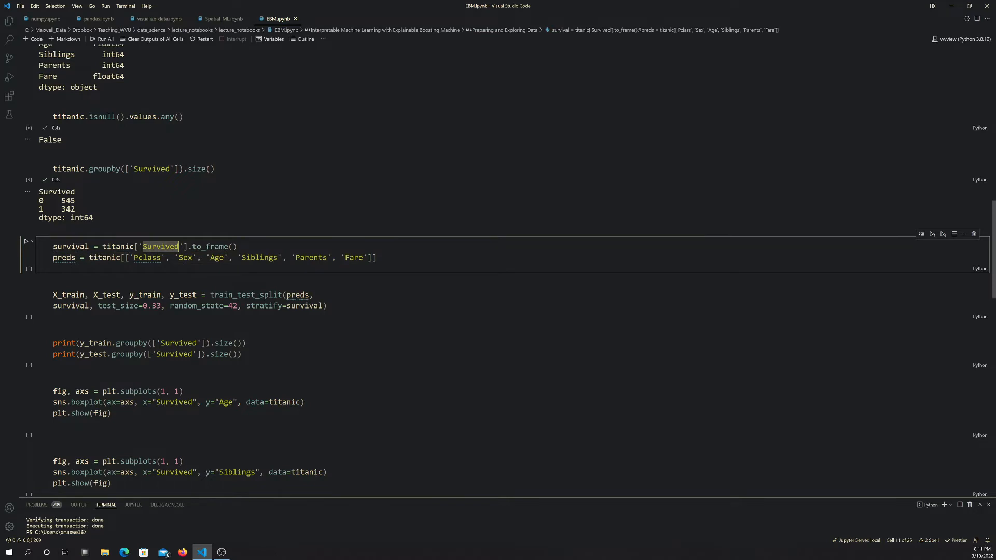
mouse_move(216, 247)
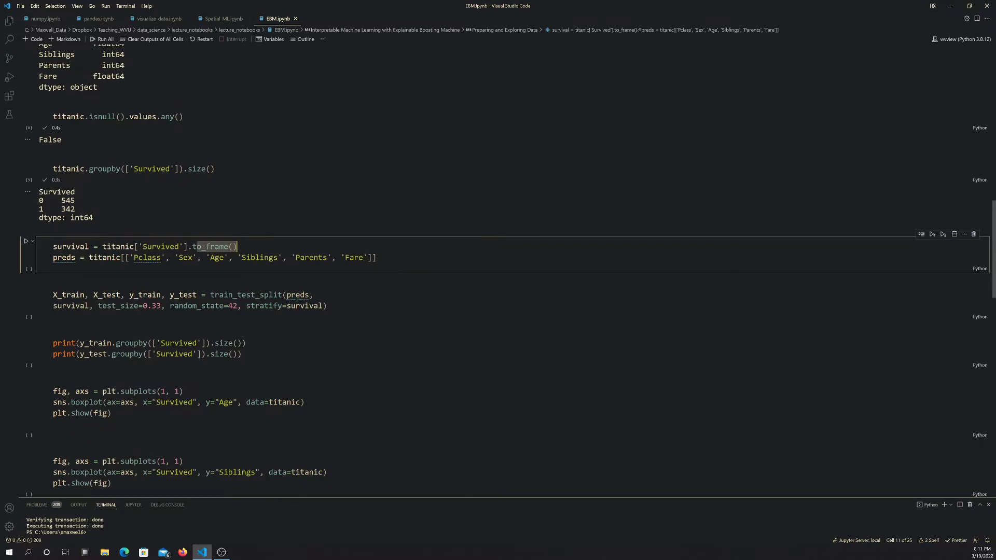
scroll(down, 3)
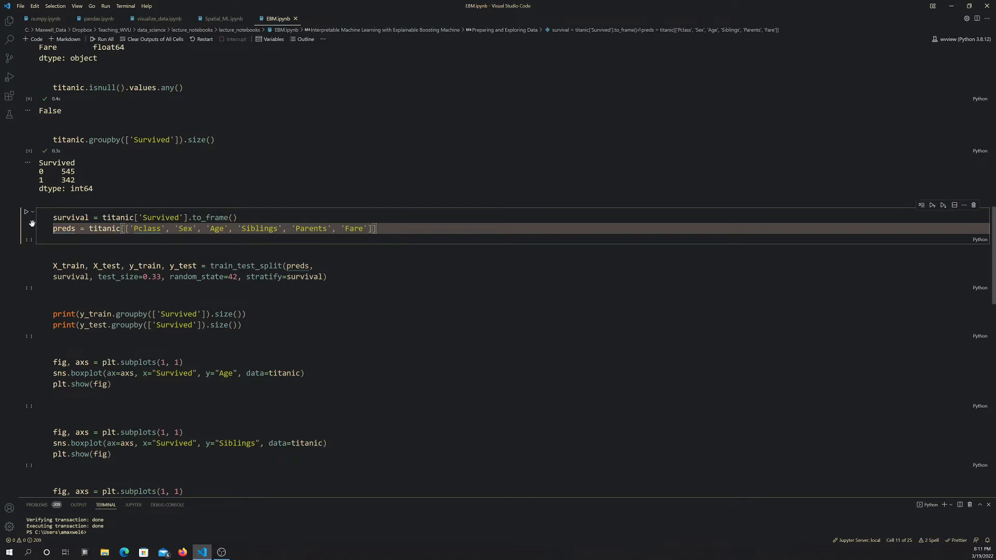
Create the Survived target frame and six-column predictor table, then move to the split cell.
click(25, 212)
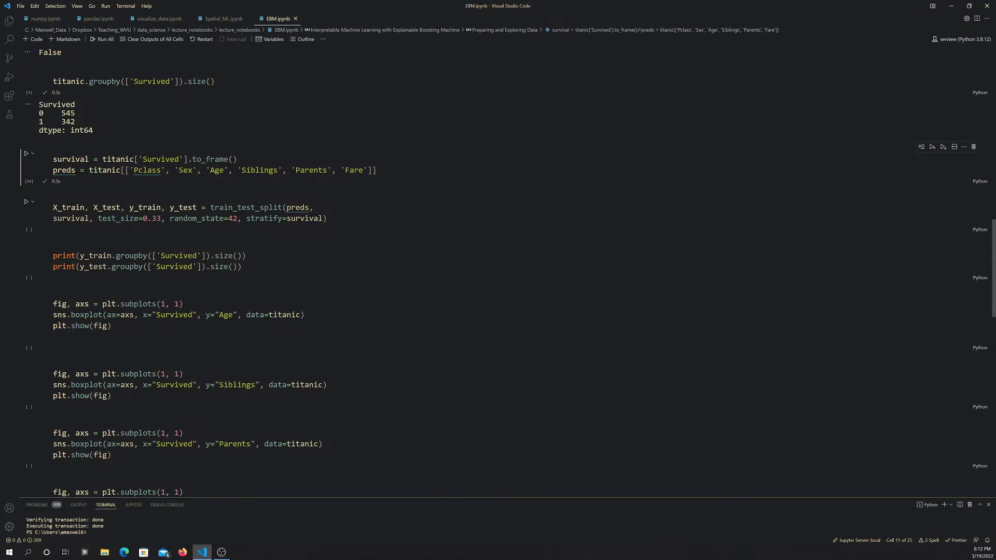
mouse_move(171, 199)
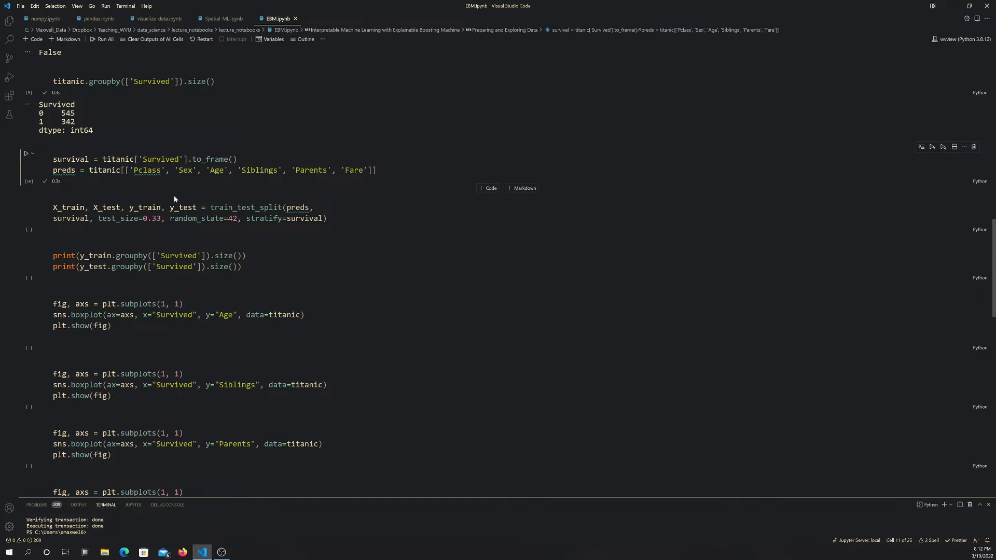
mouse_move(183, 195)
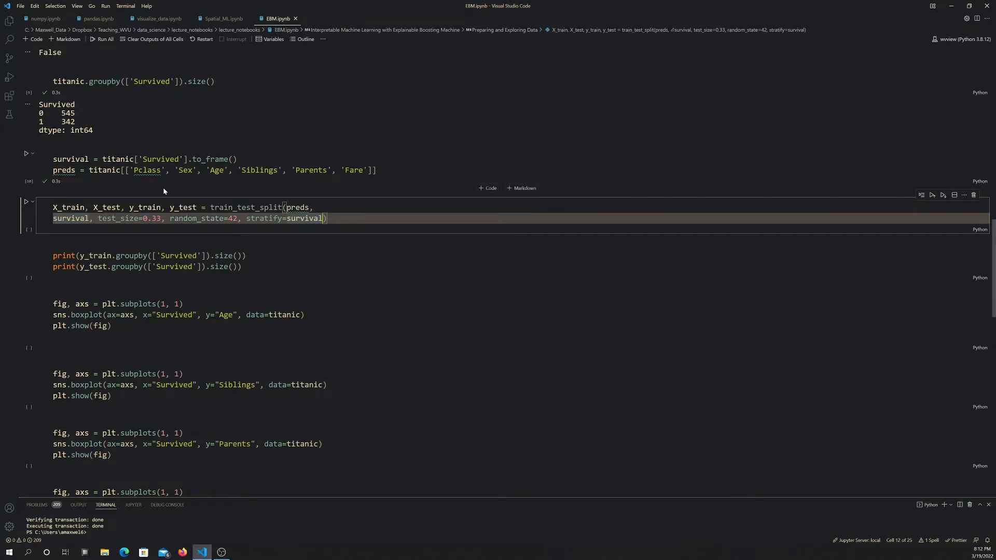
mouse_move(181, 208)
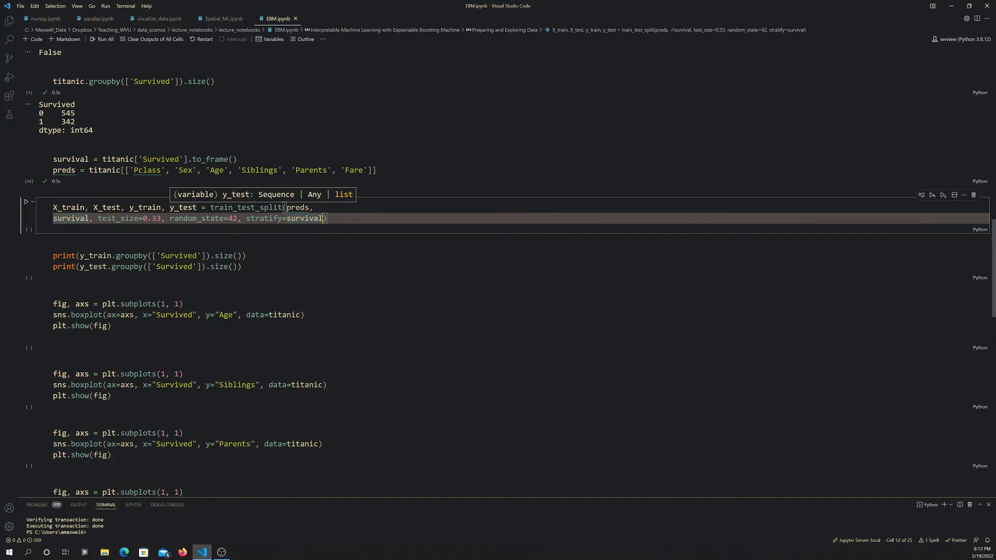
scroll(down, 3)
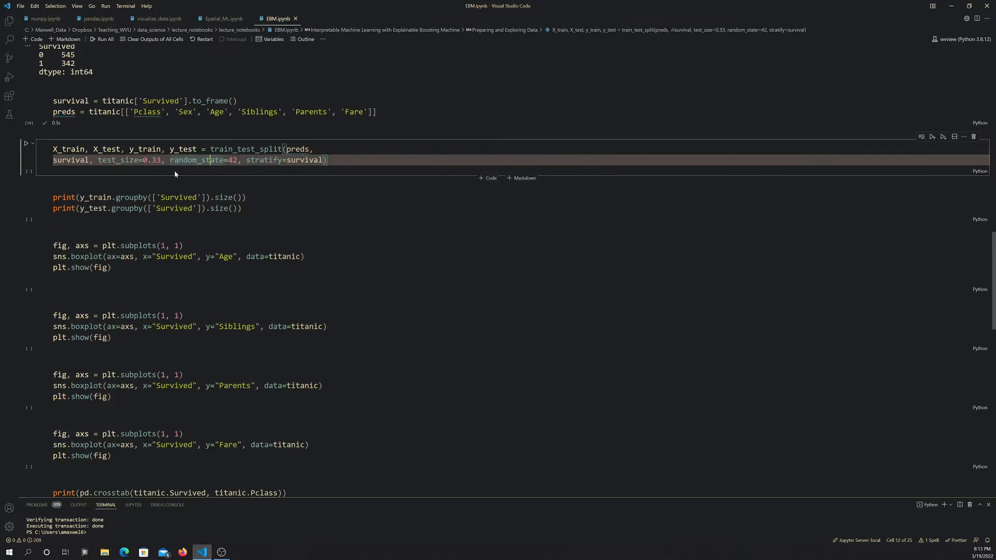
Run the stratified train_test_split and print class counts 365/229 train and 180/113 test.
click(27, 143)
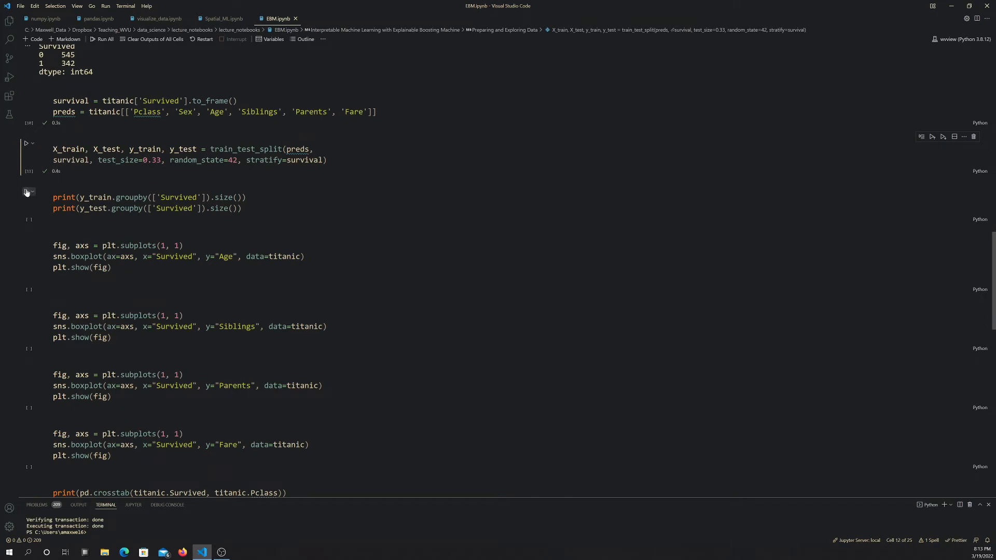
click(27, 192)
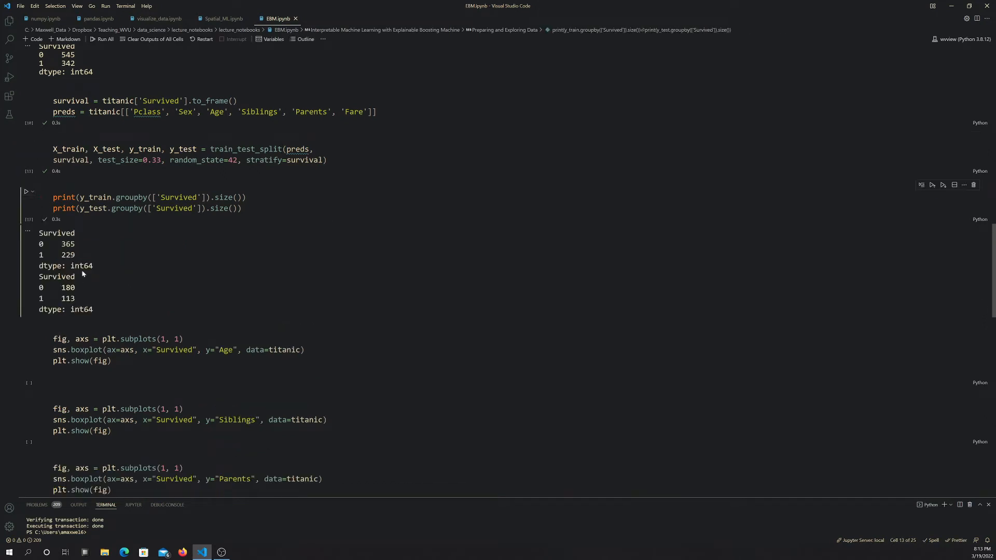
mouse_move(131, 236)
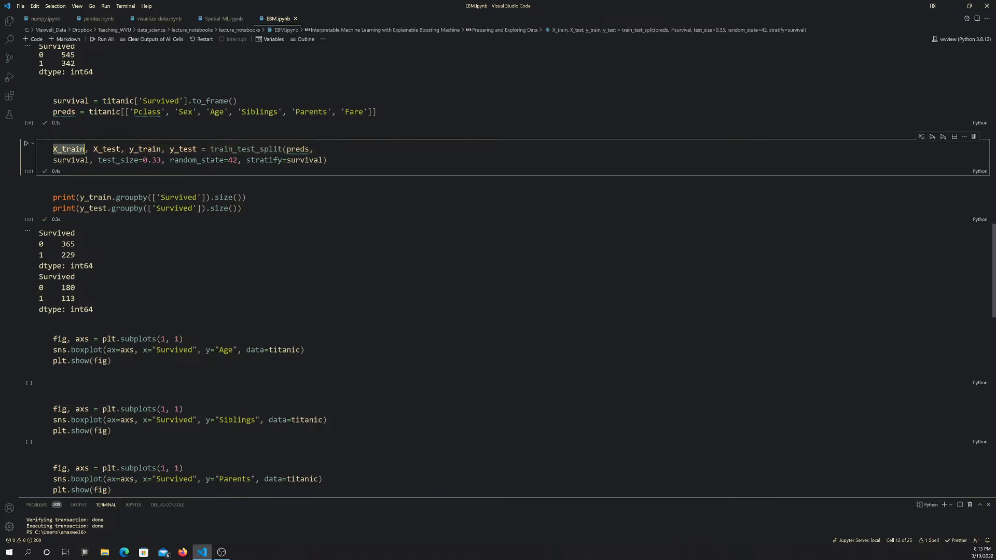
double_click(182, 148)
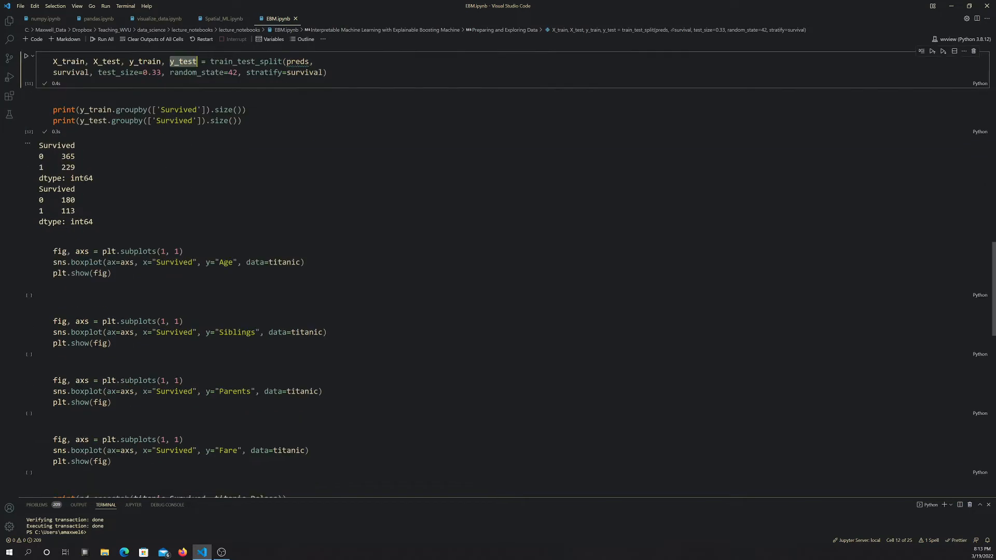
mouse_move(118, 163)
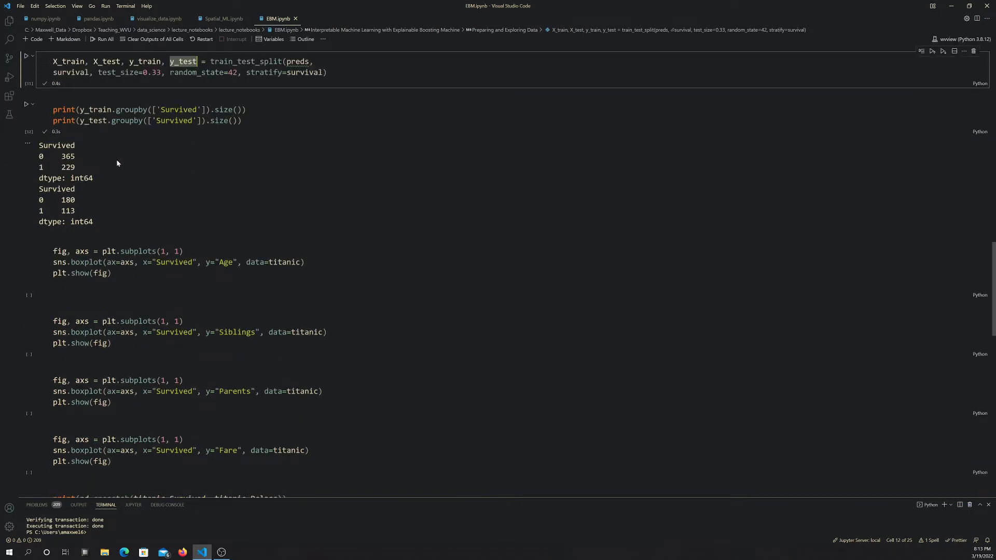
mouse_move(92, 168)
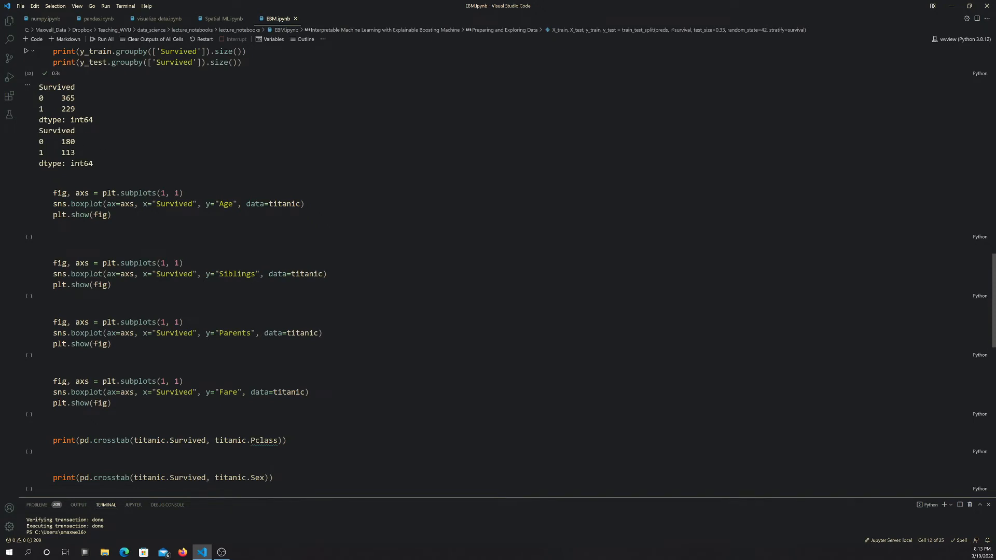
scroll(down, 3)
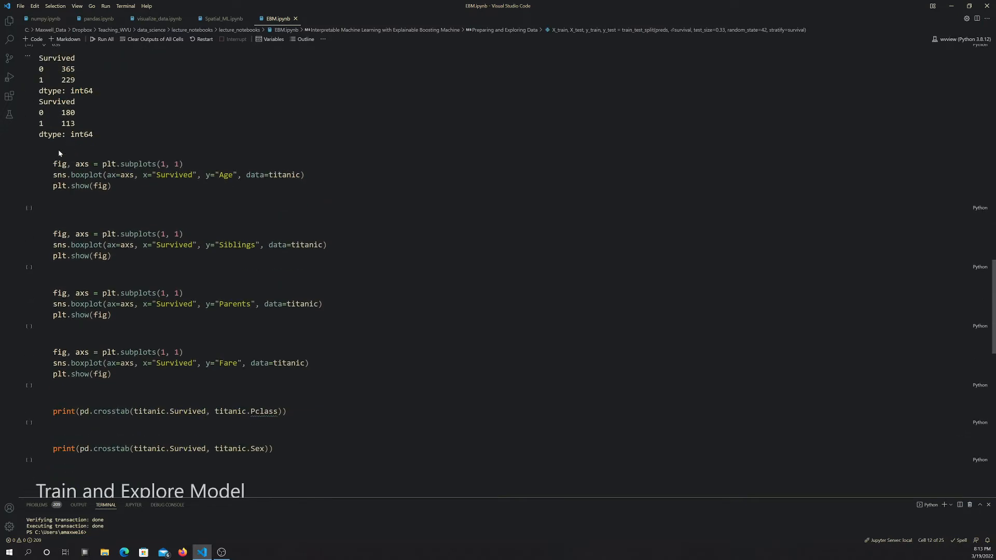
Draw the Age-by-Survived boxplot and scroll to the Siblings, Parents and Fare boxplot cells.
click(127, 164)
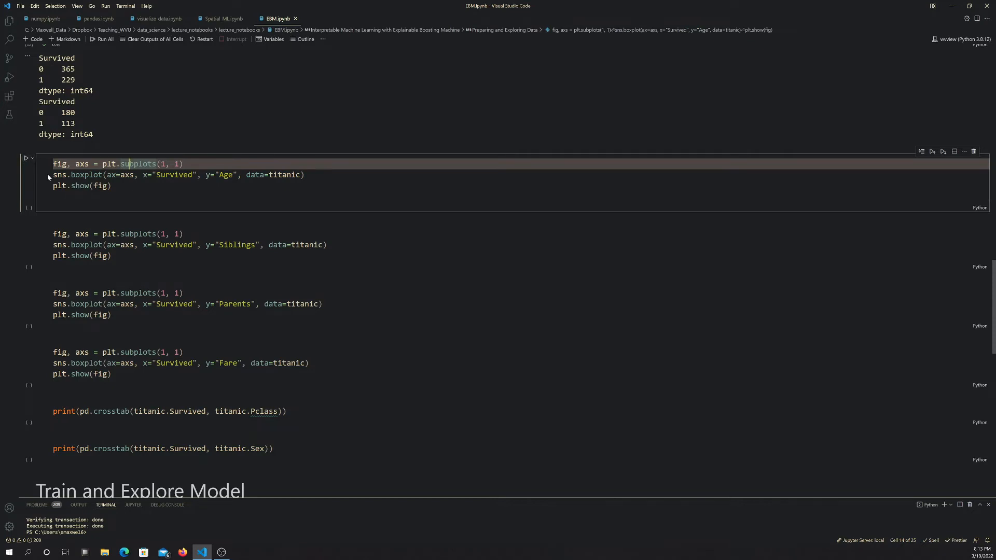
click(27, 157)
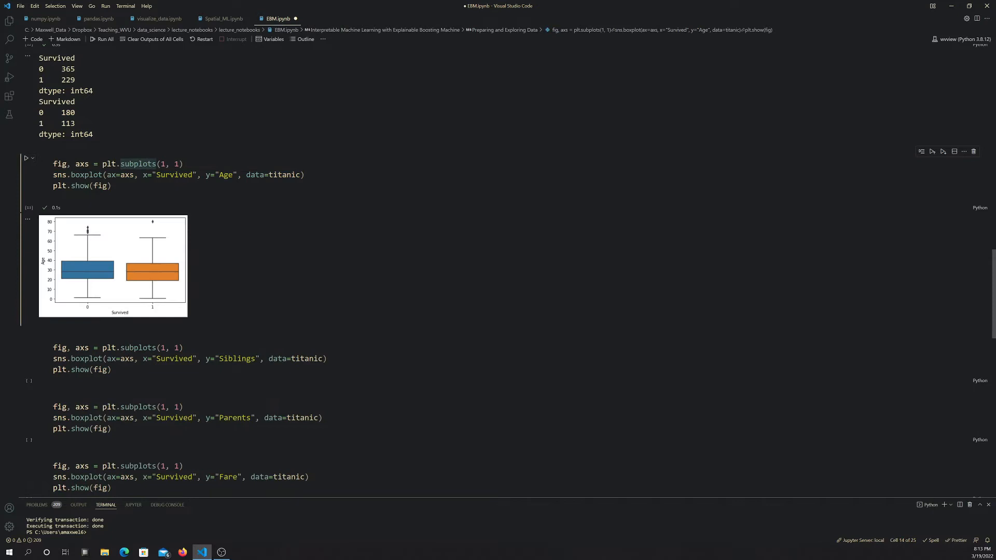
scroll(down, 3)
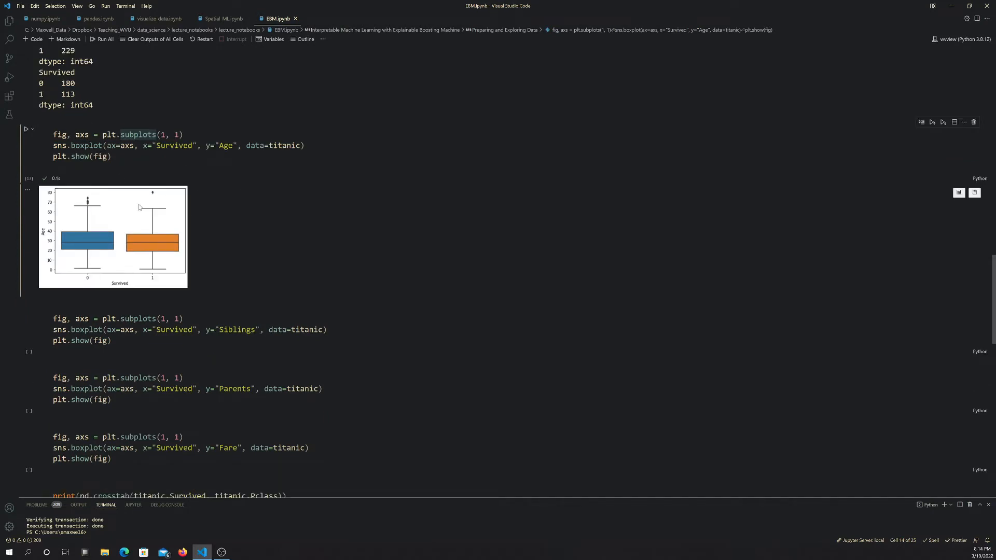
mouse_move(169, 238)
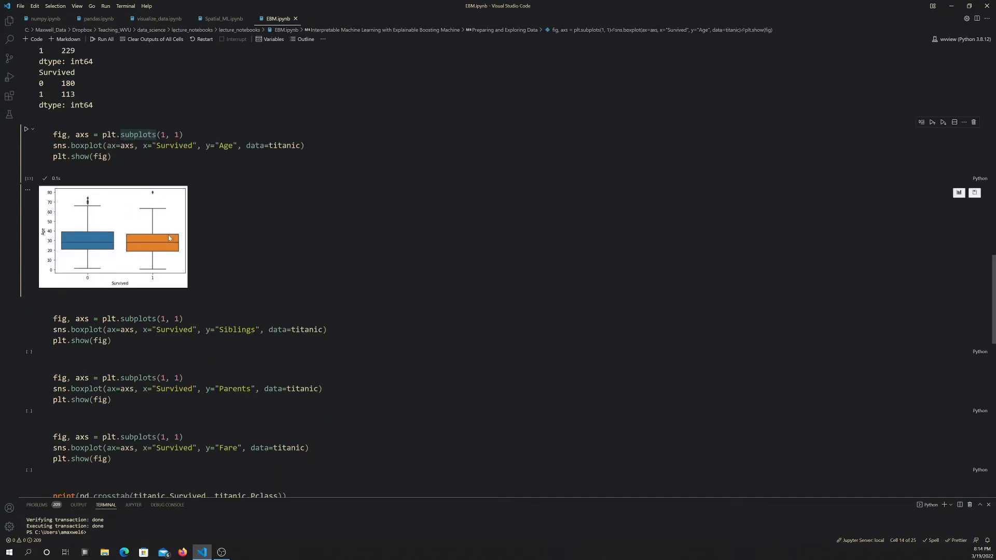
mouse_move(126, 235)
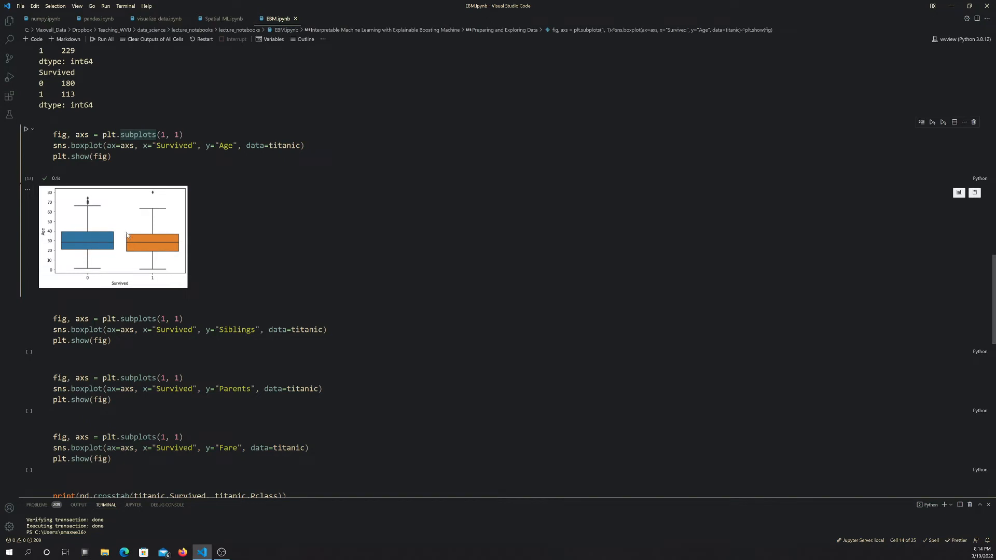
mouse_move(149, 250)
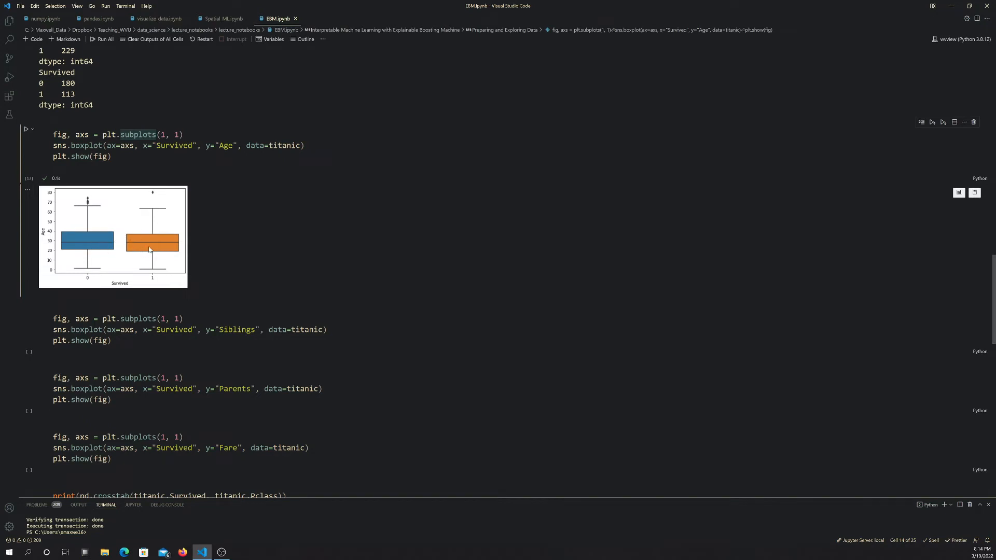
mouse_move(136, 248)
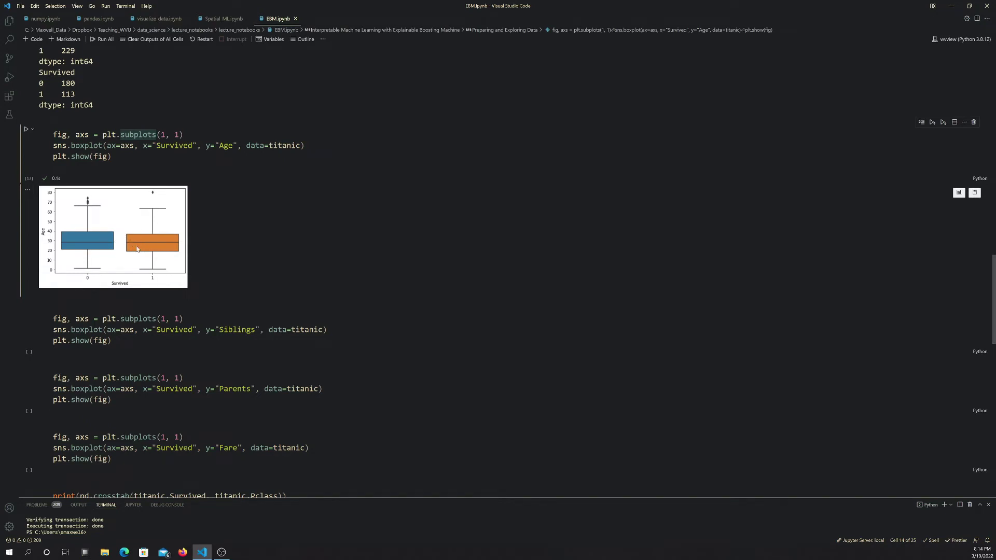
mouse_move(143, 248)
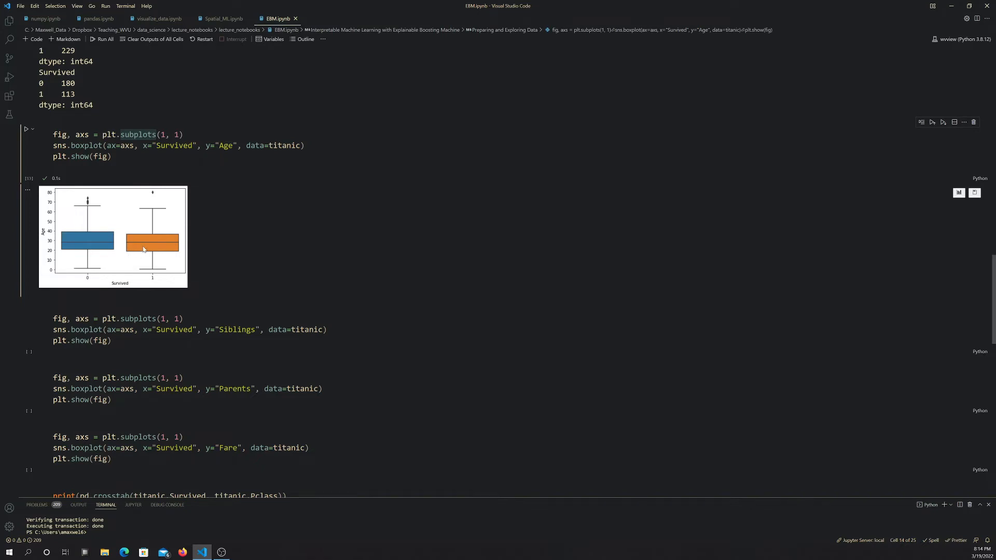
mouse_move(142, 245)
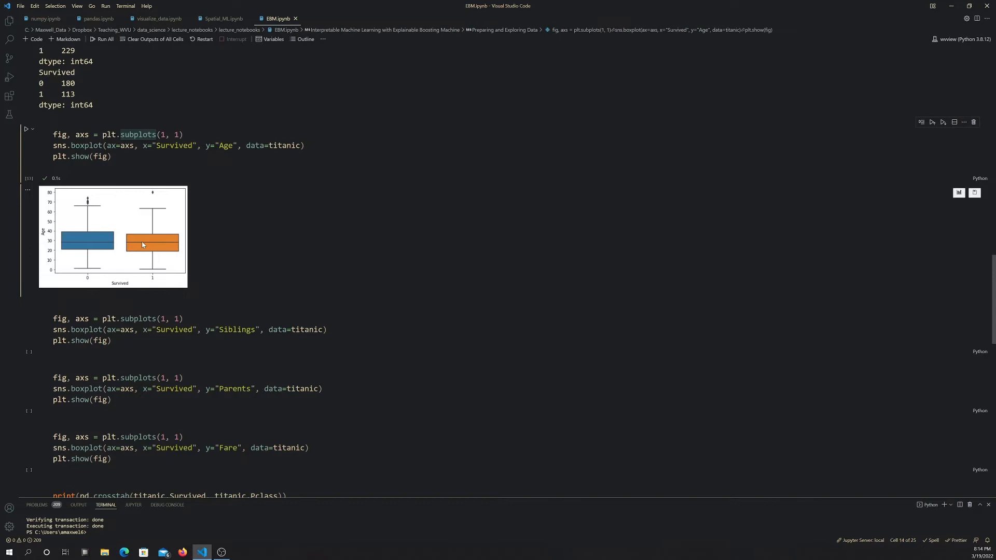
mouse_move(166, 247)
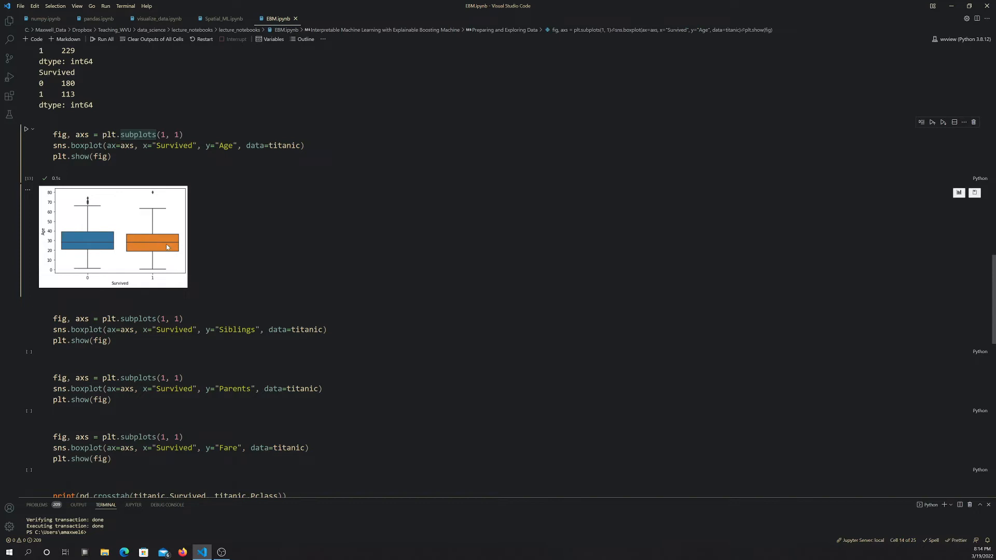
scroll(down, 3)
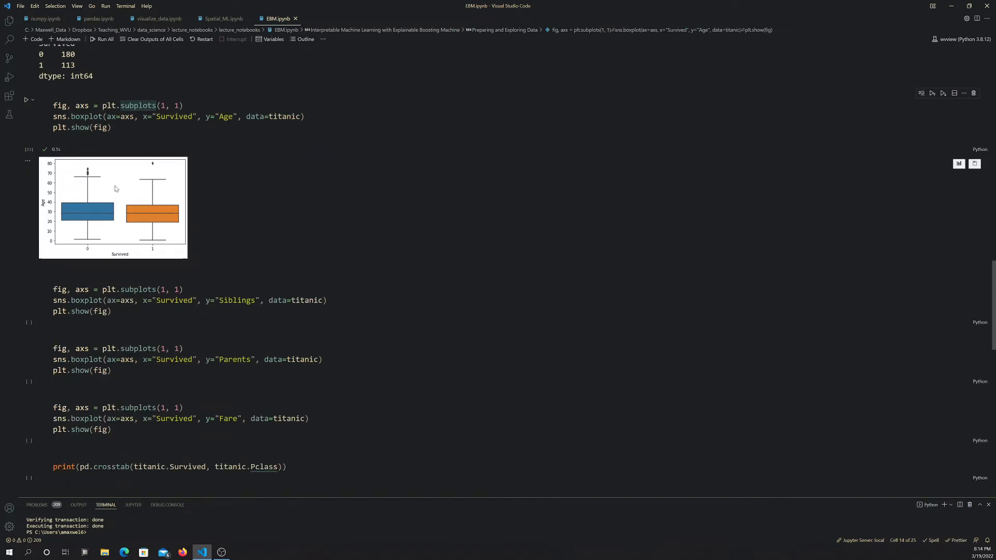
mouse_move(122, 211)
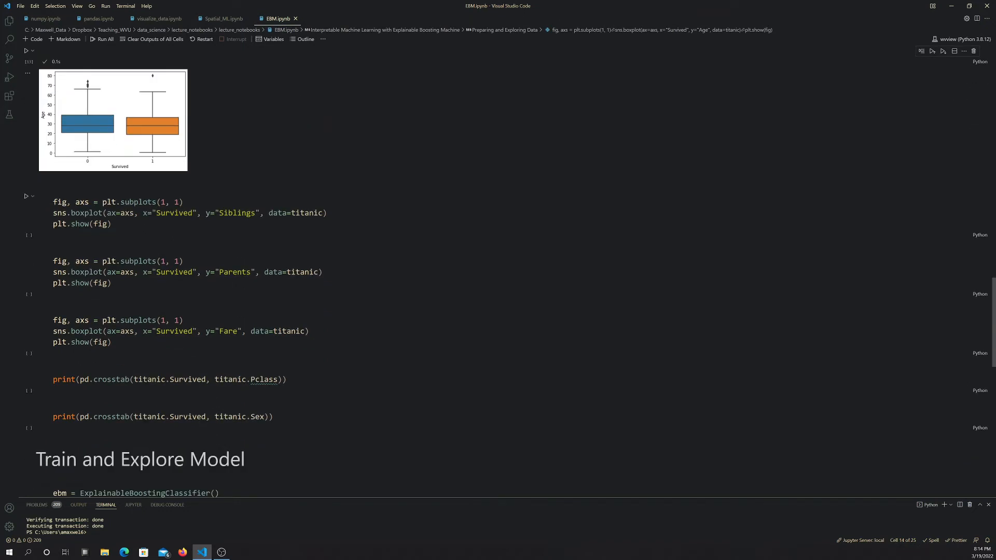
Run the Siblings and Fare boxplot cells for the remaining exploration plots.
click(24, 196)
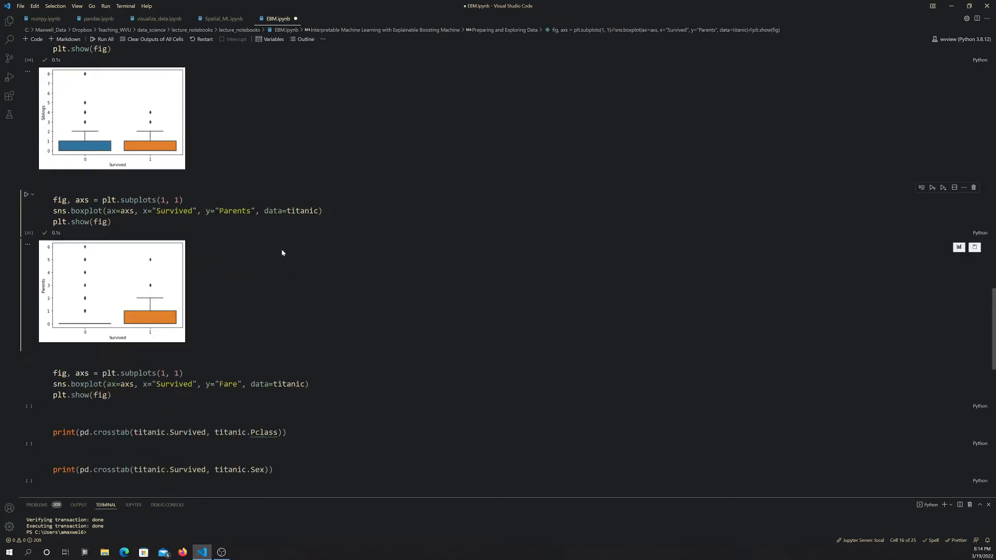
scroll(down, 3)
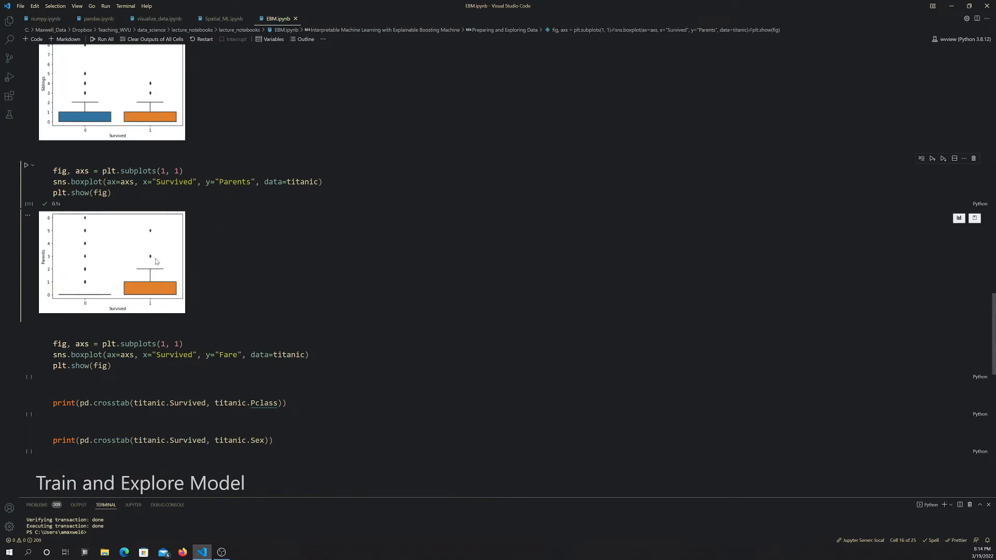
scroll(down, 3)
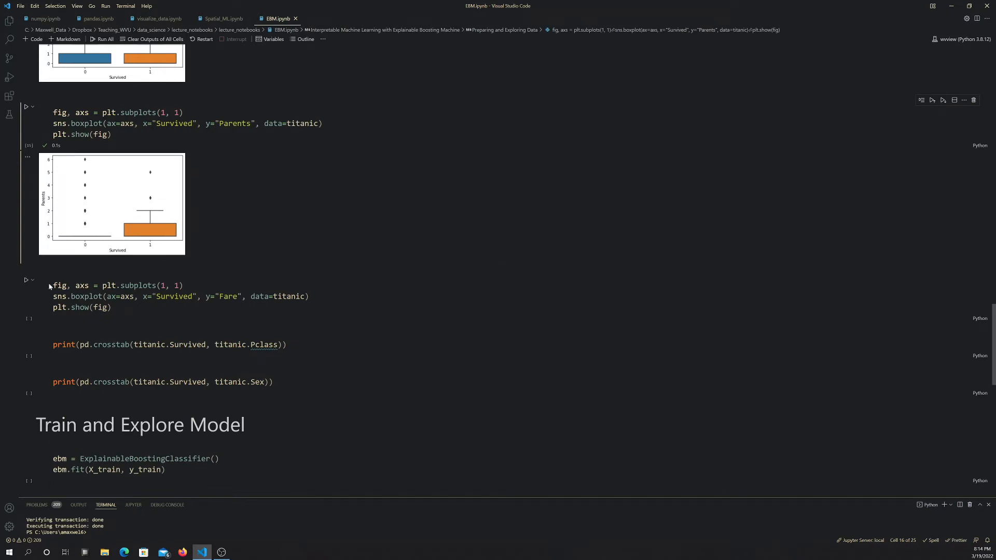
click(26, 280)
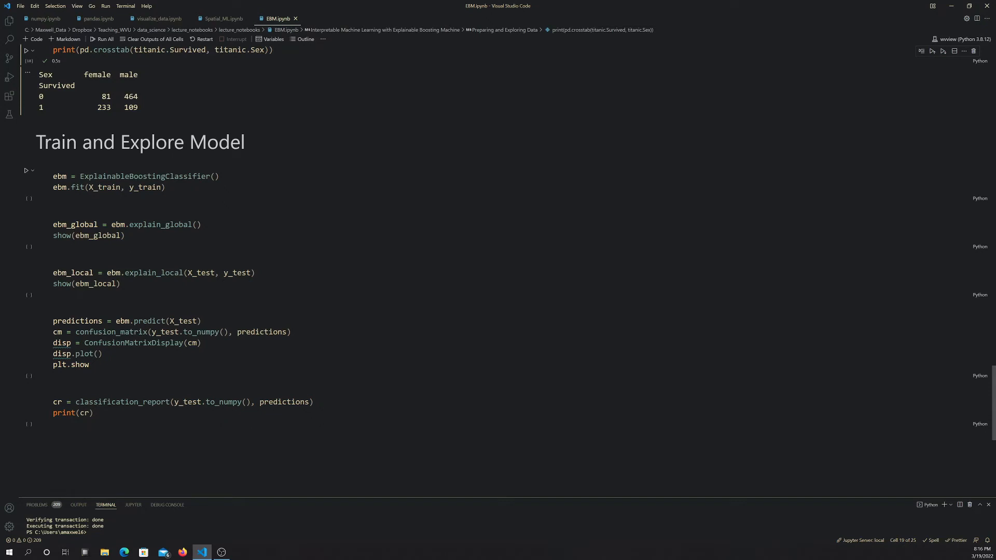
Fit the ExplainableBoostingClassifier on X_train, y_train, listing features and interaction terms.
click(146, 177)
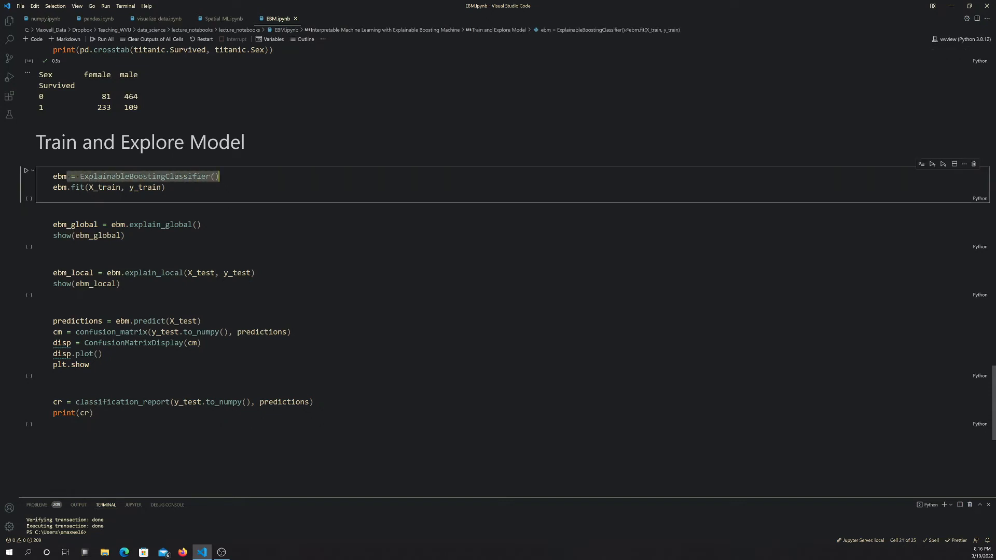
double_click(106, 187)
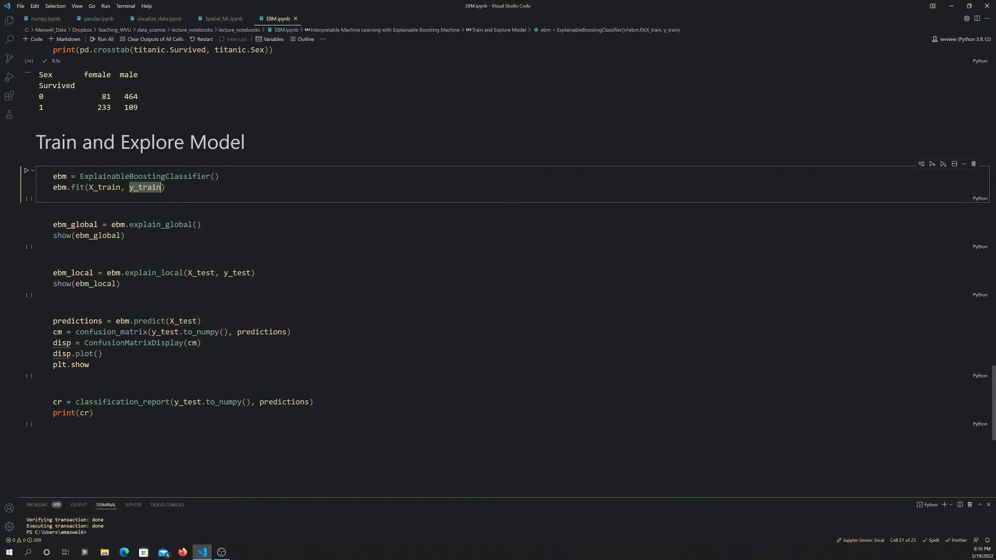
click(26, 170)
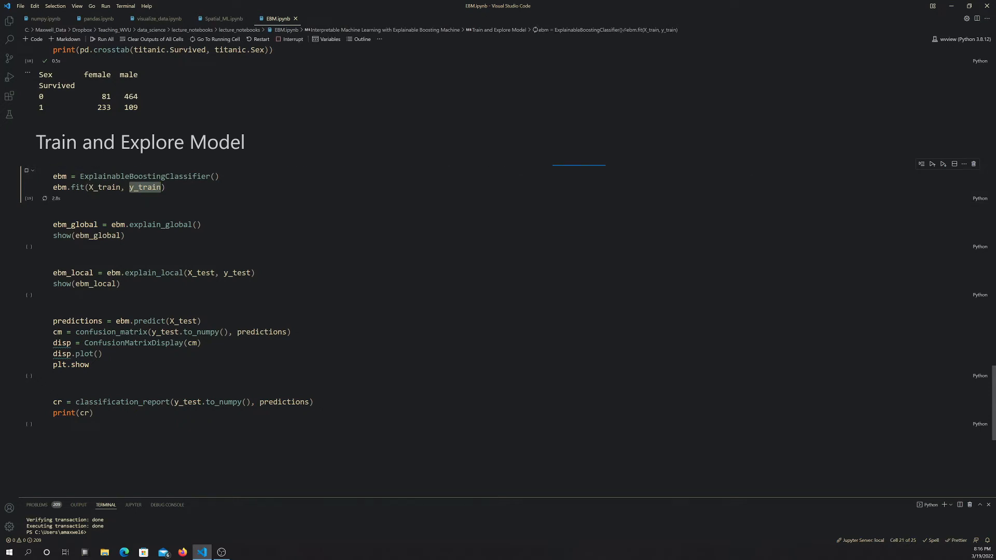
click(24, 170)
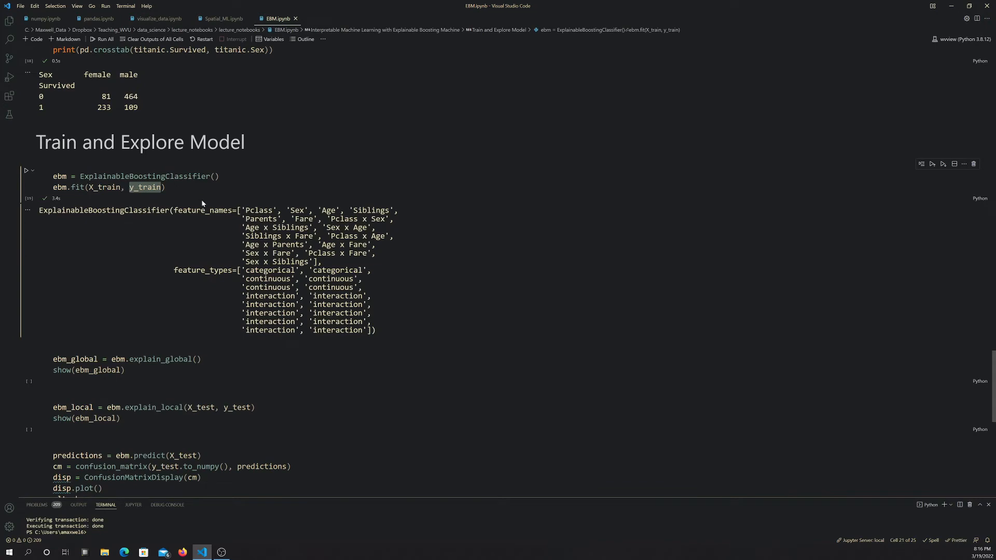
scroll(down, 3)
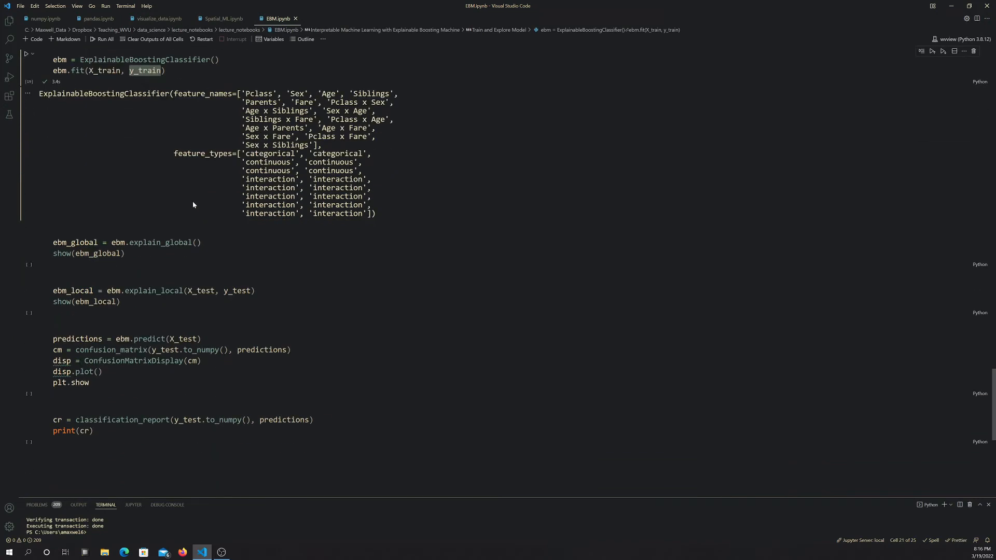
scroll(down, 3)
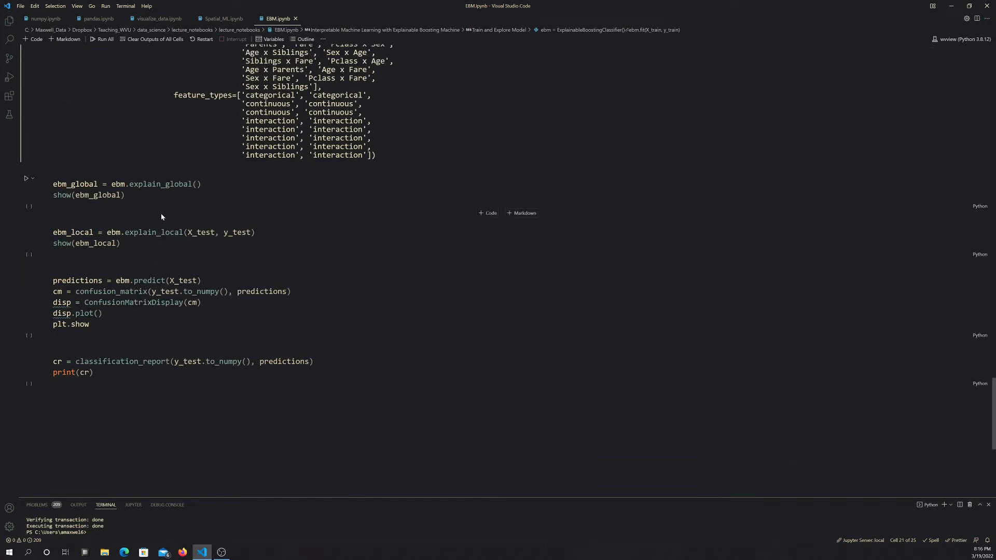
mouse_move(39, 204)
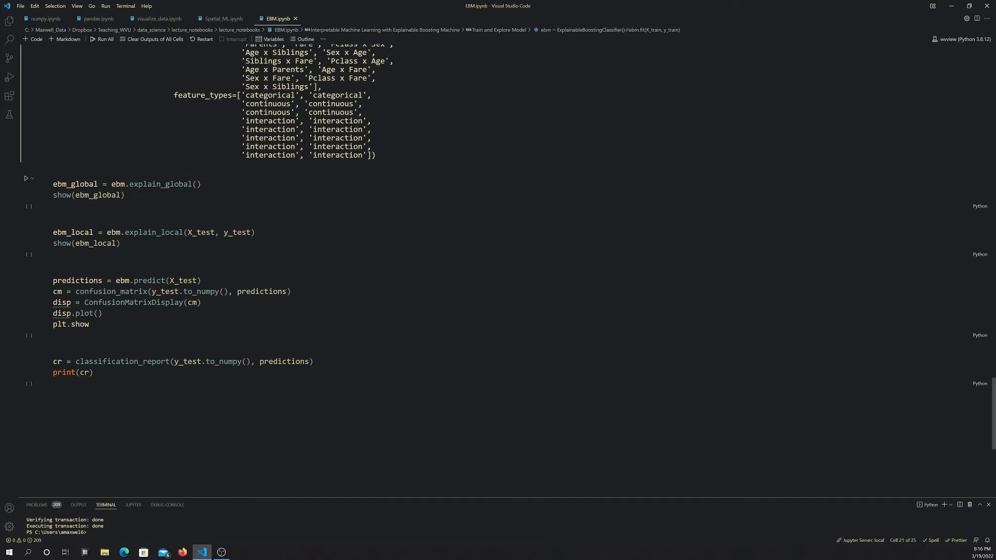
mouse_move(21, 186)
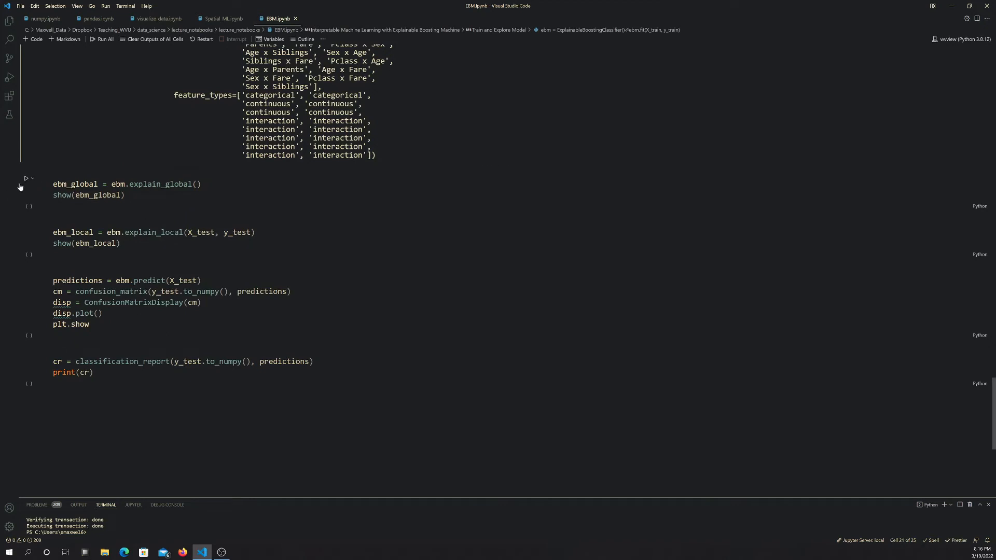
Run ebm.explain_global() to get the Overall Importance chart ranking Sex, Pclass, Siblings, Fare, Age.
click(25, 179)
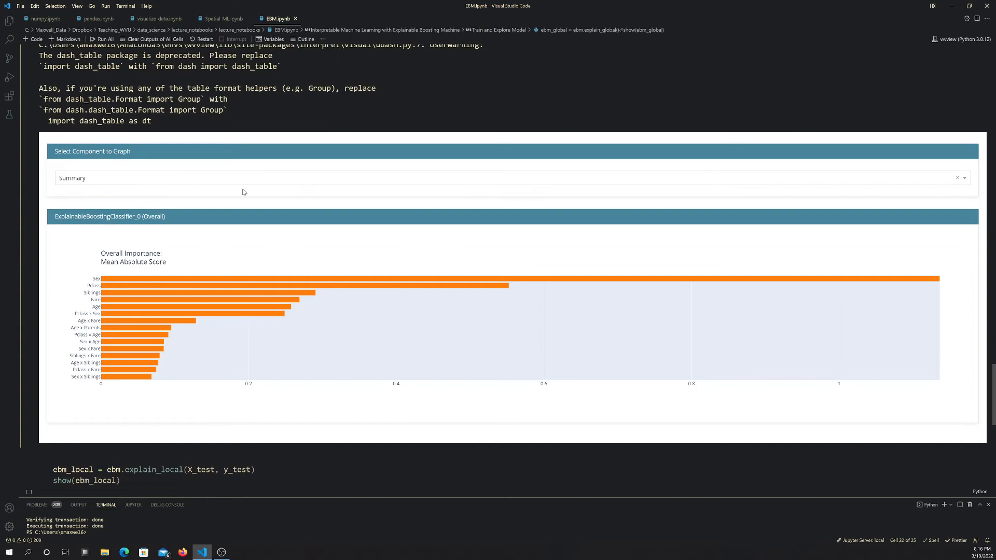
mouse_move(353, 213)
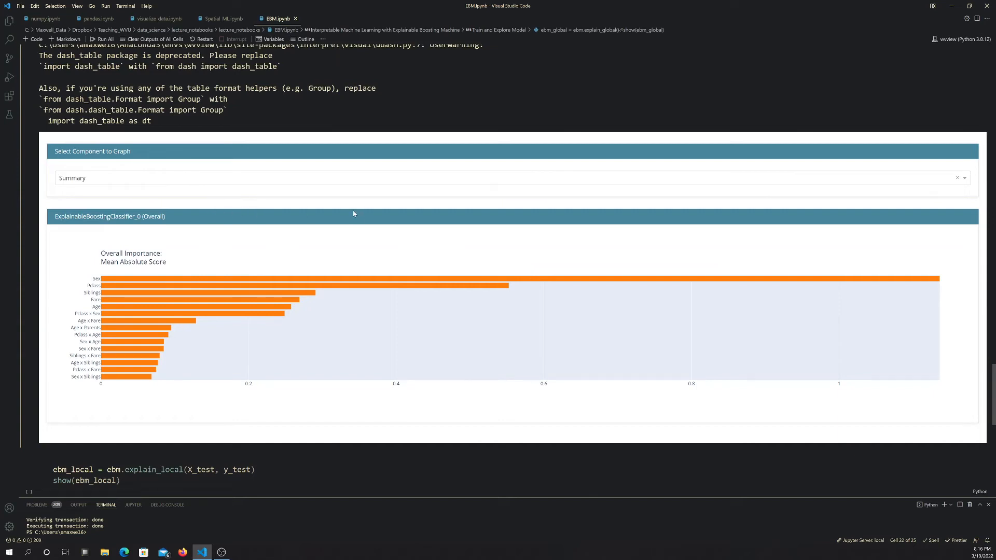
mouse_move(211, 258)
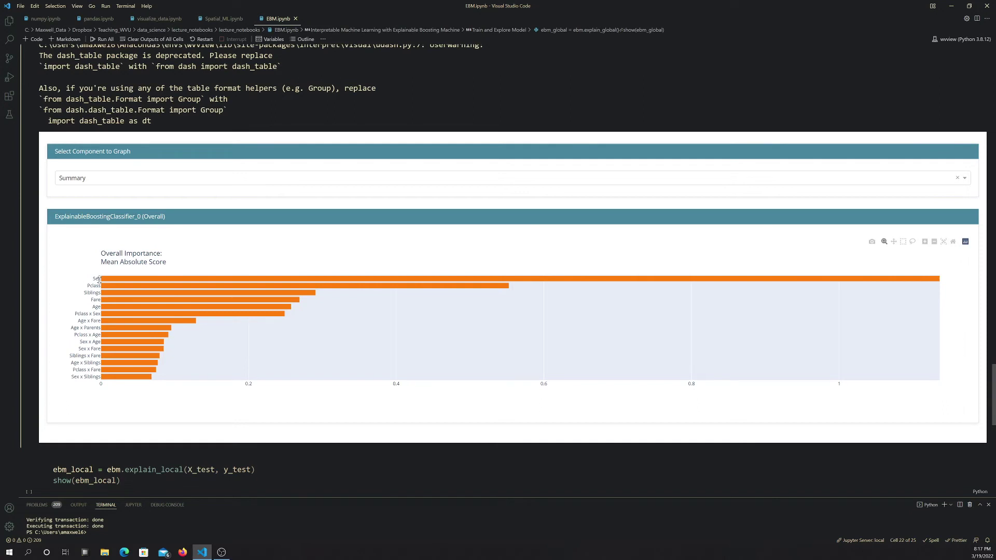
mouse_move(576, 278)
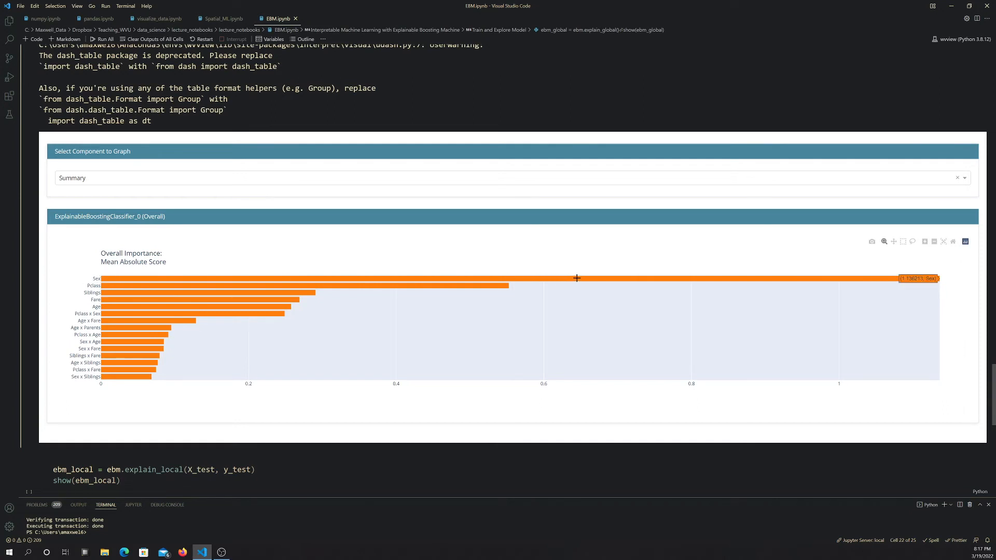
mouse_move(888, 278)
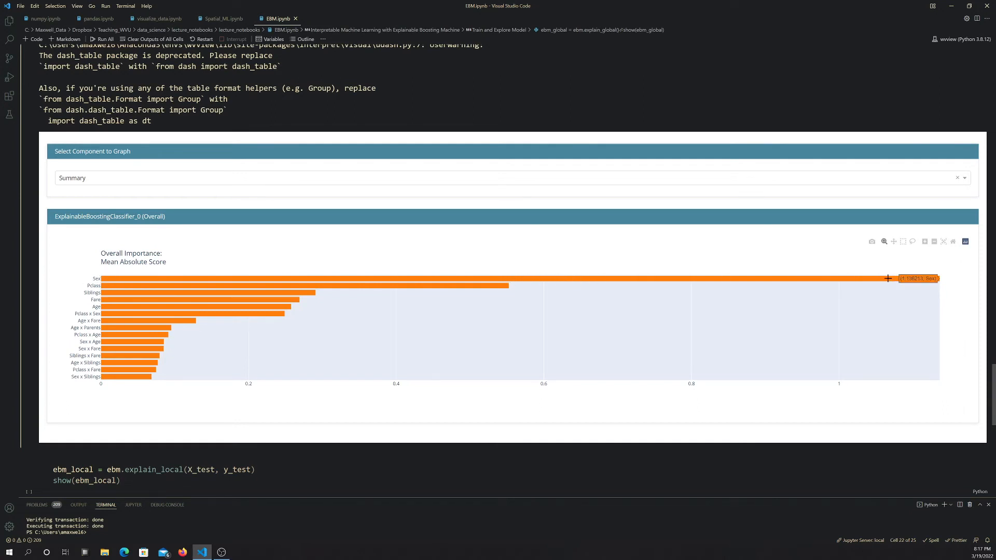
mouse_move(490, 292)
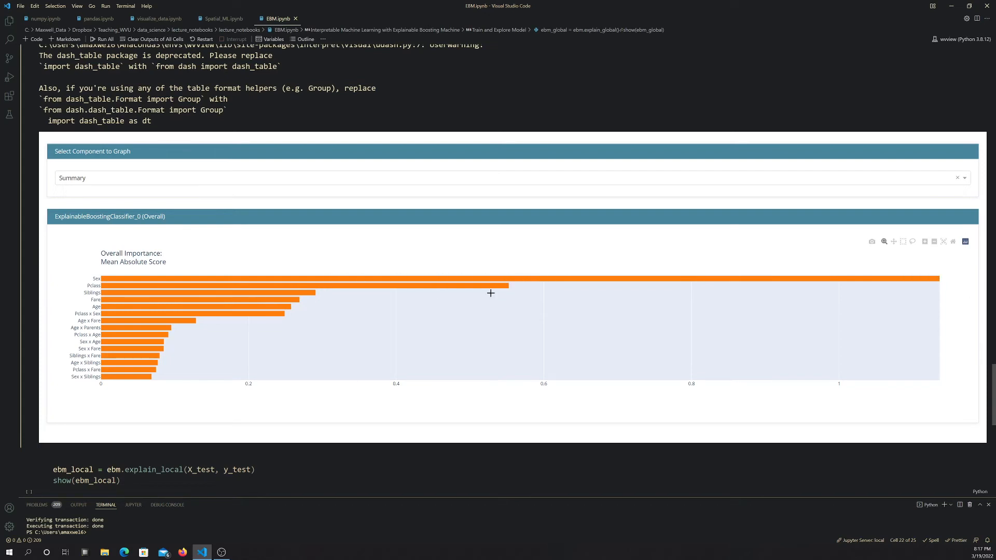
mouse_move(493, 290)
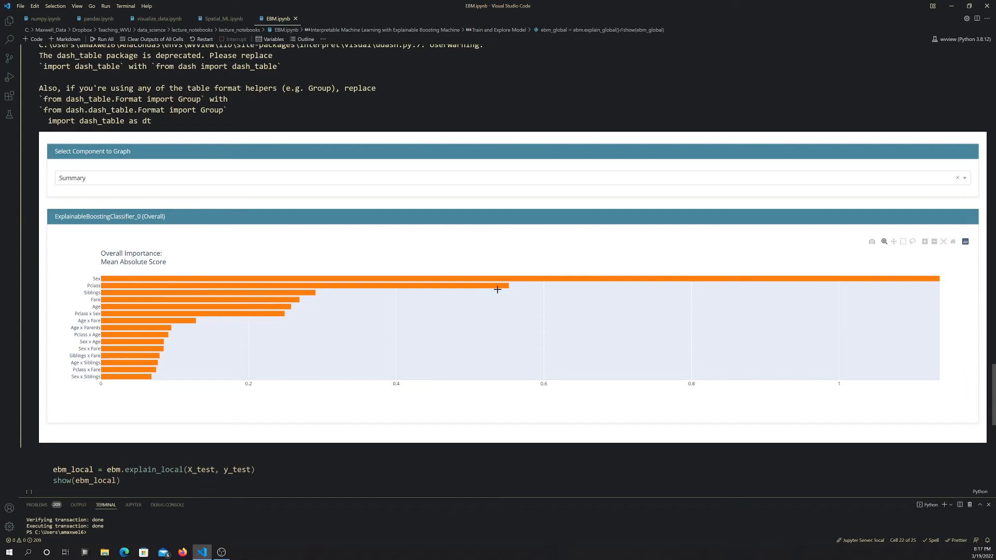
mouse_move(110, 296)
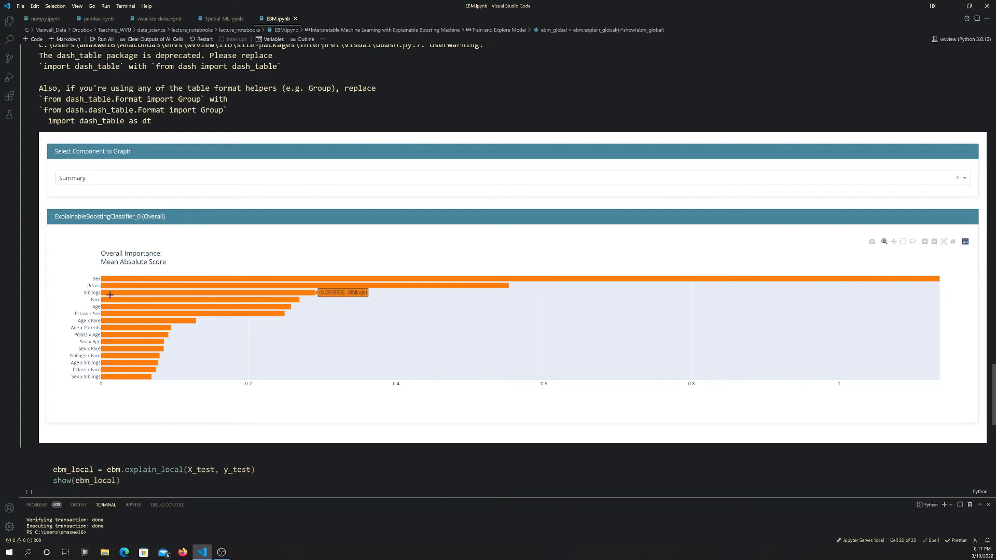
mouse_move(125, 308)
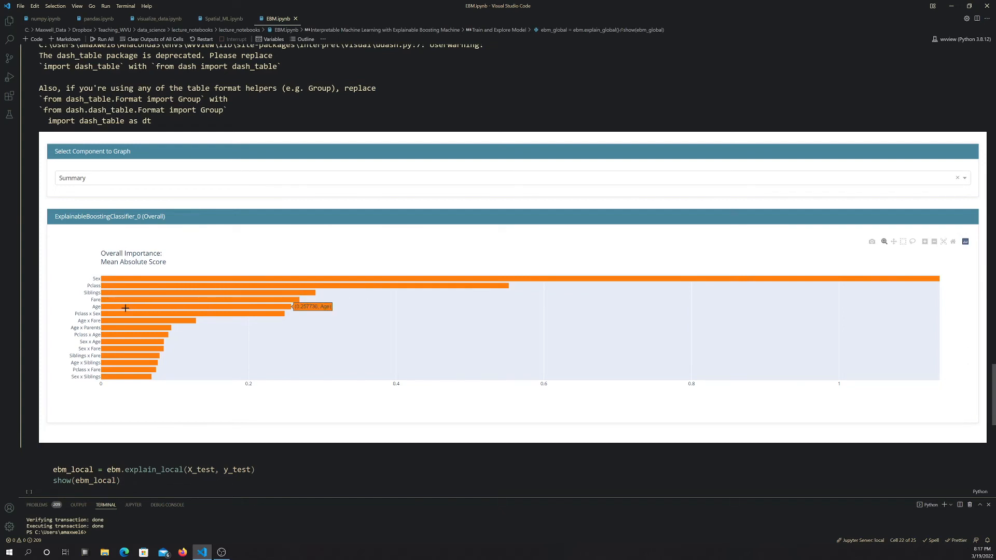
mouse_move(68, 324)
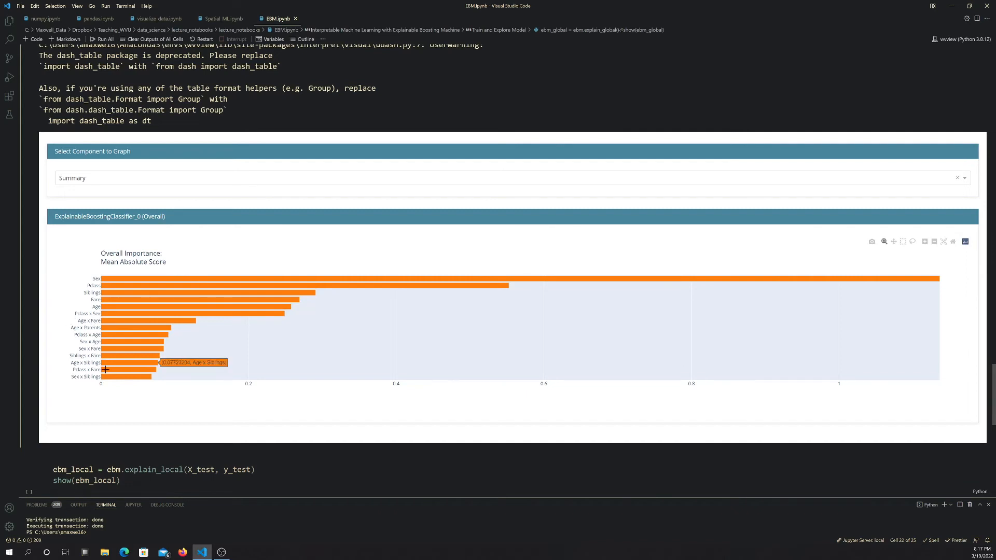
mouse_move(142, 346)
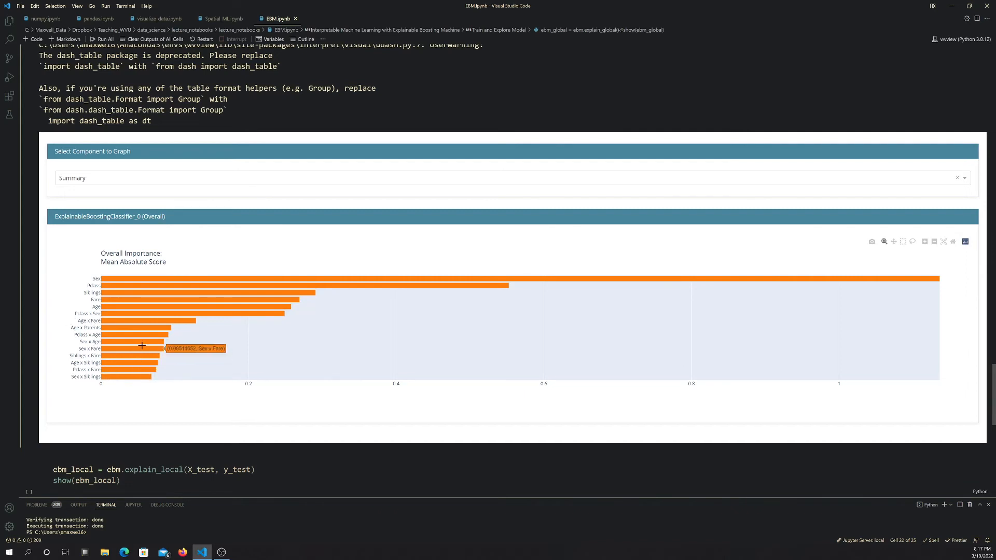
mouse_move(144, 325)
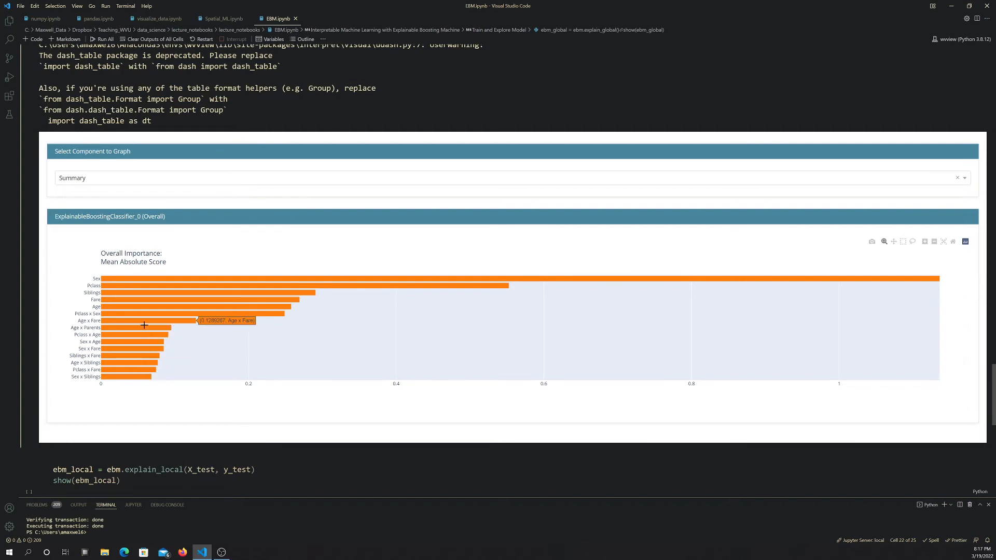
mouse_move(677, 242)
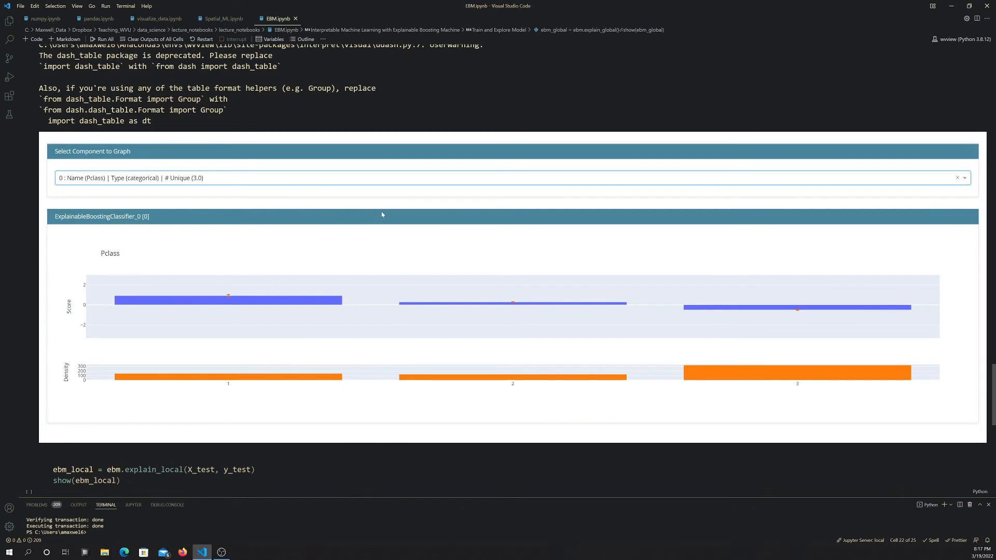
mouse_move(376, 296)
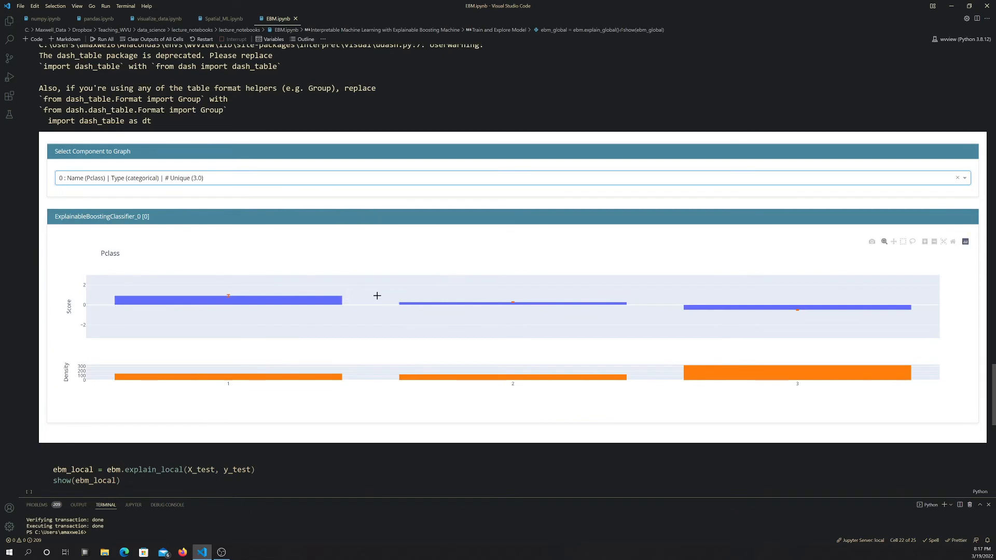
mouse_move(289, 305)
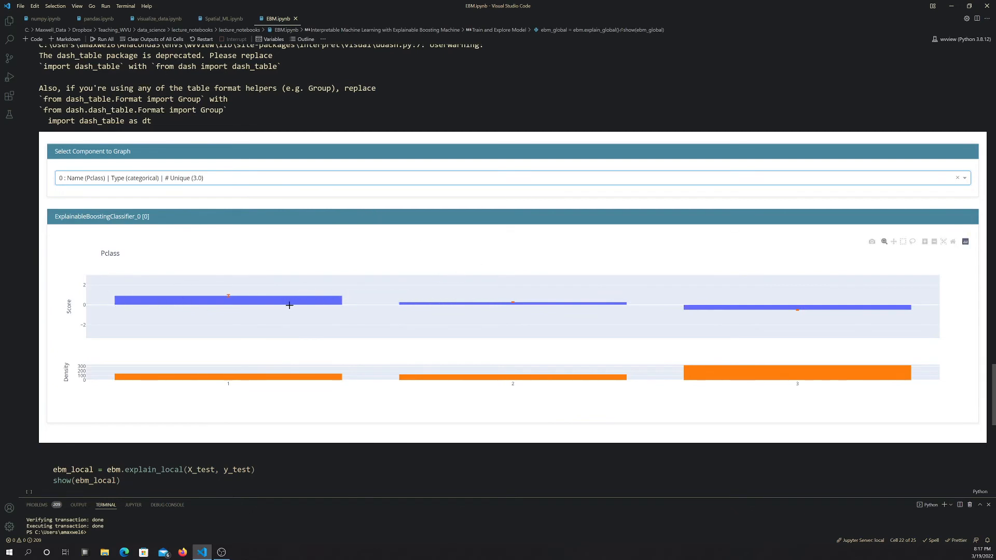
mouse_move(579, 330)
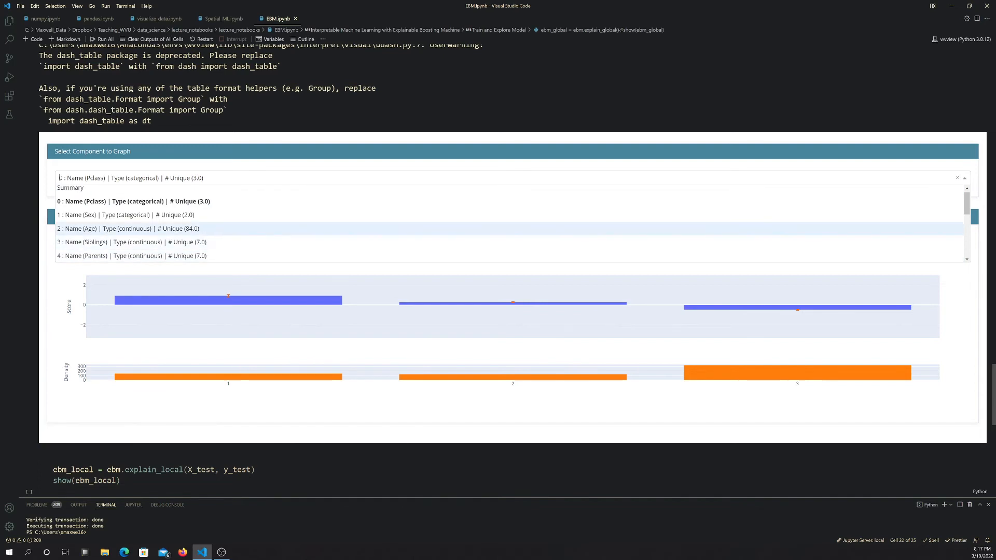
Graph component '2 : Name (Age)' to show Age's score curve and density.
click(127, 228)
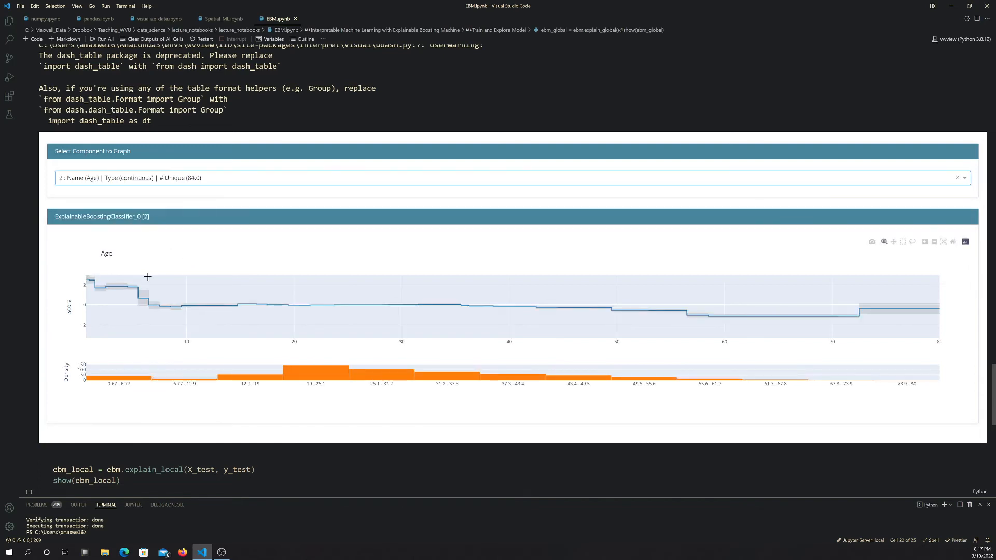
mouse_move(805, 315)
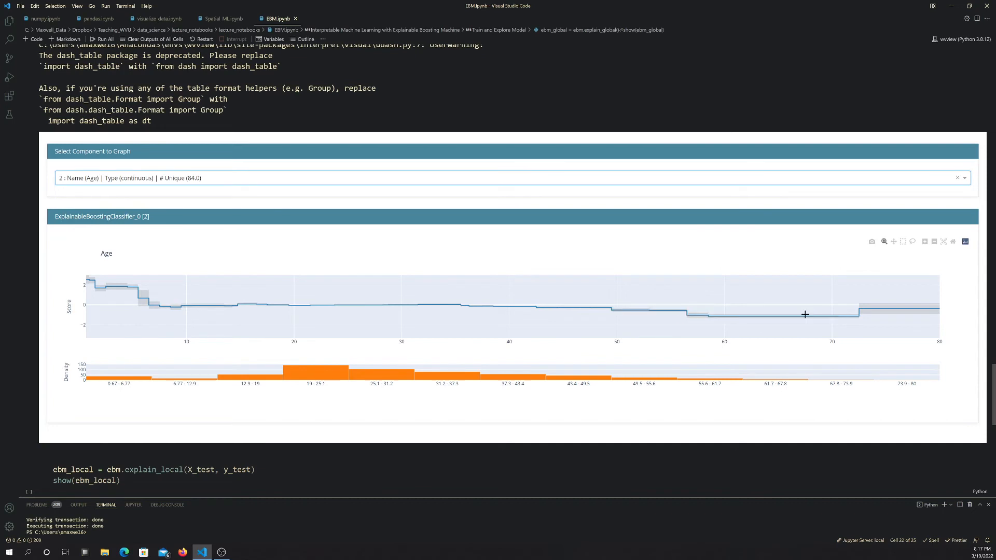
mouse_move(191, 258)
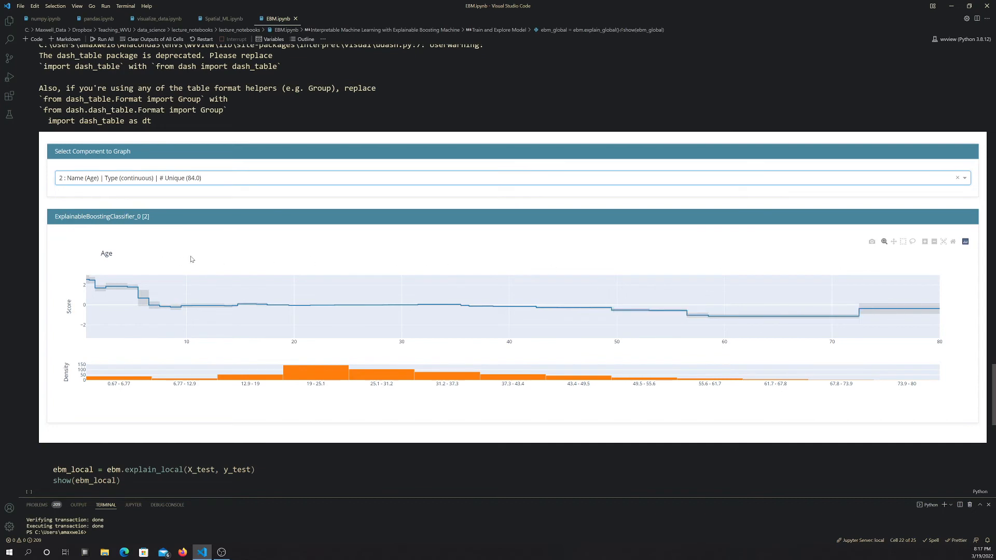
mouse_move(219, 291)
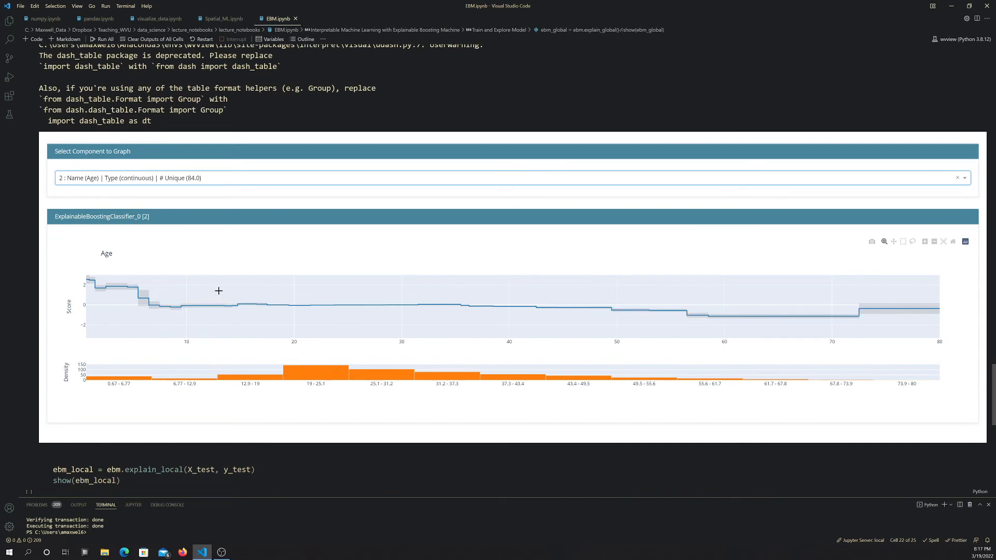
mouse_move(127, 282)
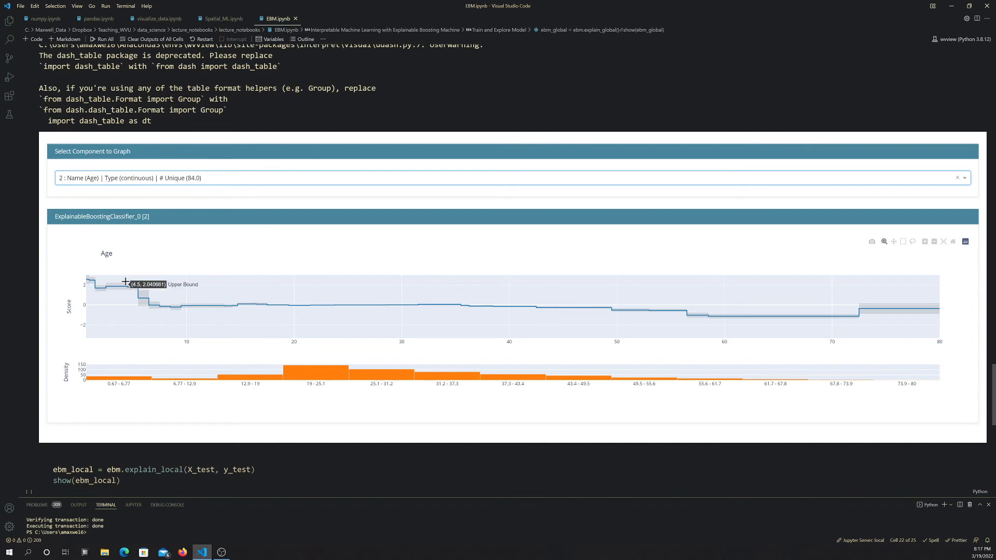
mouse_move(66, 301)
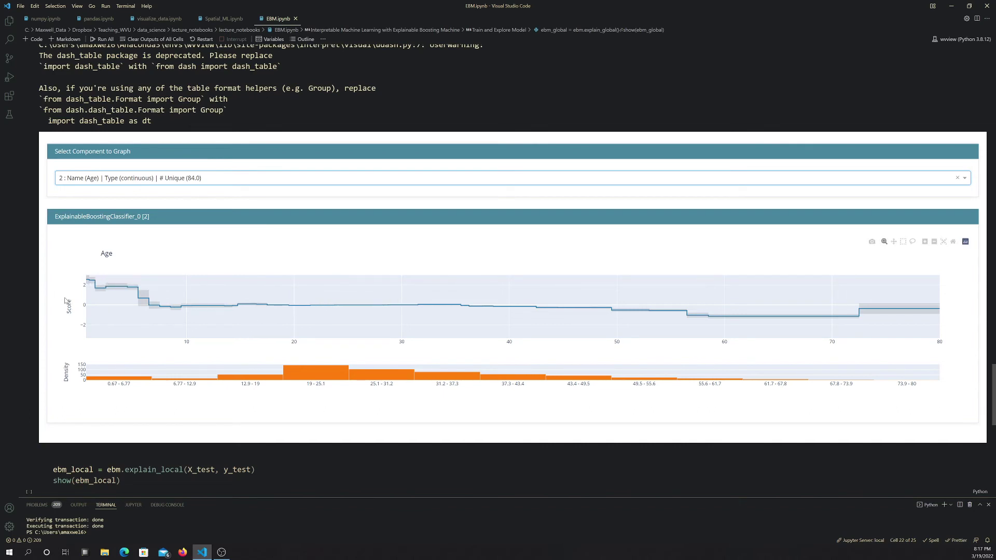
mouse_move(57, 242)
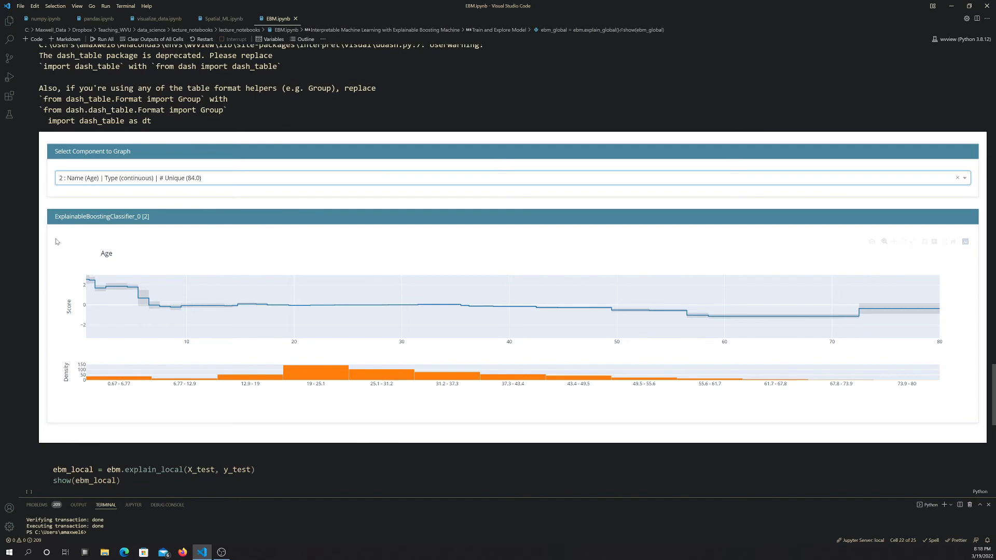
mouse_move(42, 188)
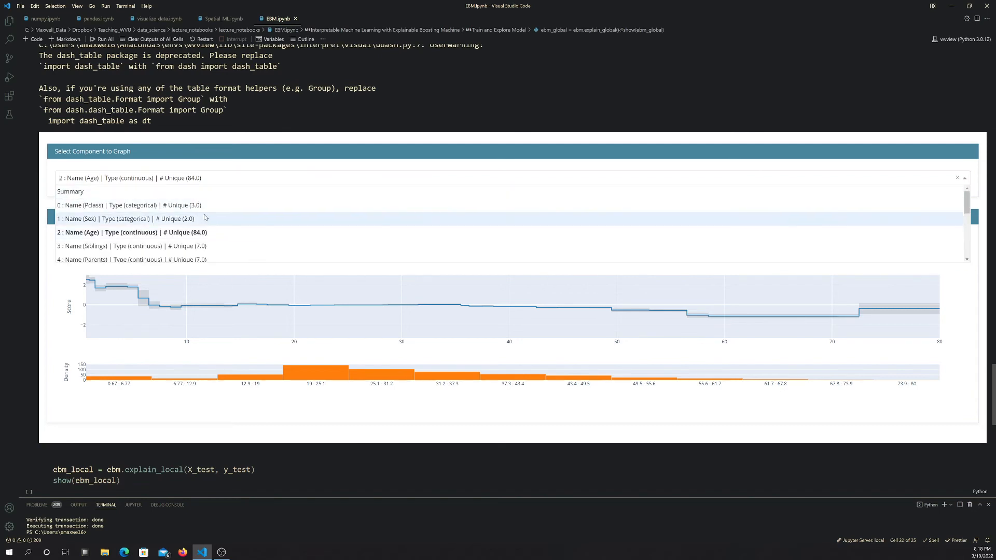
Show the '12 : Name (Age x Fare)' interaction heatmap and move down to the explain_local cell.
scroll(down, 3)
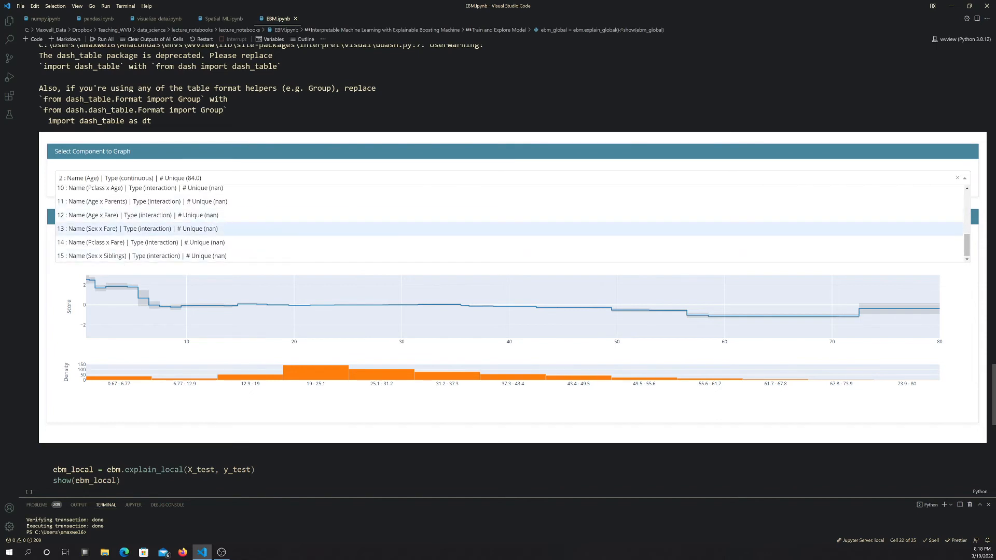
scroll(up, 3)
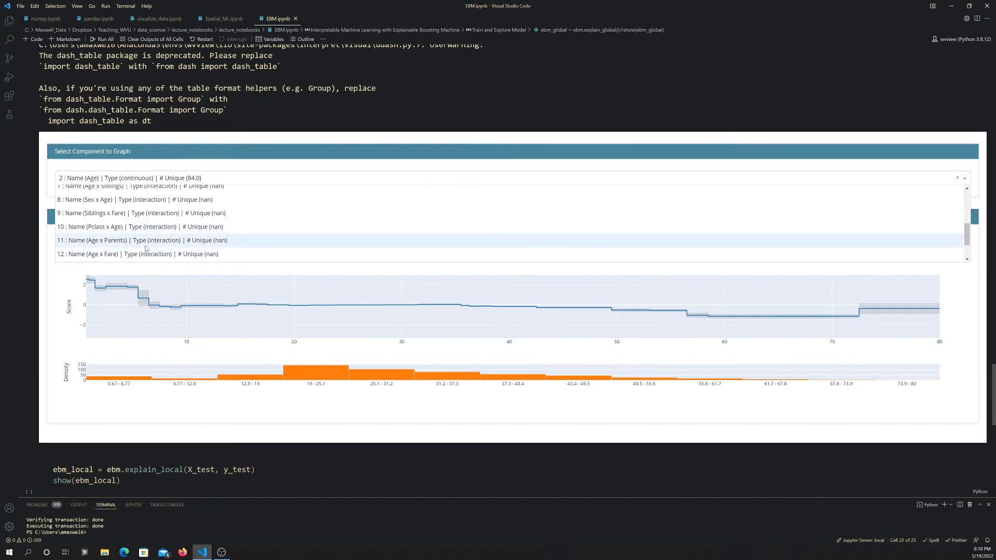
scroll(down, 3)
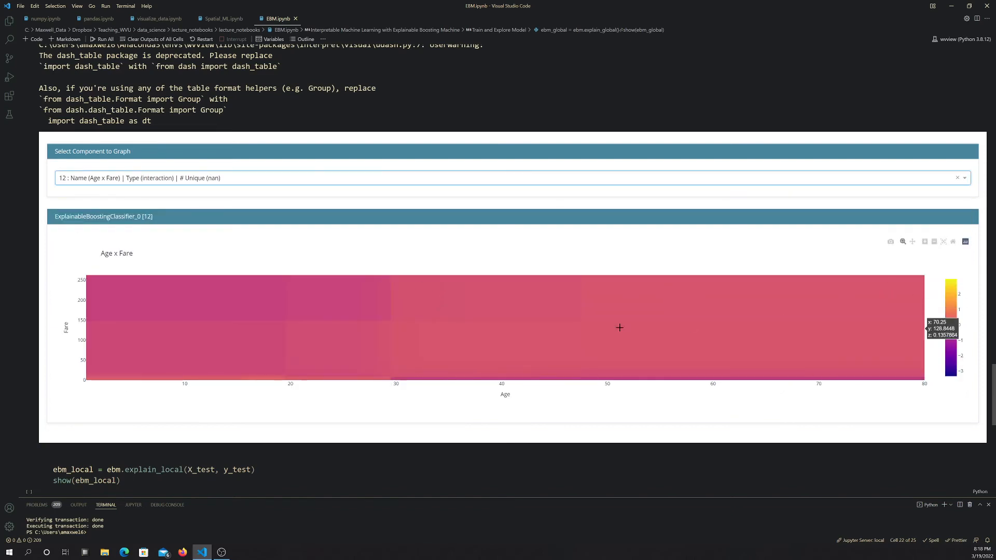
mouse_move(597, 328)
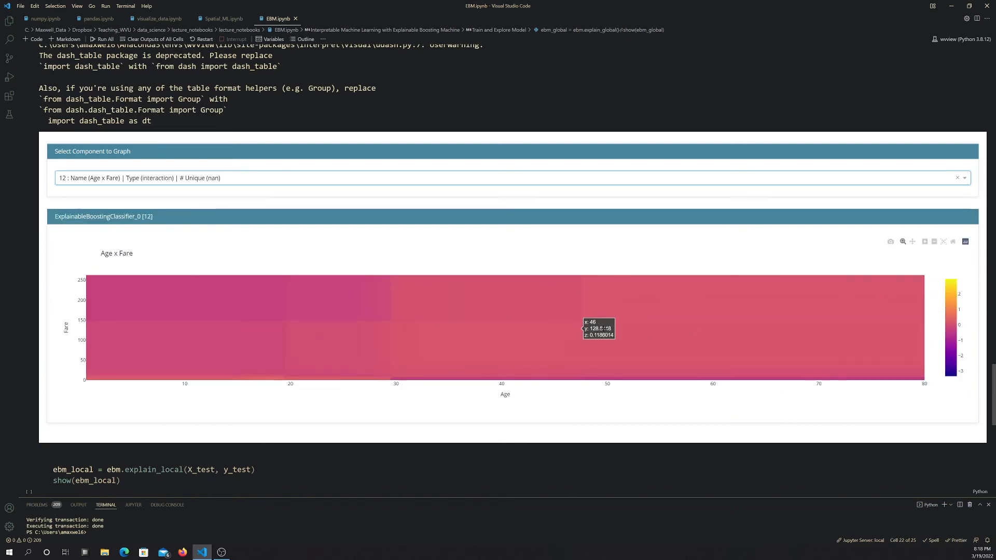
mouse_move(321, 284)
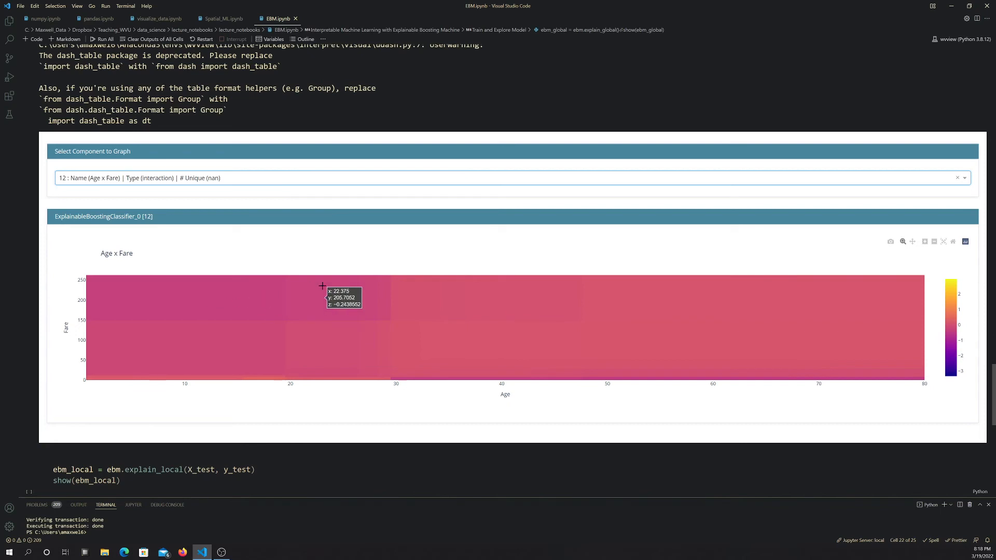
mouse_move(418, 437)
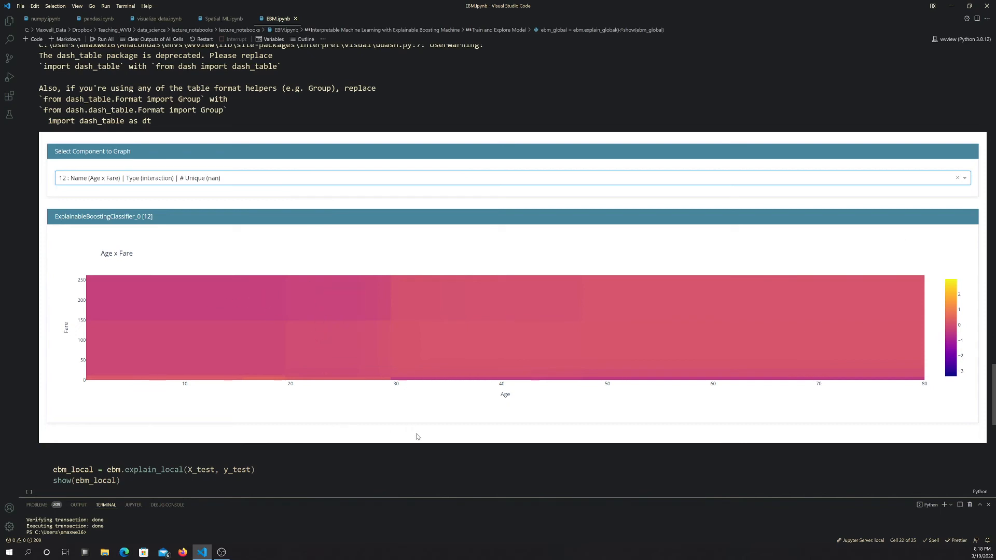
scroll(down, 3)
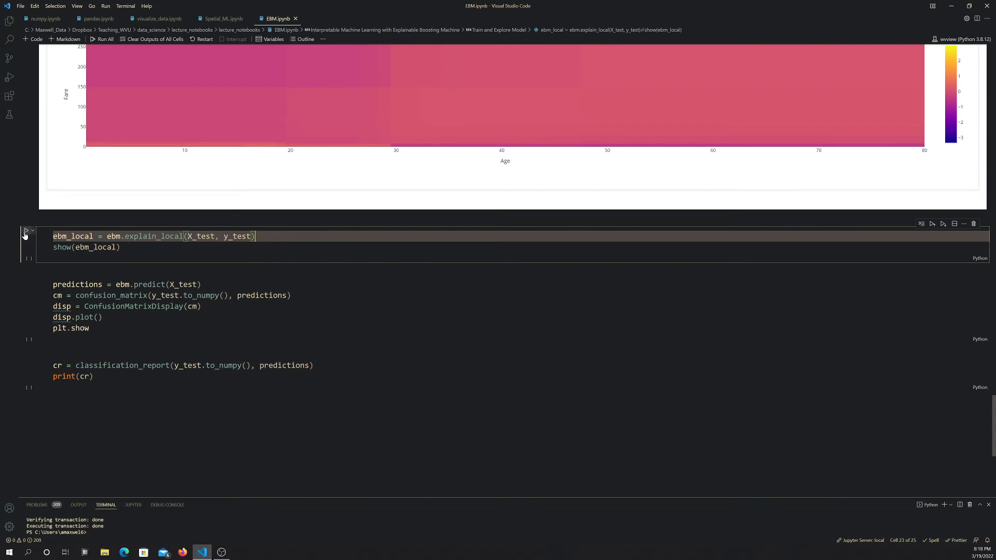
Run ebm.explain_local() on the test data, giving the first passenger predicted class 1 with score 0.895.
click(26, 231)
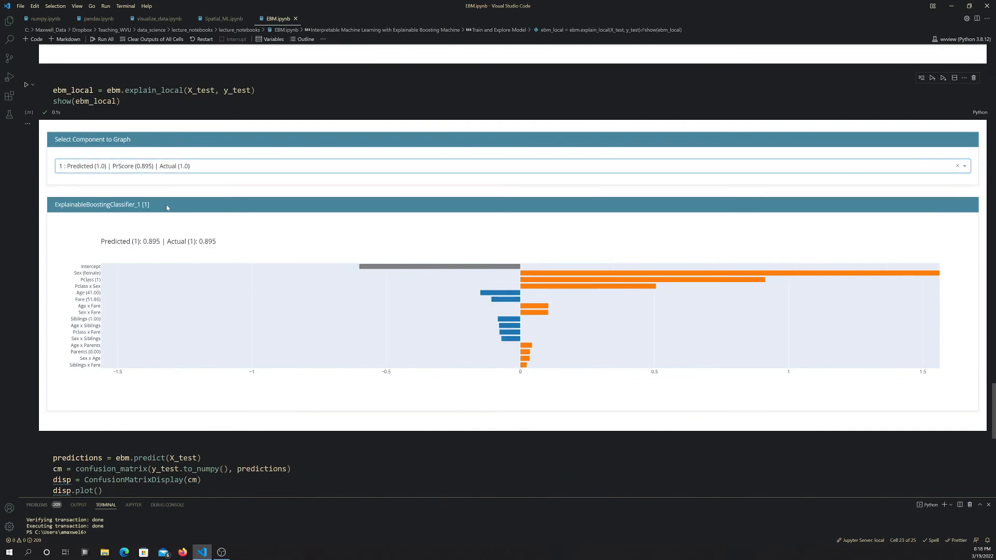
mouse_move(247, 217)
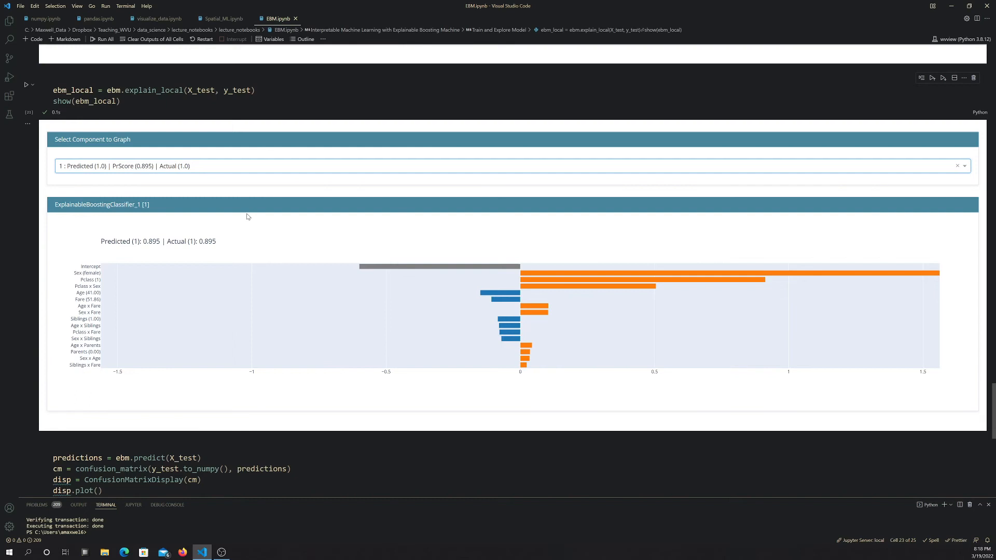
mouse_move(257, 213)
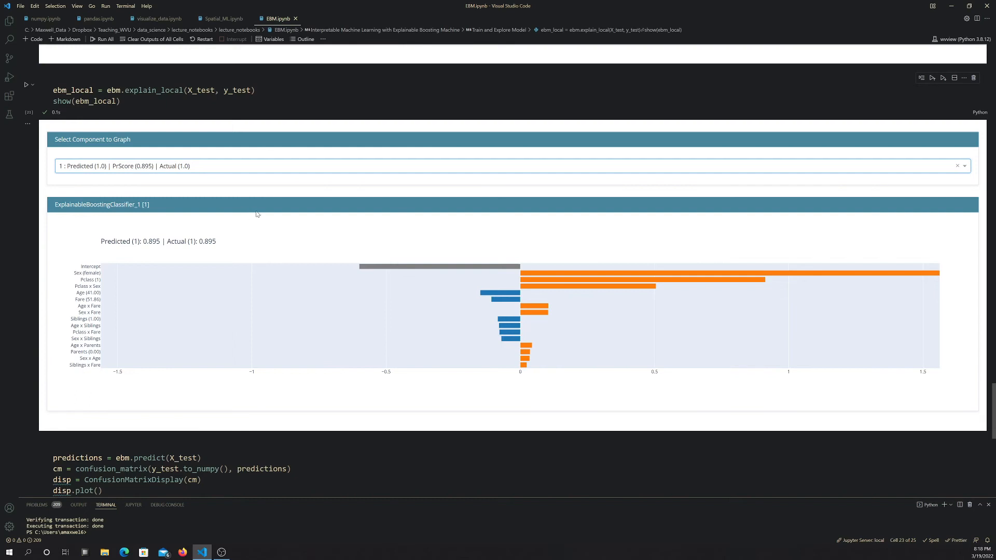
mouse_move(120, 240)
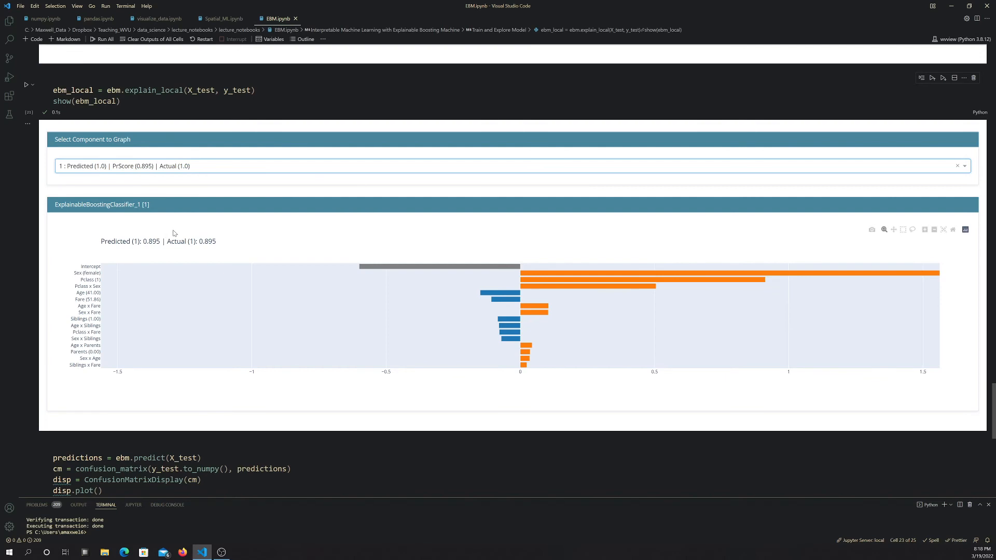
mouse_move(135, 246)
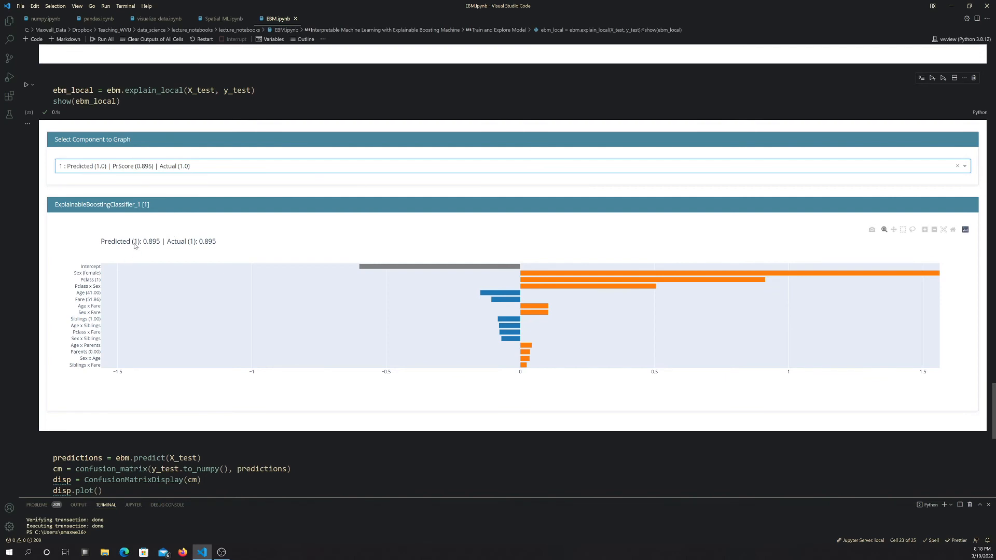
mouse_move(211, 247)
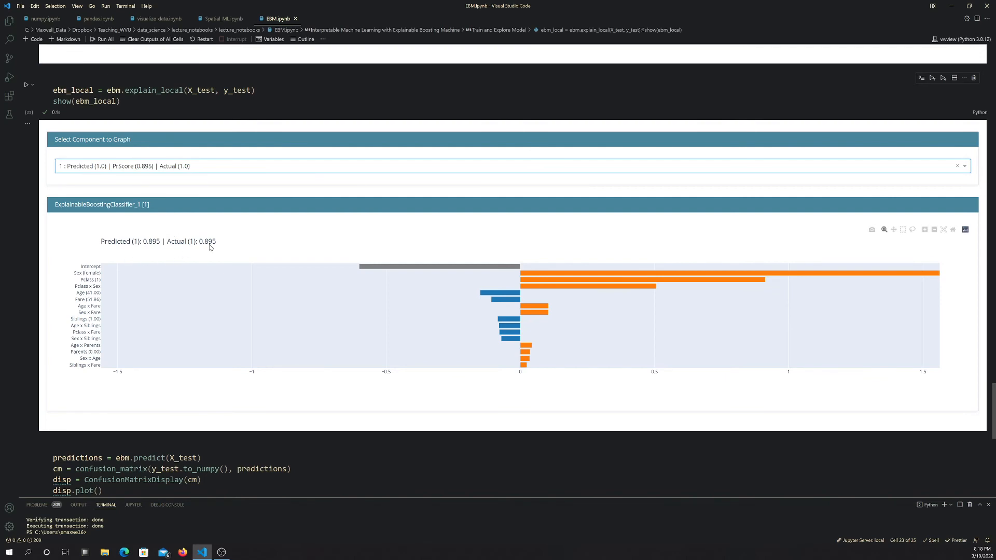
mouse_move(155, 245)
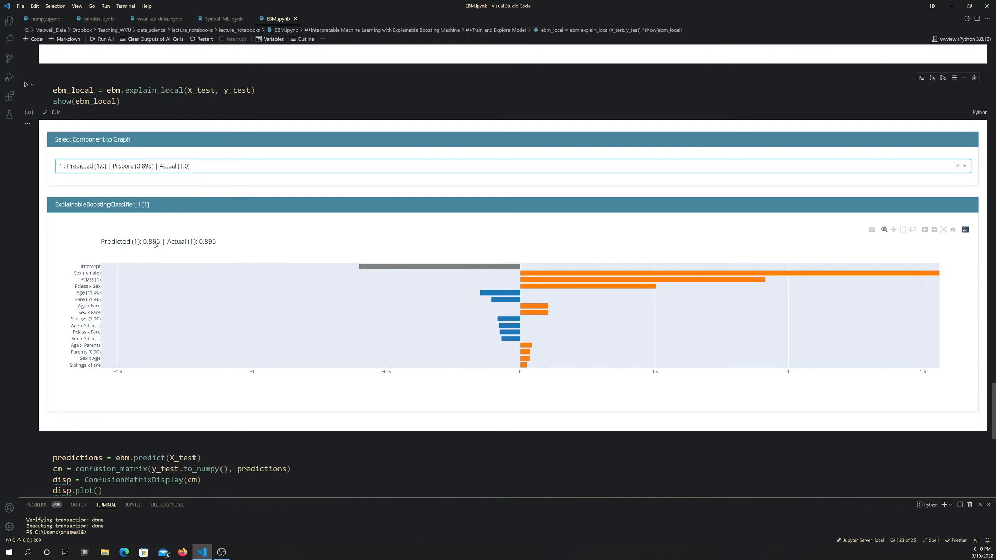
mouse_move(224, 255)
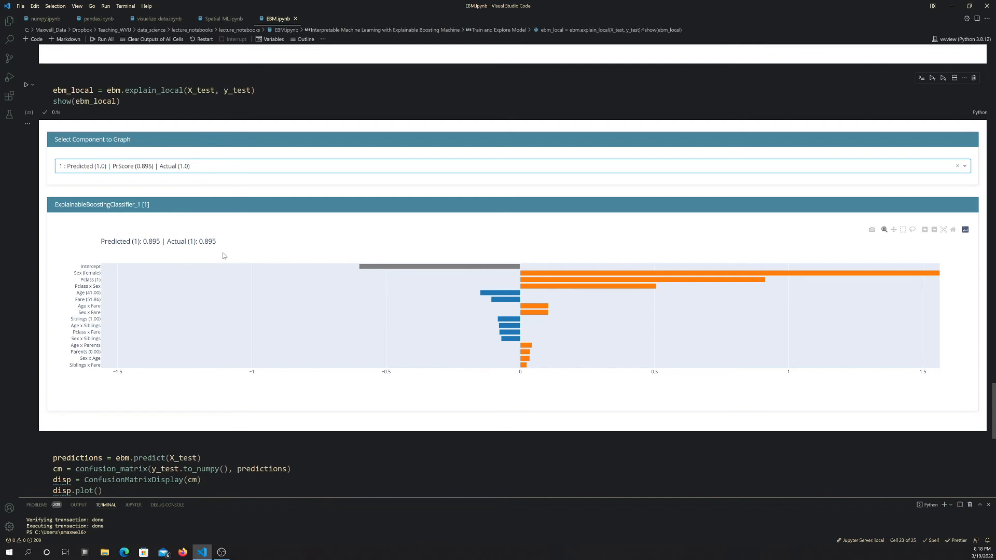
mouse_move(200, 249)
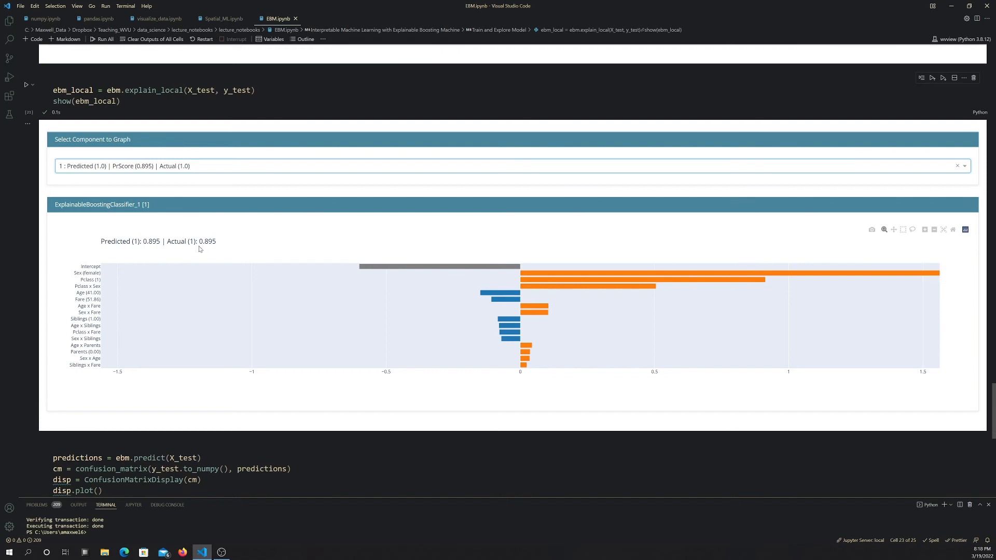
mouse_move(526, 273)
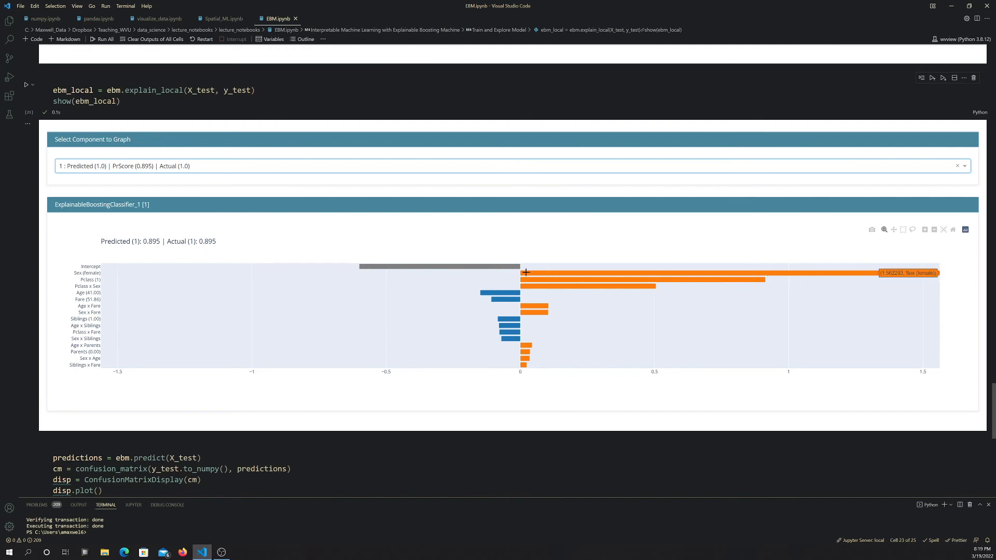
mouse_move(547, 326)
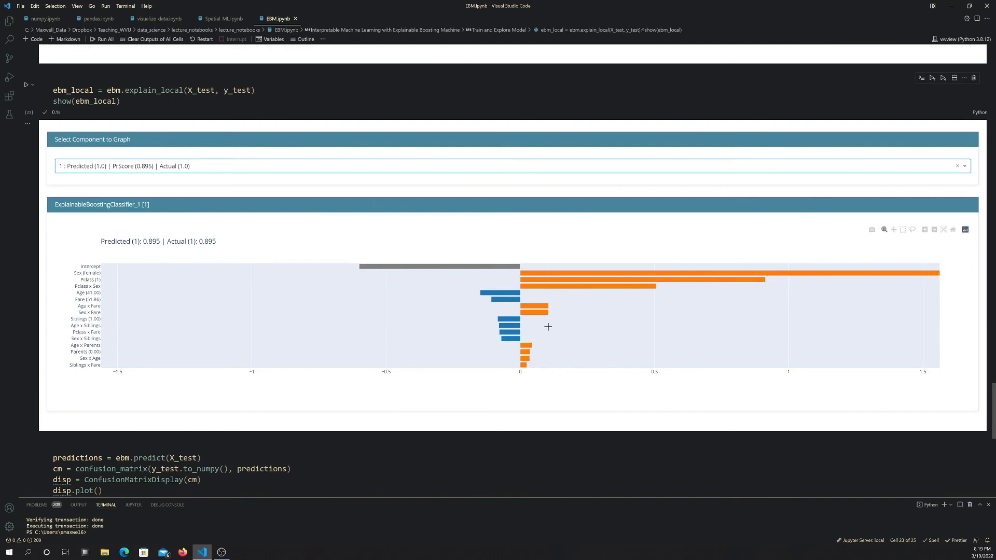
mouse_move(502, 299)
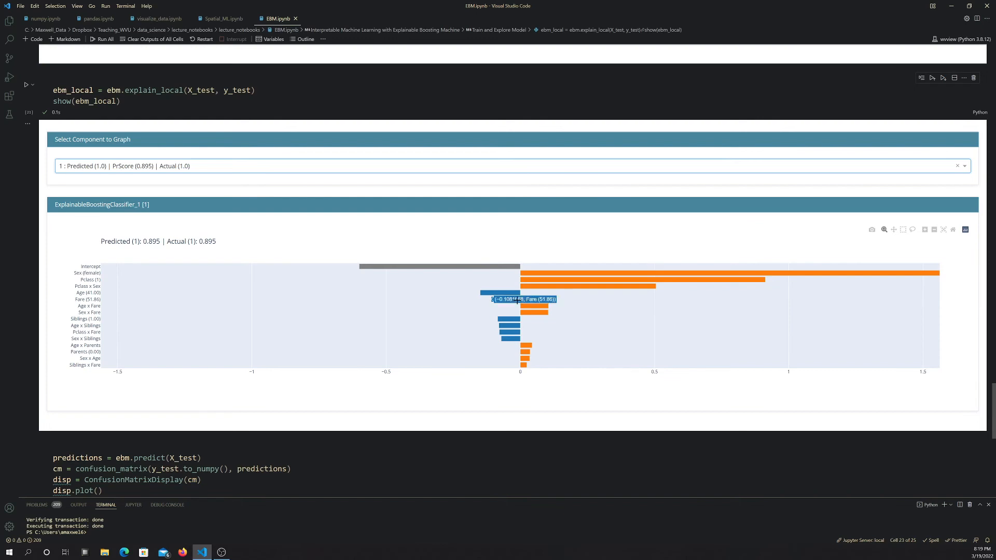
mouse_move(535, 274)
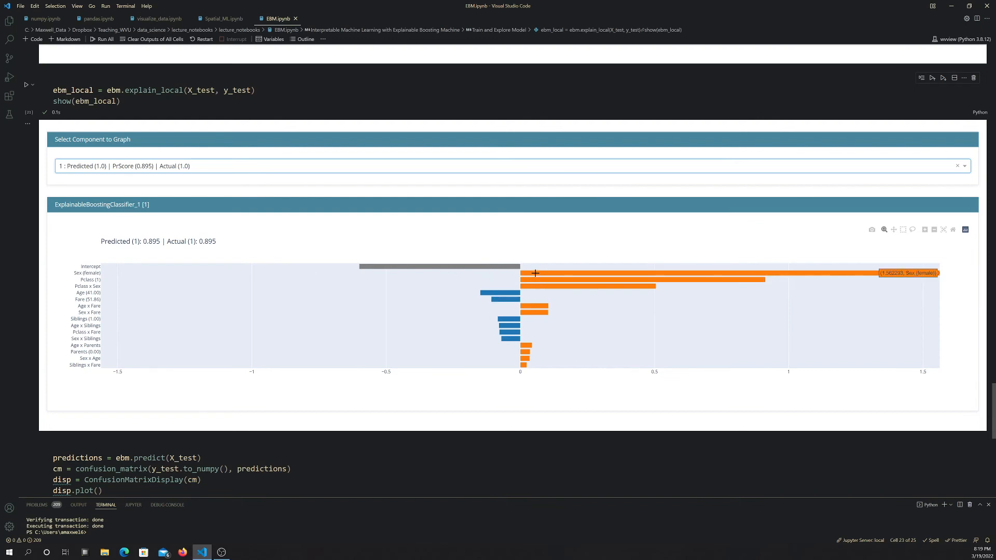
mouse_move(535, 274)
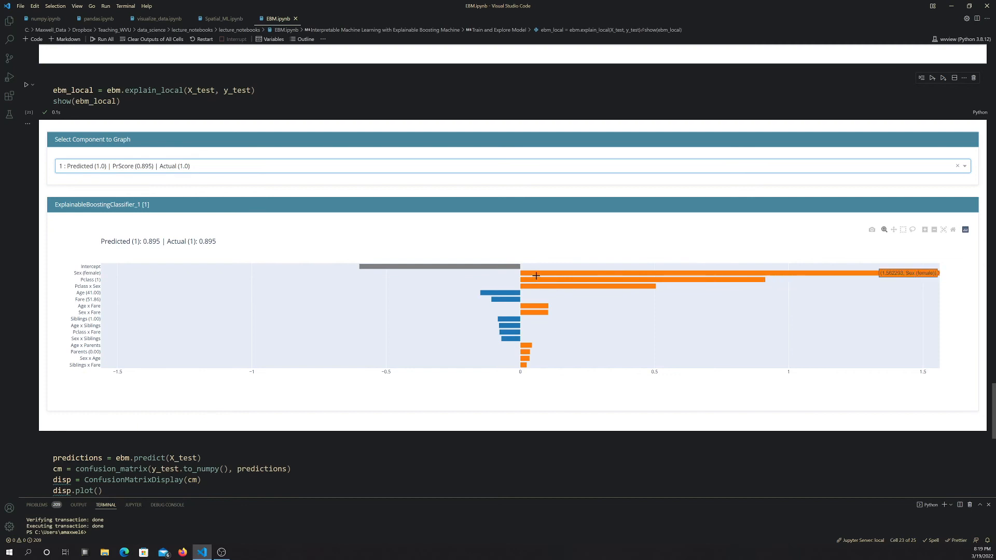
mouse_move(551, 311)
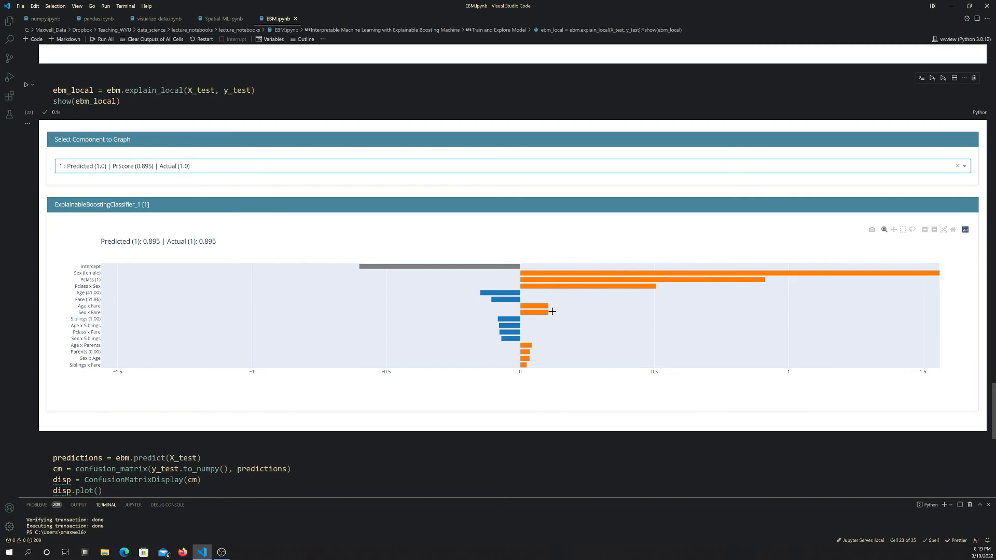
mouse_move(89, 289)
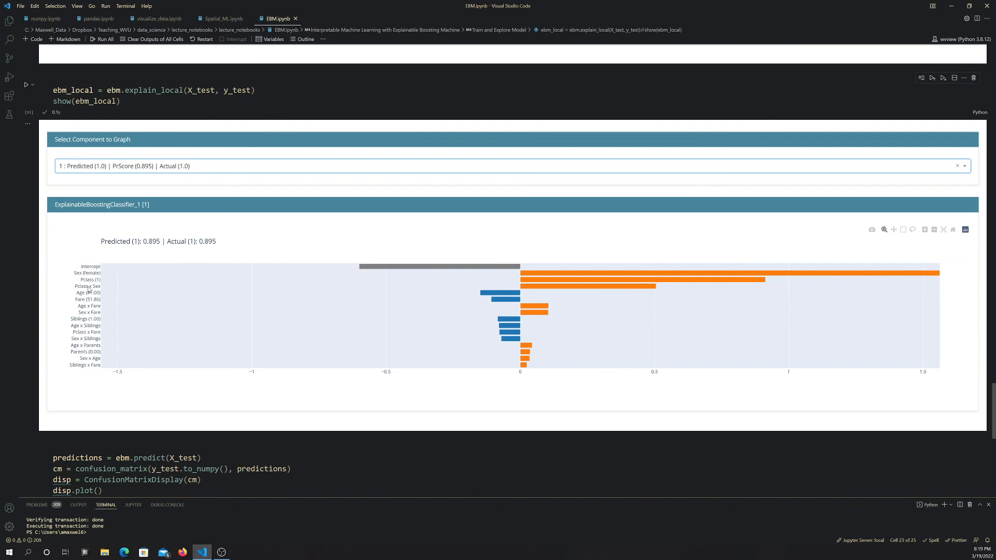
mouse_move(613, 287)
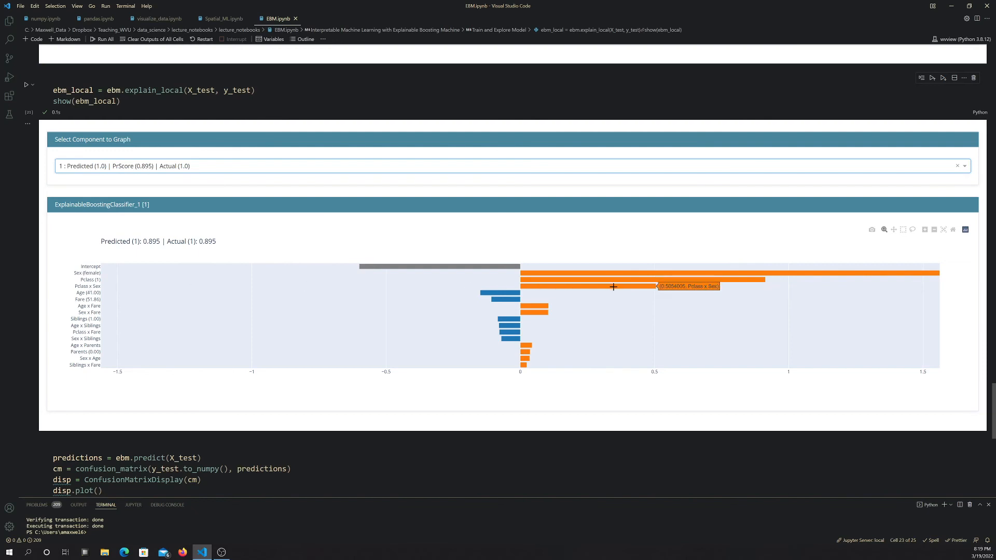
mouse_move(93, 295)
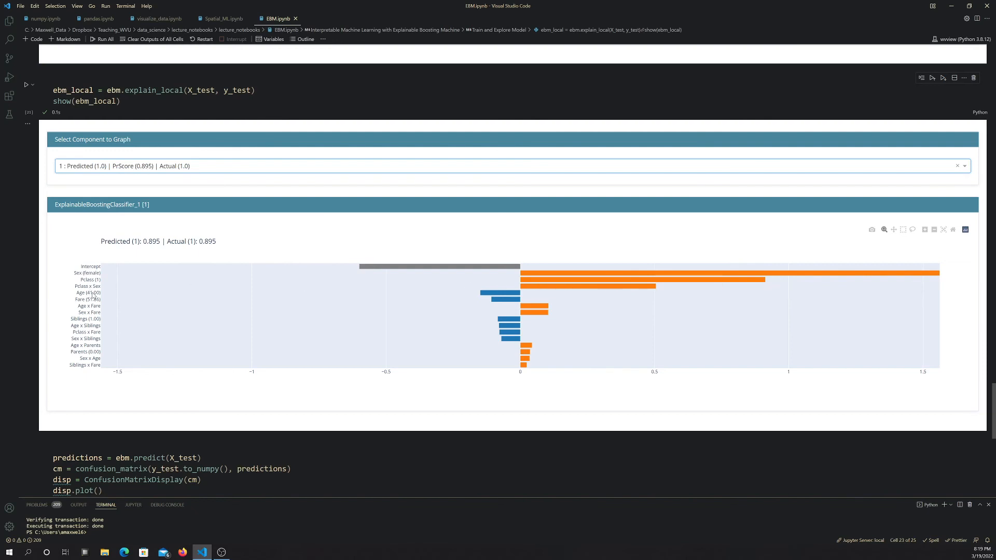
mouse_move(502, 293)
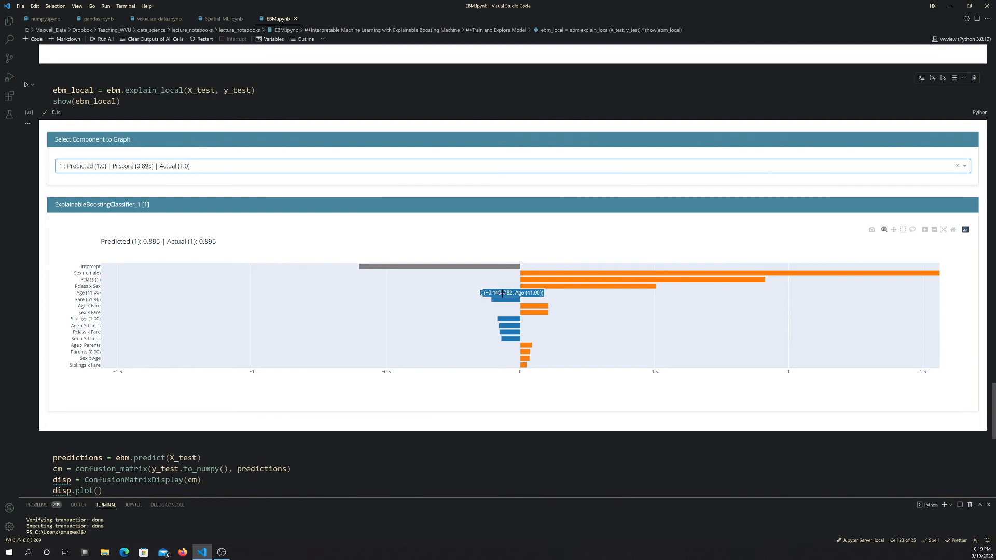
mouse_move(548, 339)
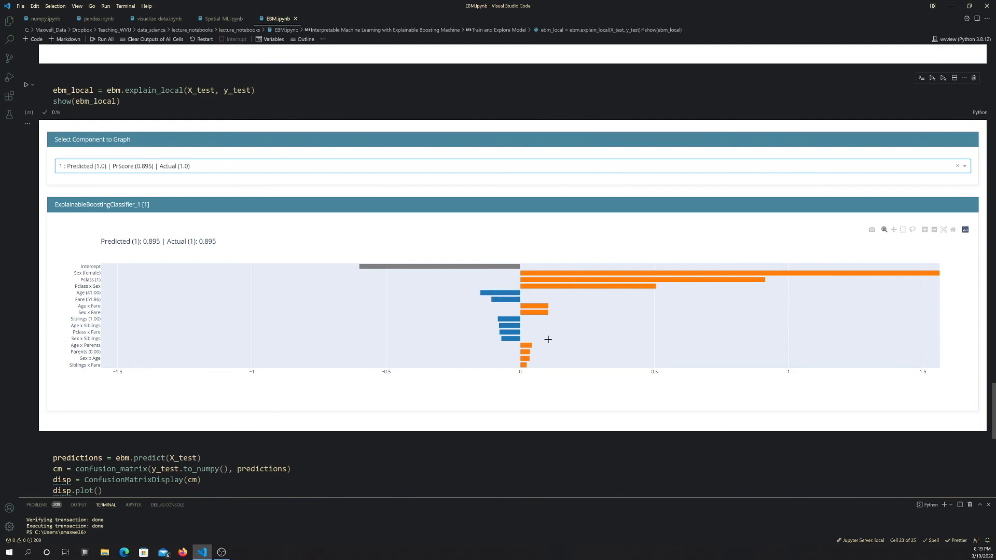
mouse_move(577, 252)
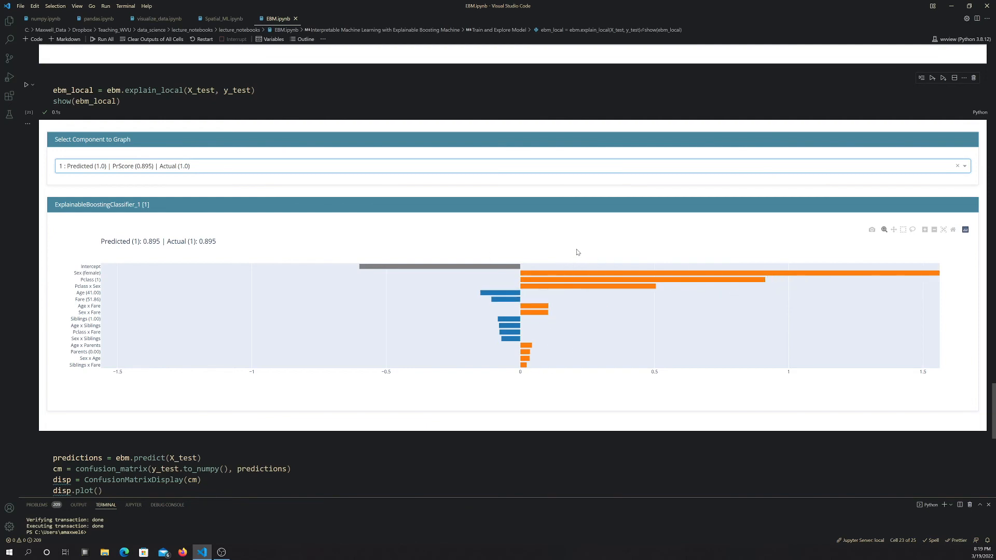
mouse_move(301, 264)
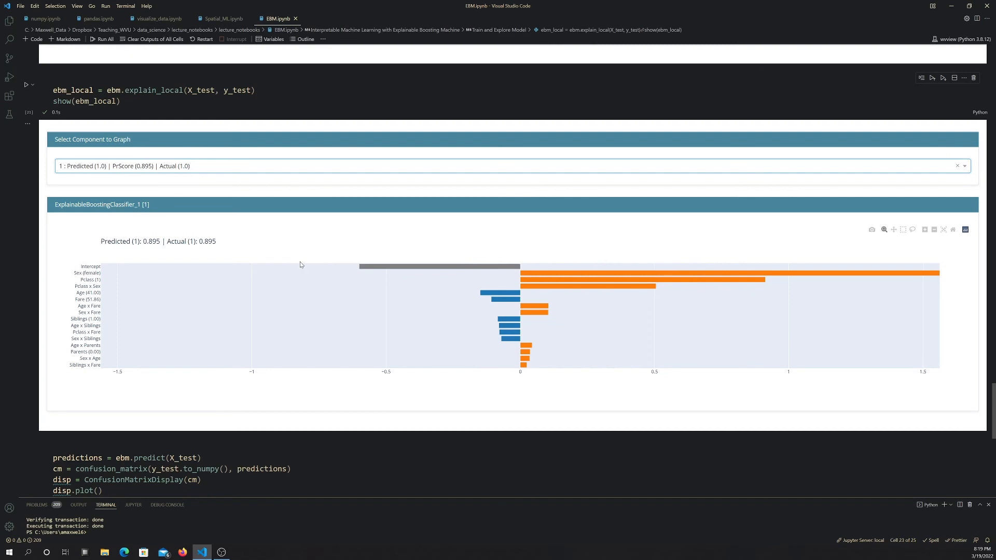
mouse_move(445, 201)
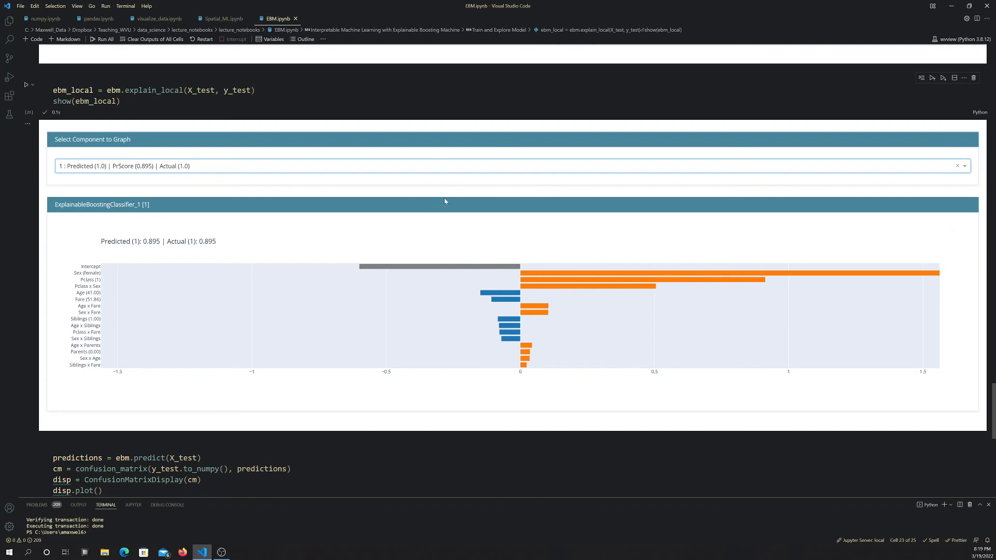
mouse_move(888, 270)
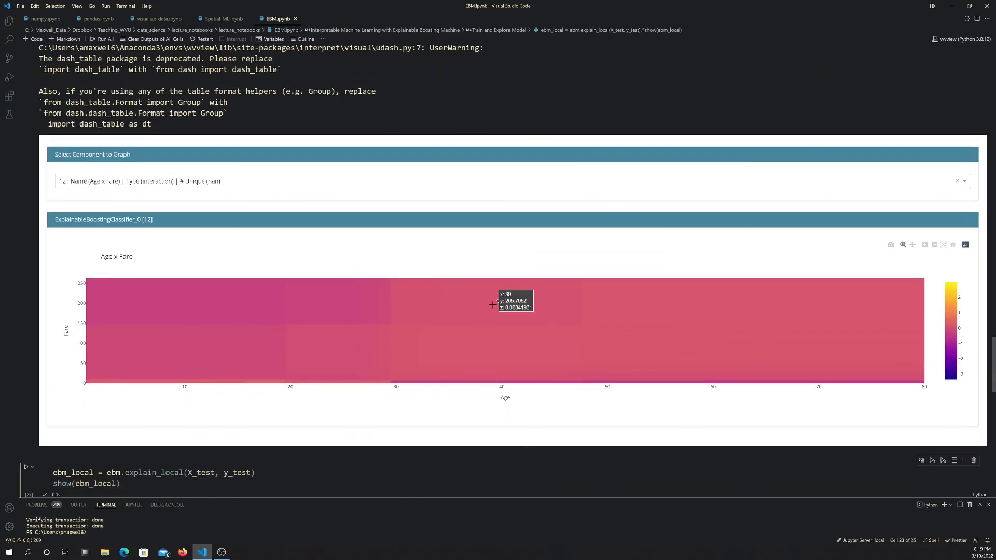
mouse_move(388, 227)
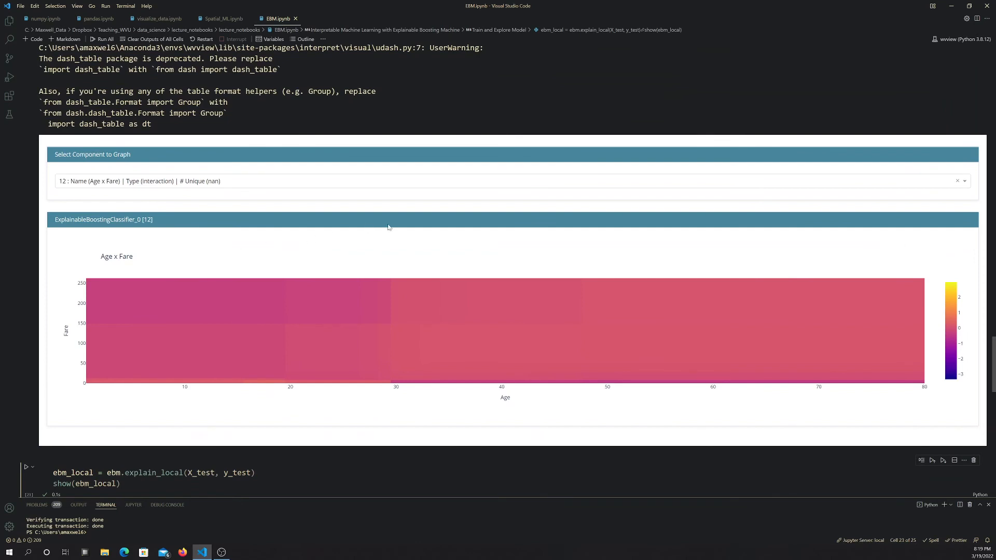
mouse_move(336, 208)
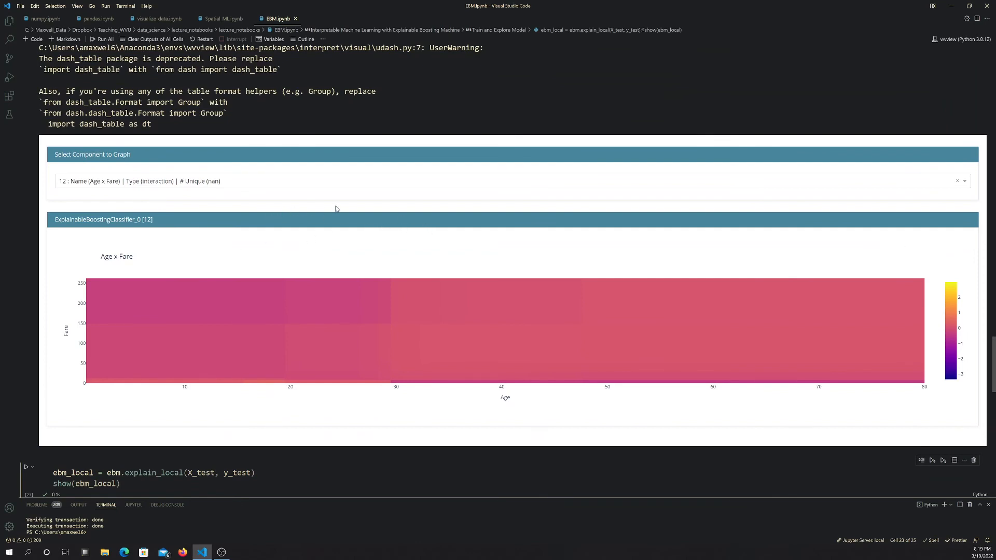
mouse_move(982, 344)
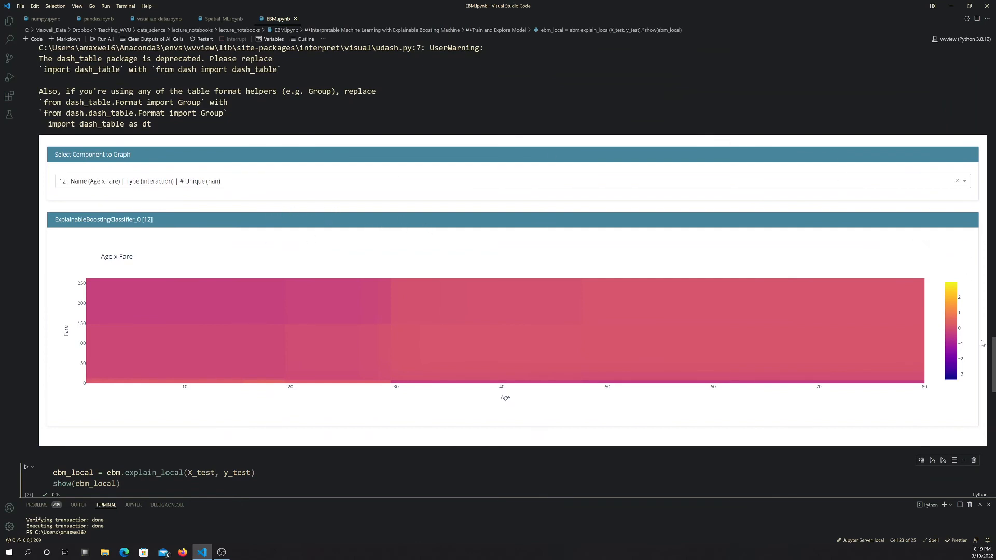
Select the test-set prediction and confusion_matrix cell and walk through its prediction line.
scroll(down, 3)
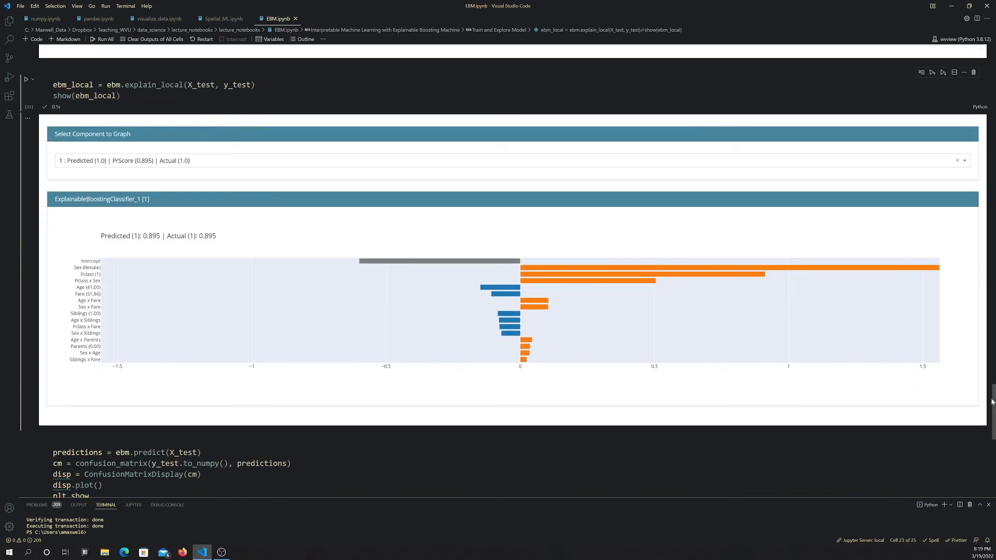
mouse_move(513, 229)
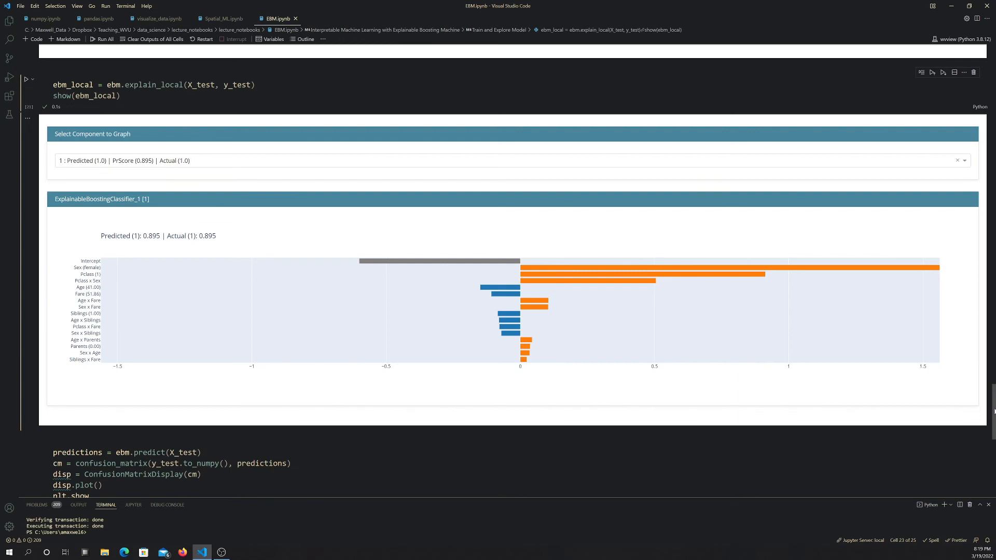
scroll(down, 3)
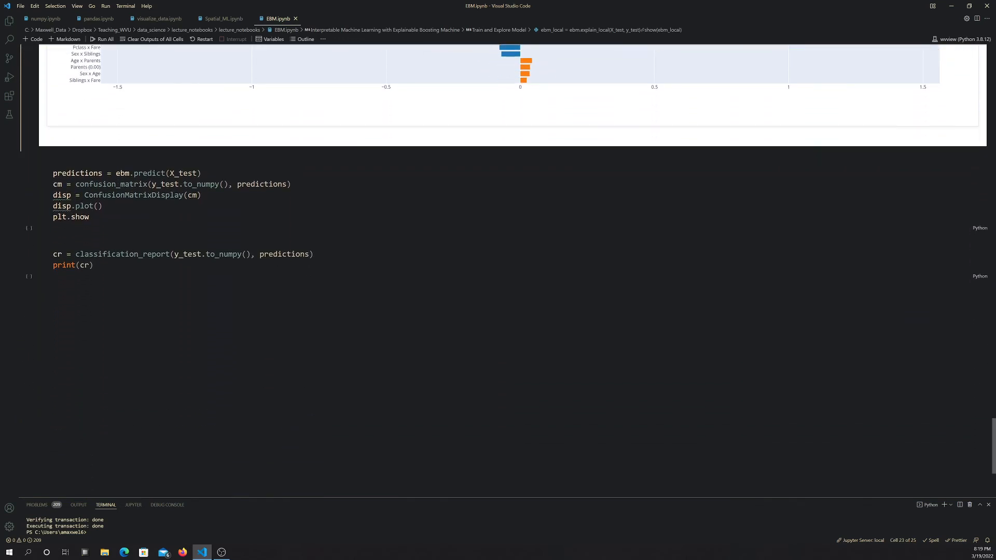
click(184, 184)
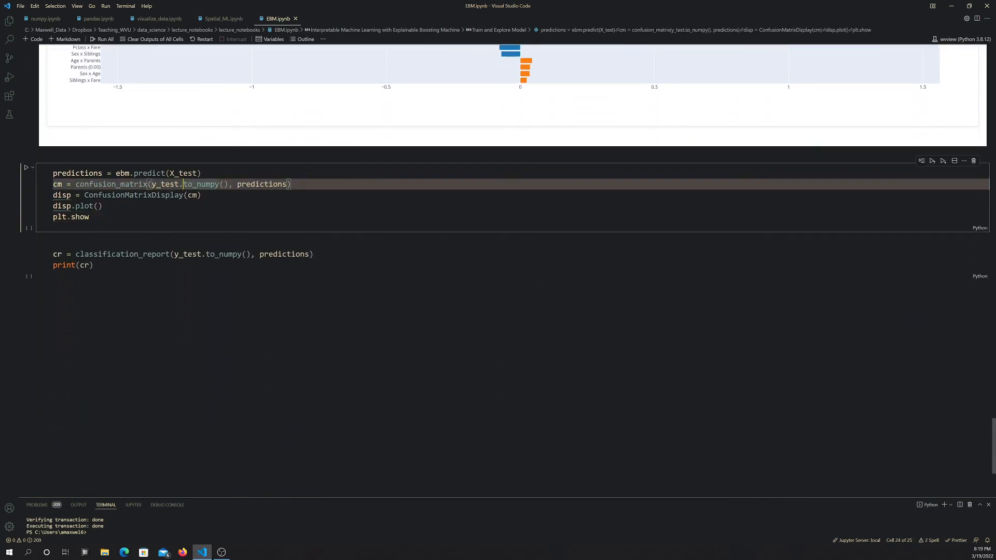
mouse_move(137, 173)
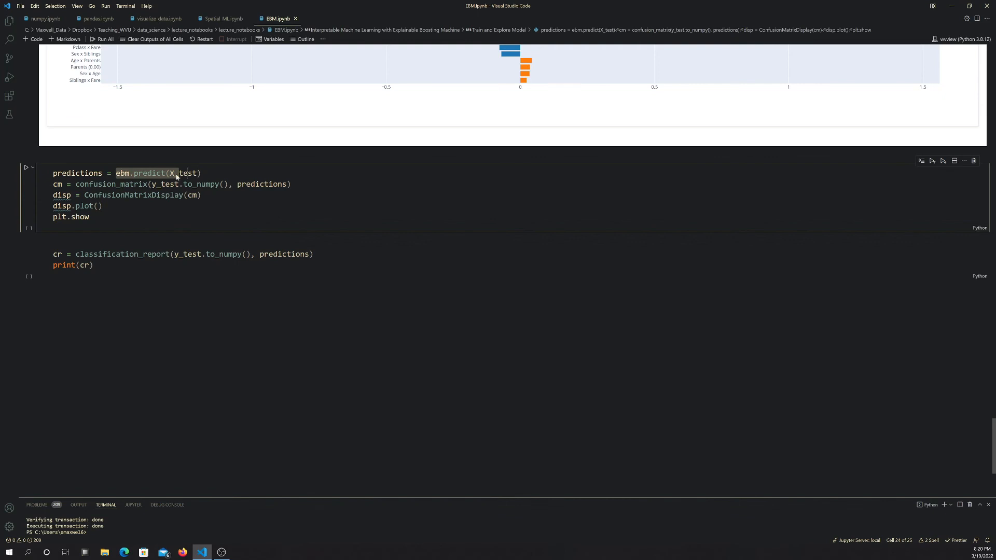
click(135, 185)
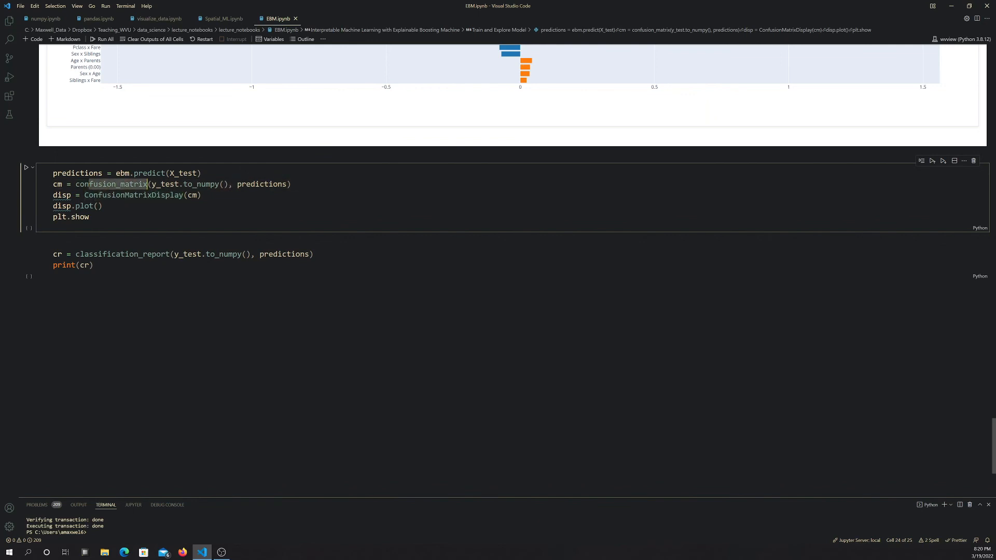
mouse_move(111, 184)
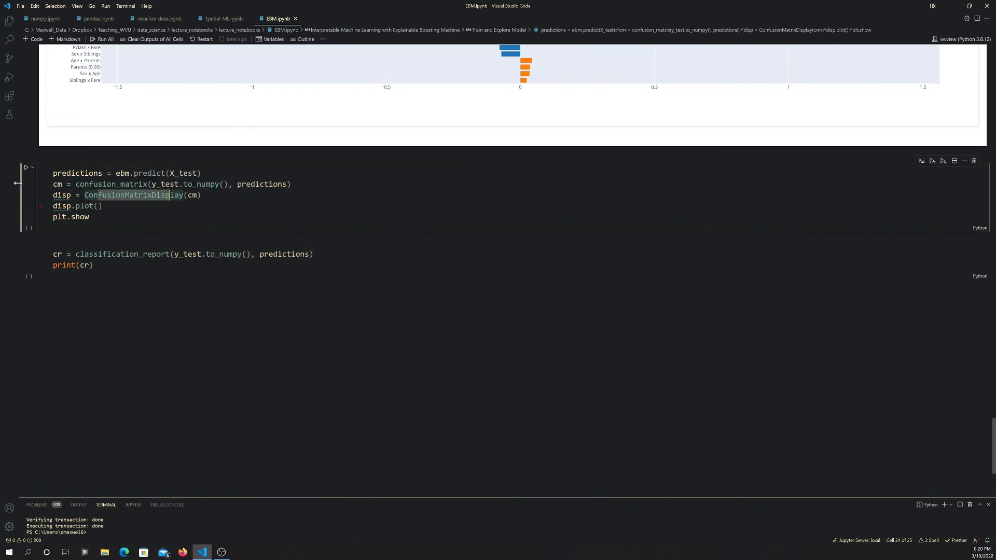
Run the confusion matrix cell, plotting counts 165, 15, 43 and 70.
click(26, 167)
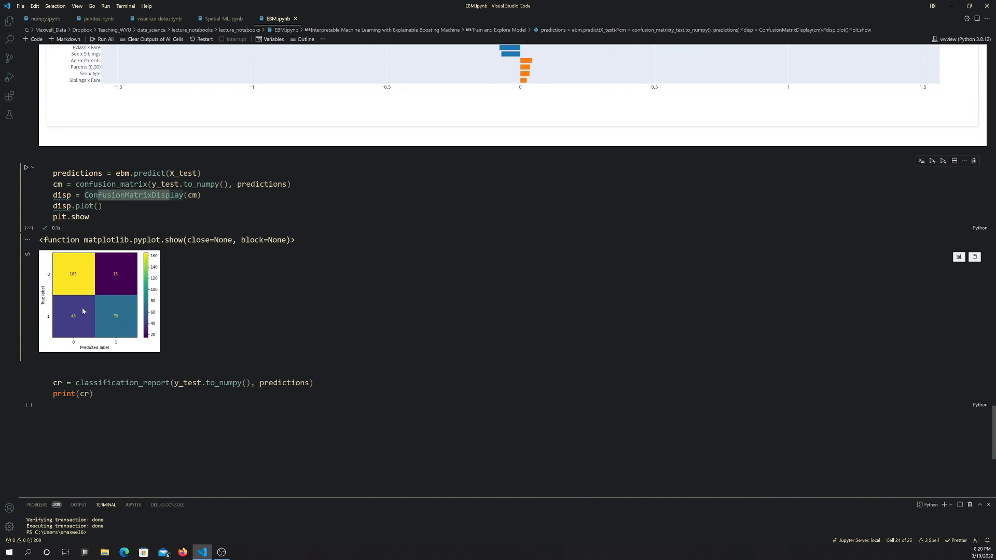
mouse_move(72, 276)
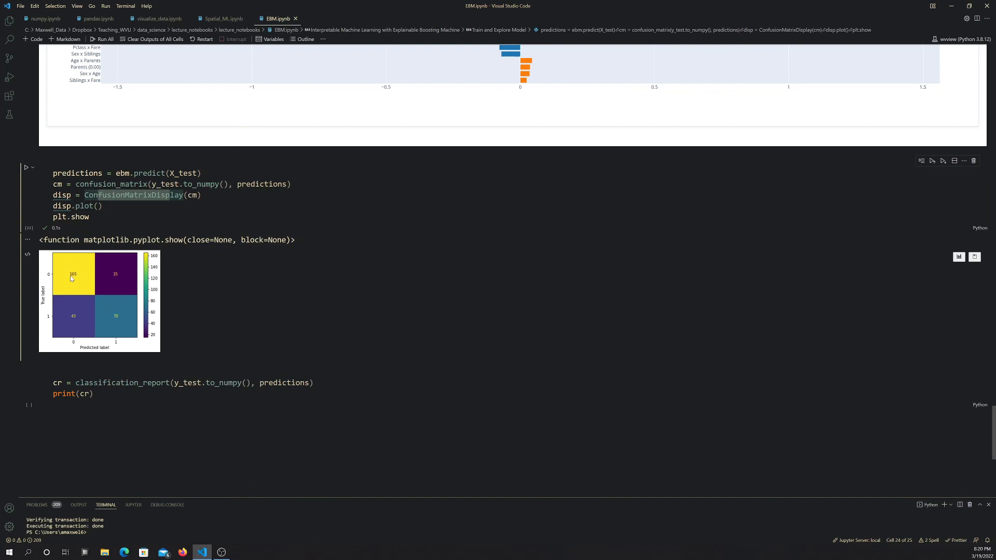
mouse_move(109, 328)
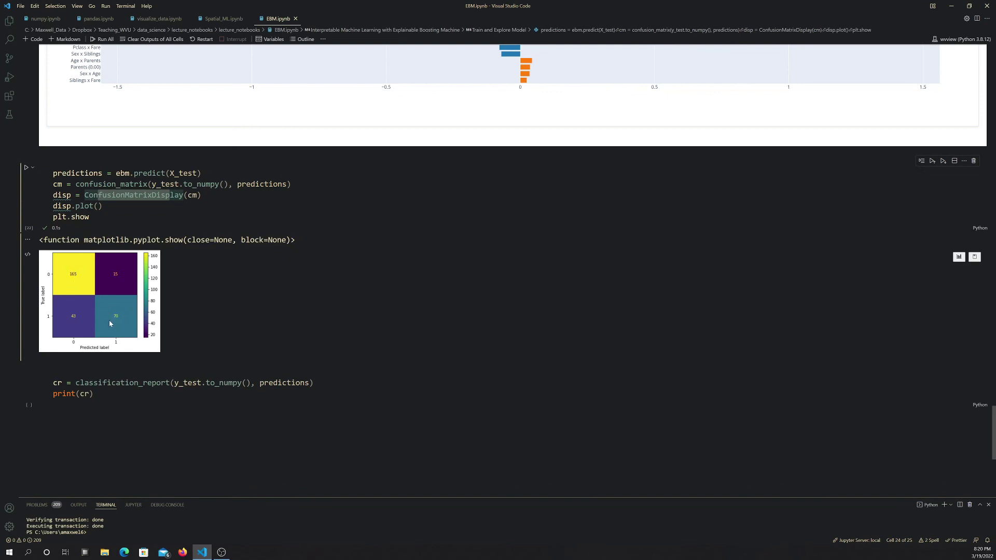
mouse_move(116, 324)
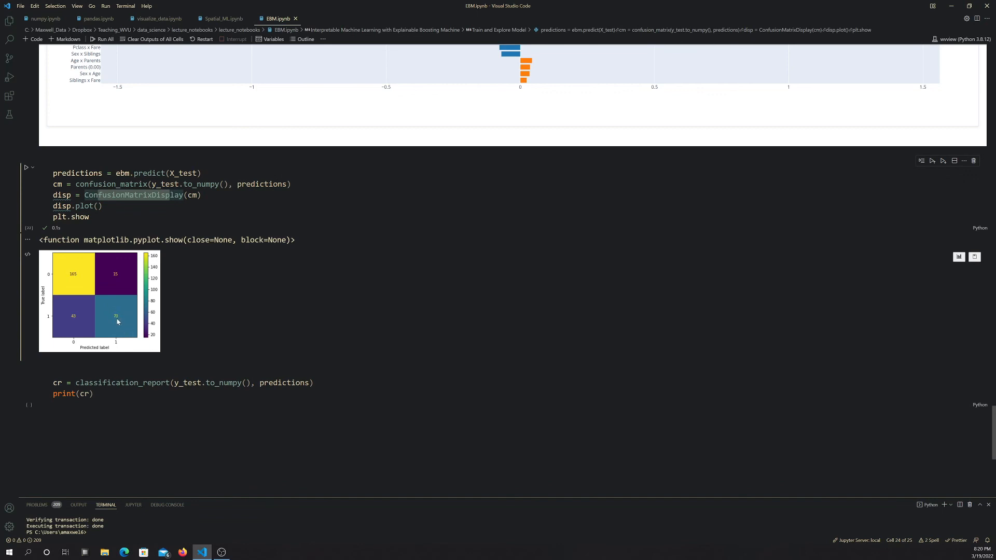
mouse_move(104, 301)
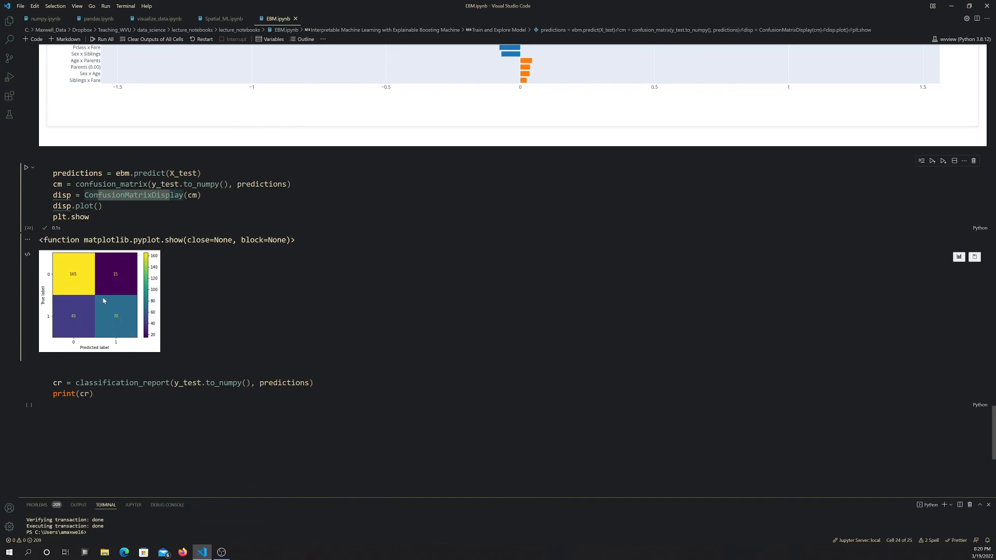
mouse_move(38, 425)
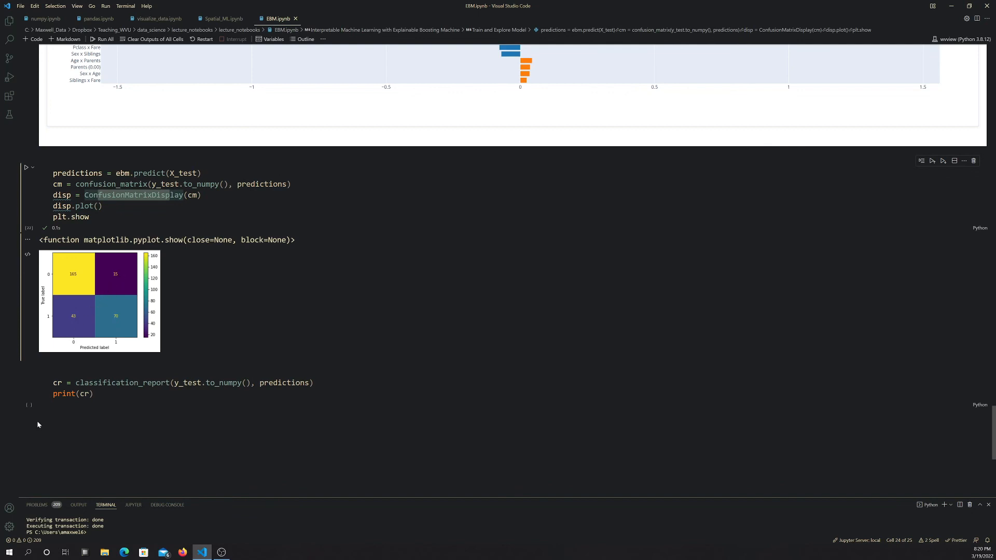
Print the classification_report showing 0.80 accuracy on 293 passengers and return to the notebook title.
click(28, 376)
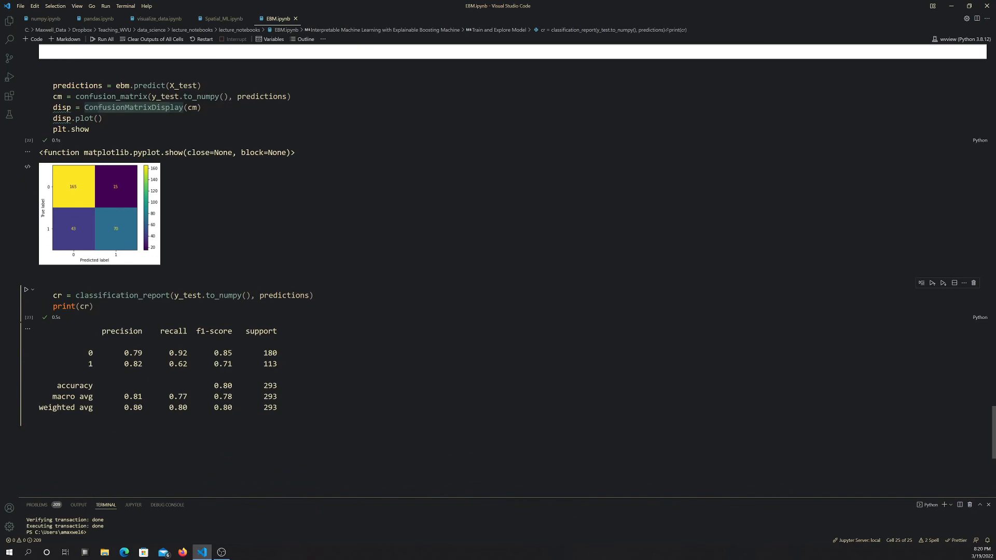
double_click(222, 385)
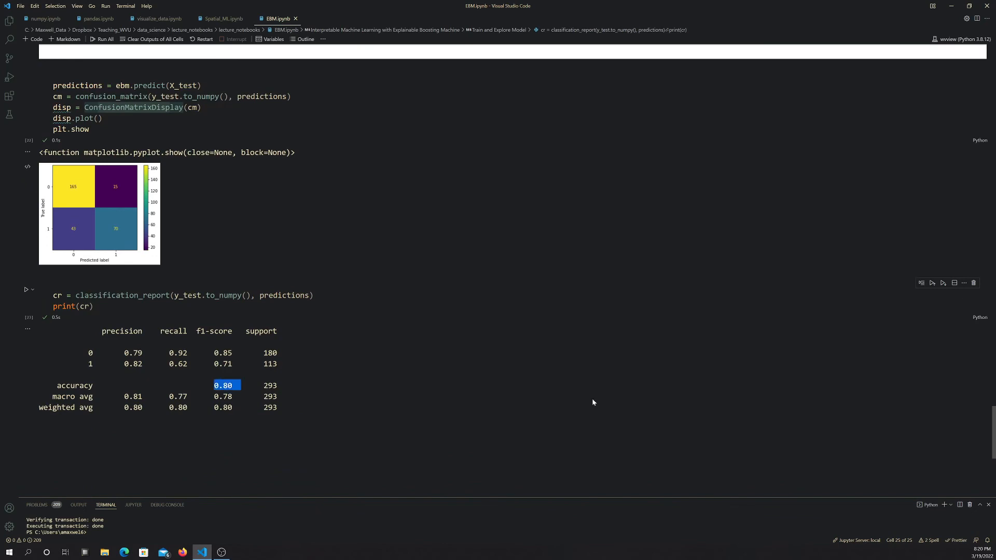
scroll(up, 3)
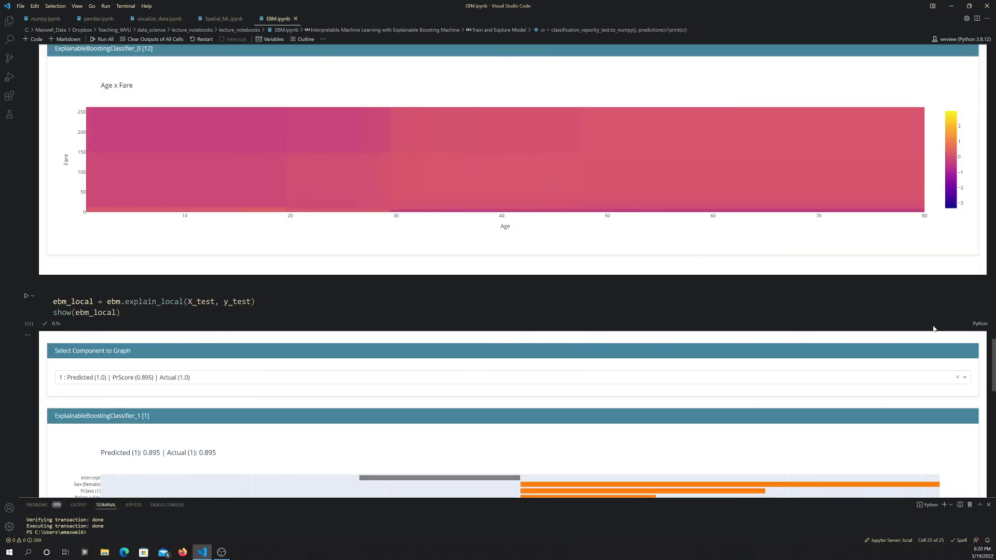
scroll(up, 3)
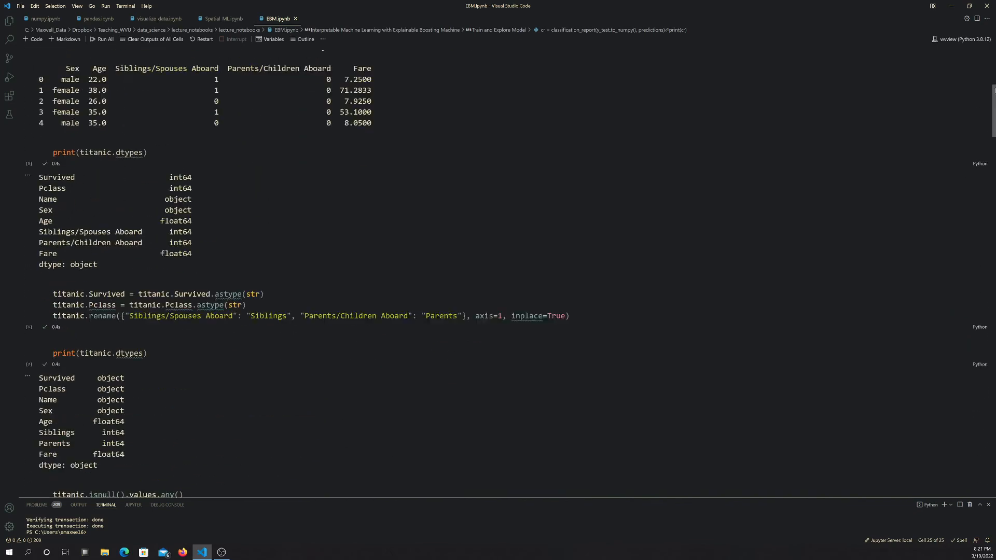
scroll(up, 3)
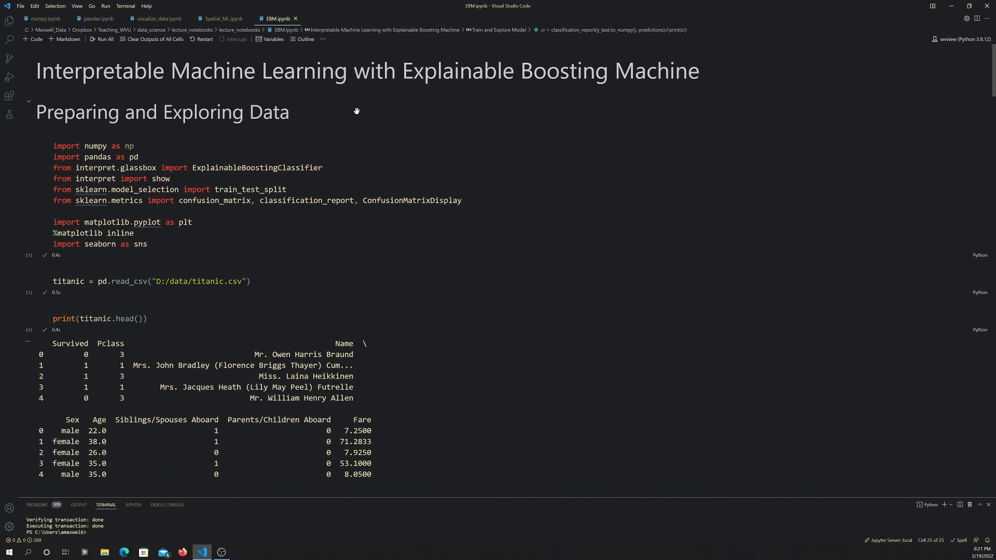